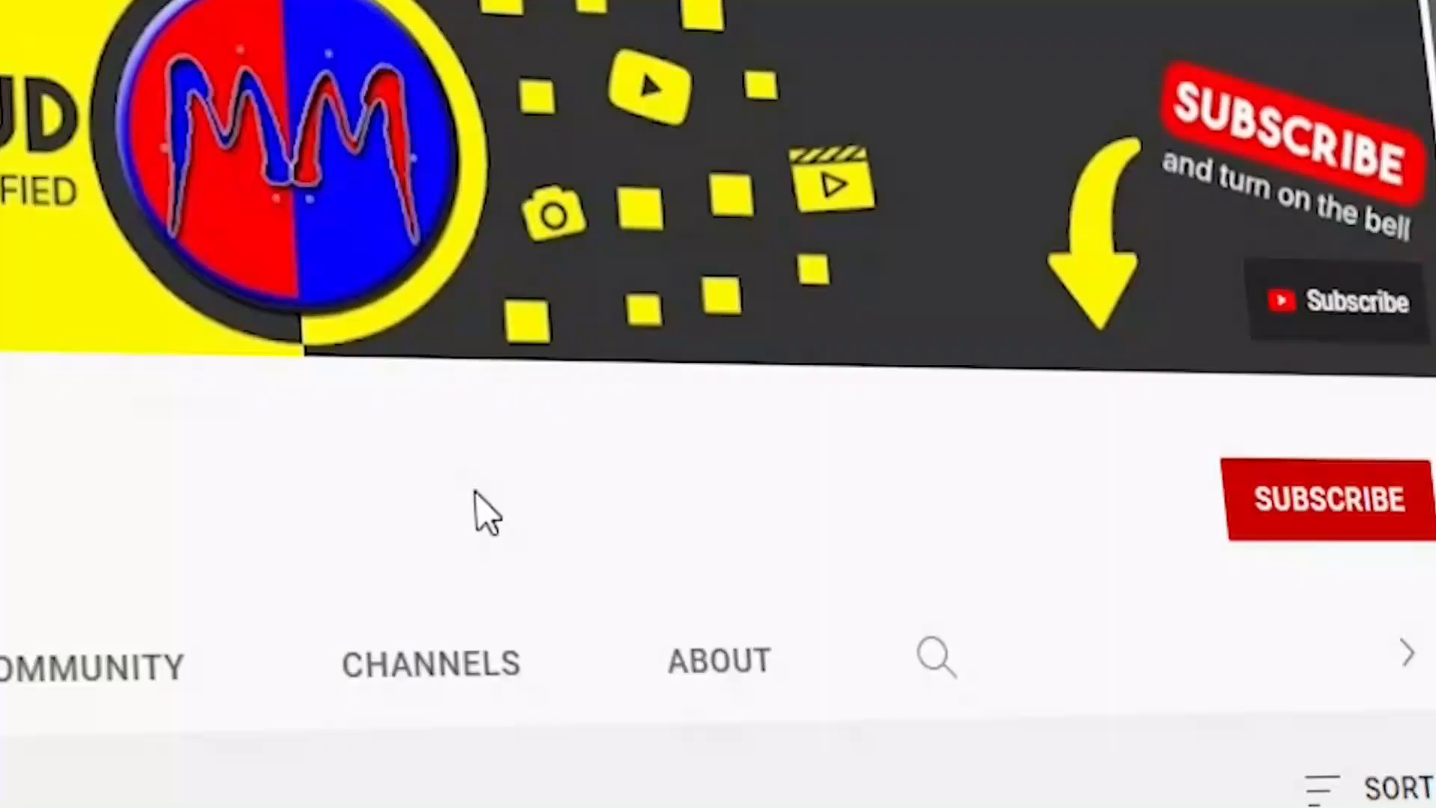
# Subscribe to the YouTube channel and turn on its notification bell
pyautogui.click(1326, 498)
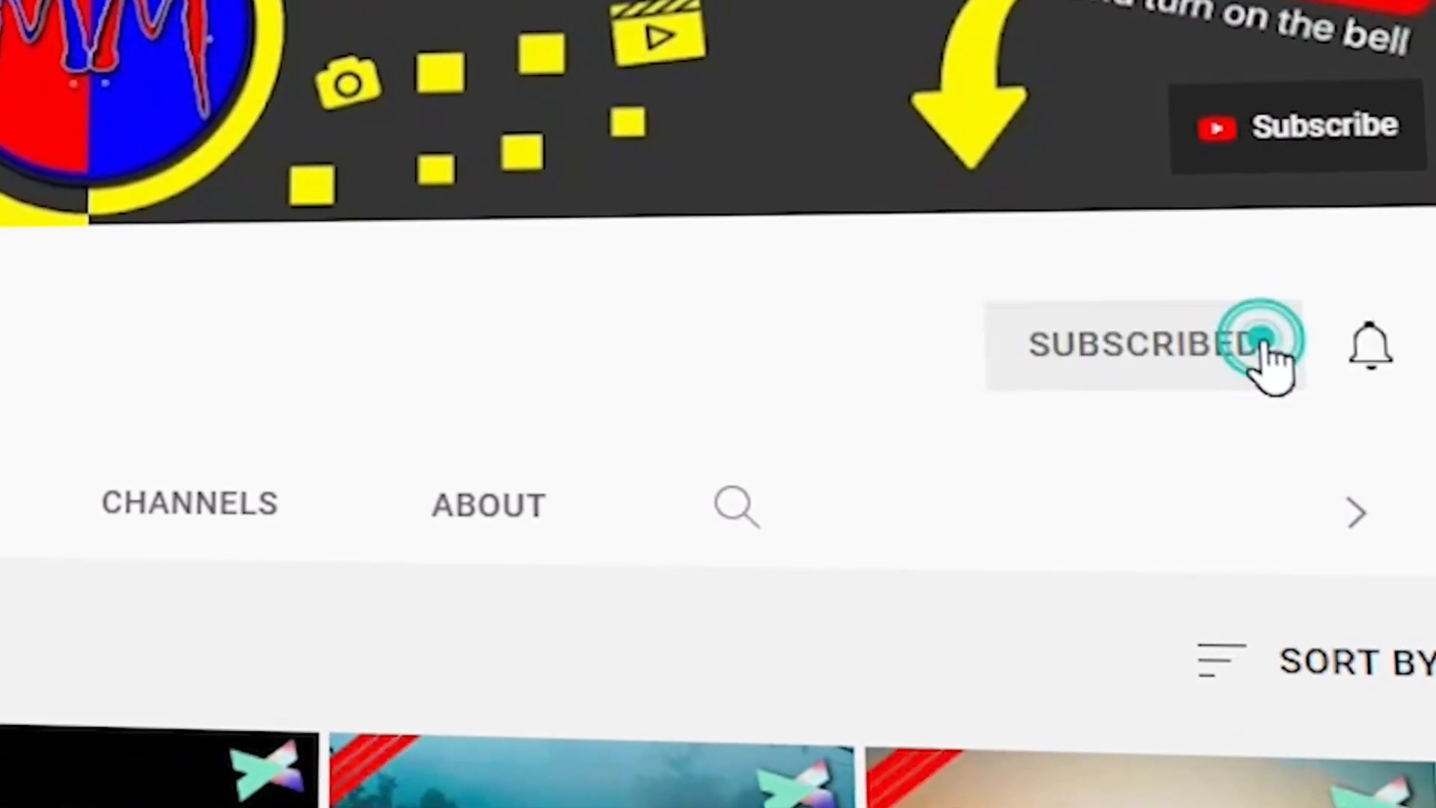
pyautogui.click(1367, 345)
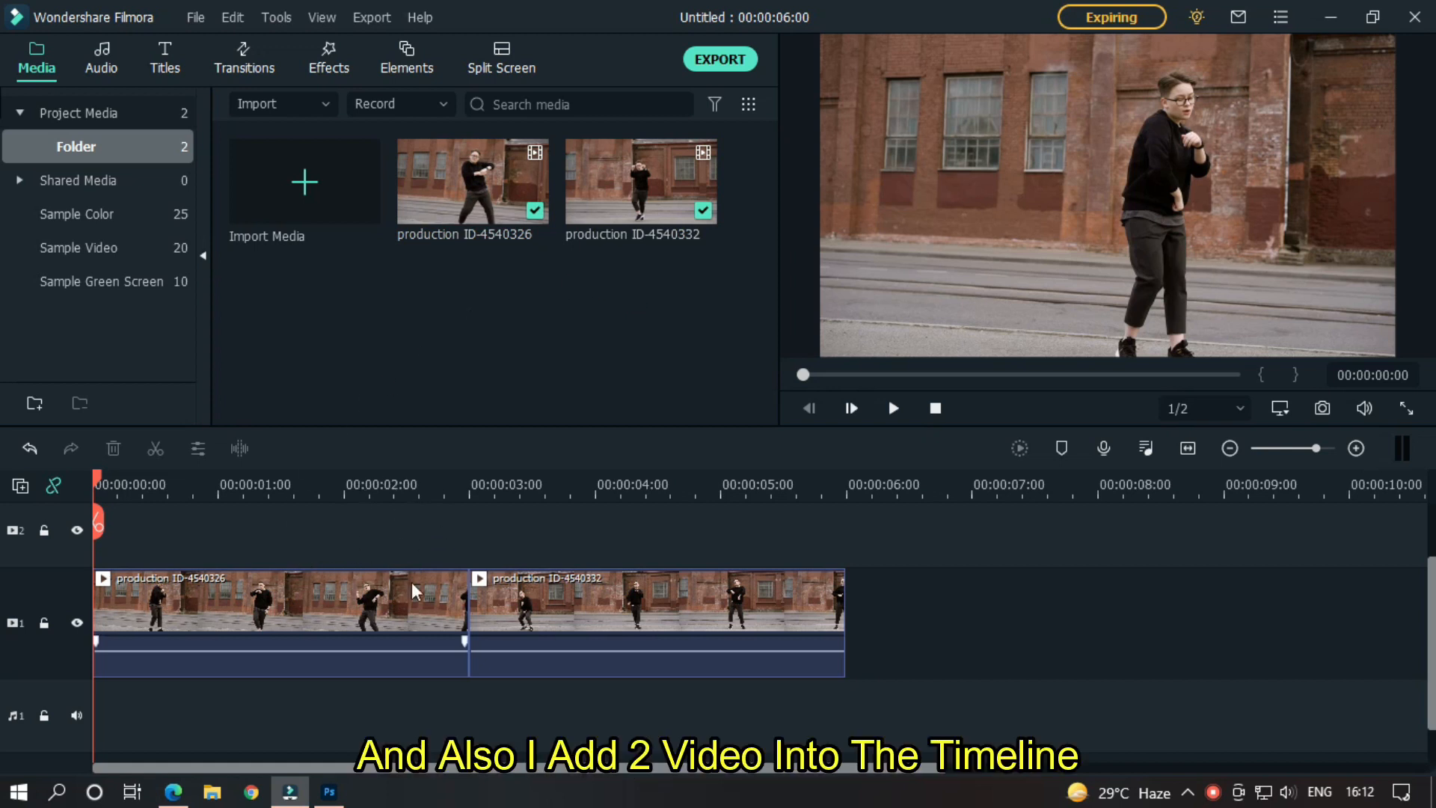
# Zoom the timeline out and snapshot the second clip's opening frame as Snapshot_1
pyautogui.click(892, 408)
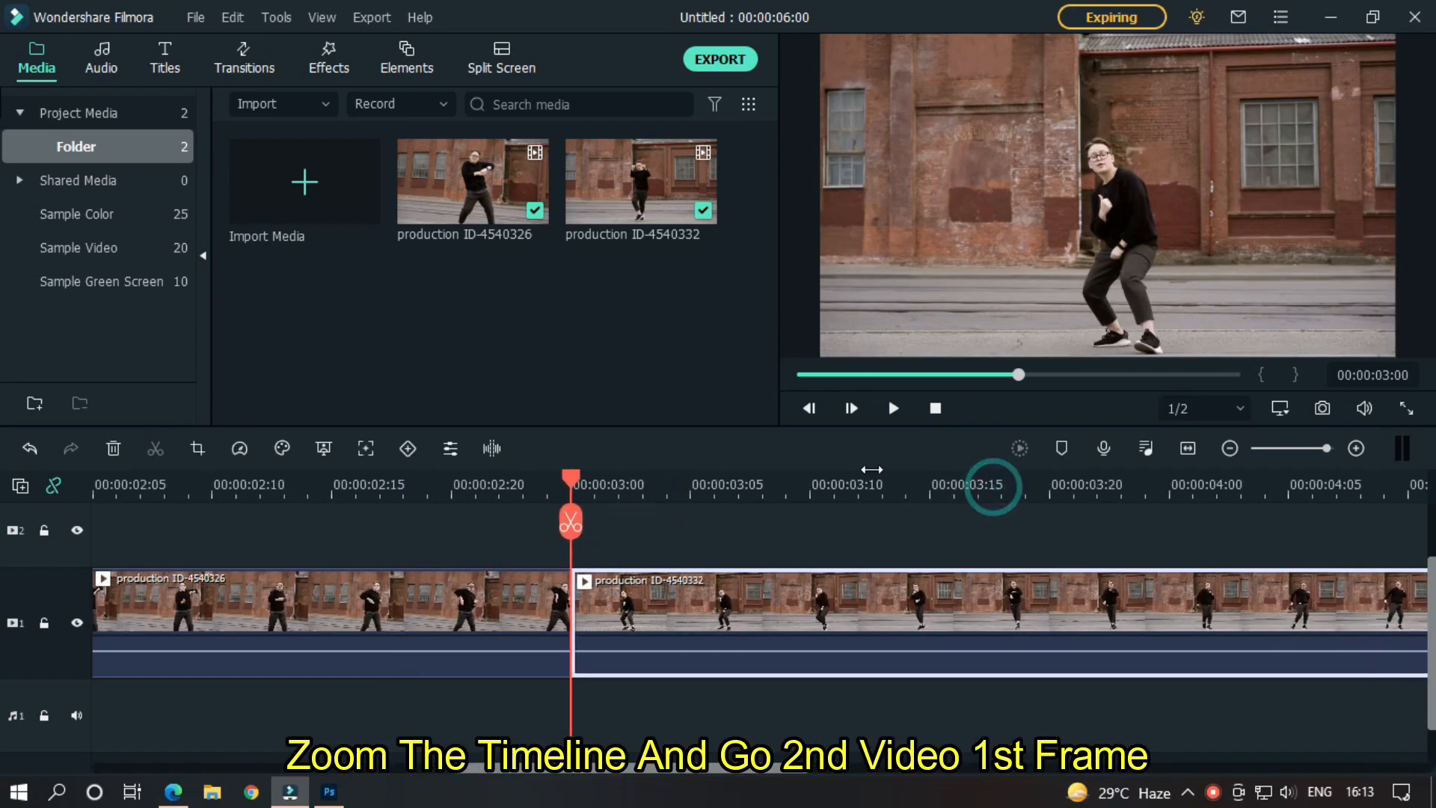
pyautogui.click(1230, 448)
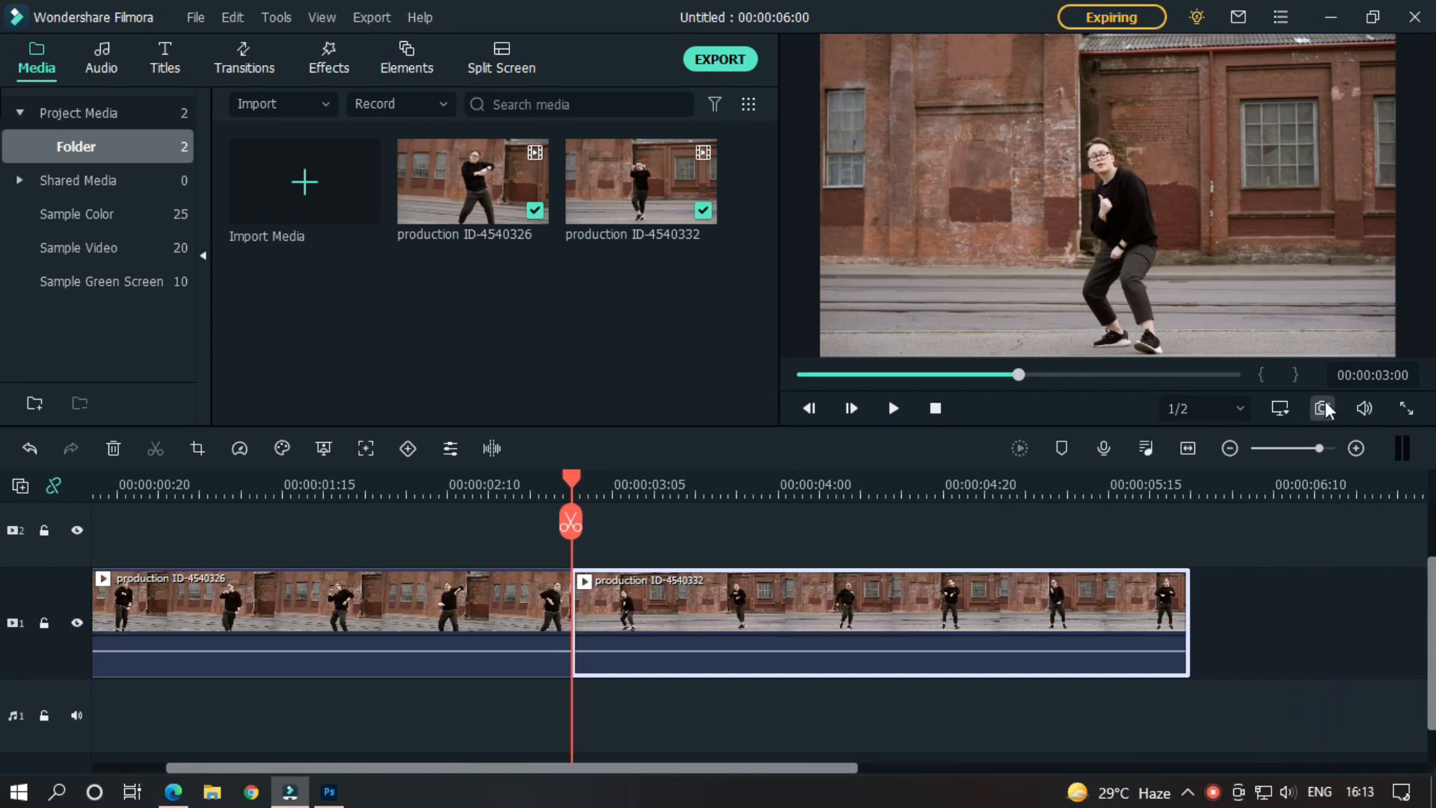
pyautogui.click(1322, 409)
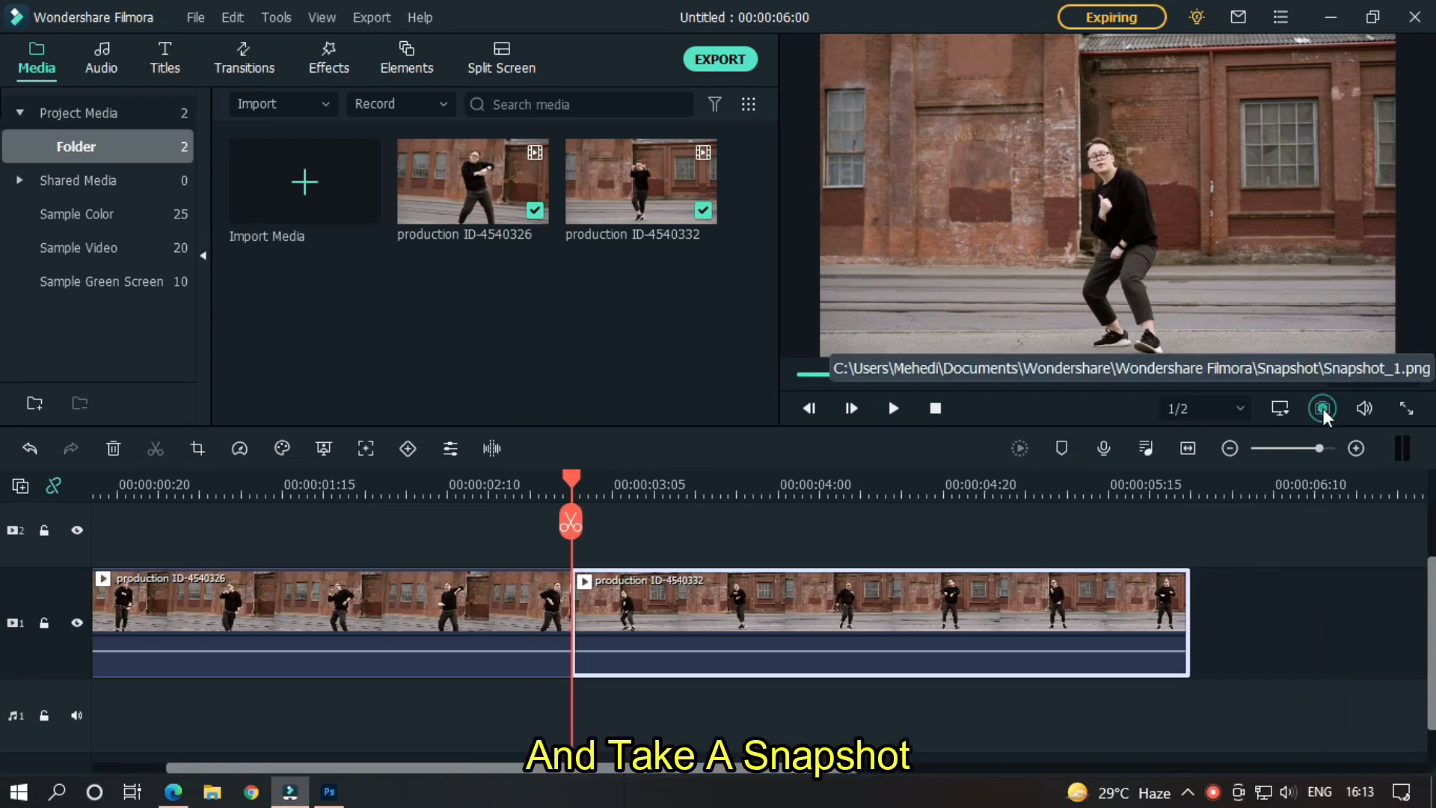
pyautogui.click(1322, 408)
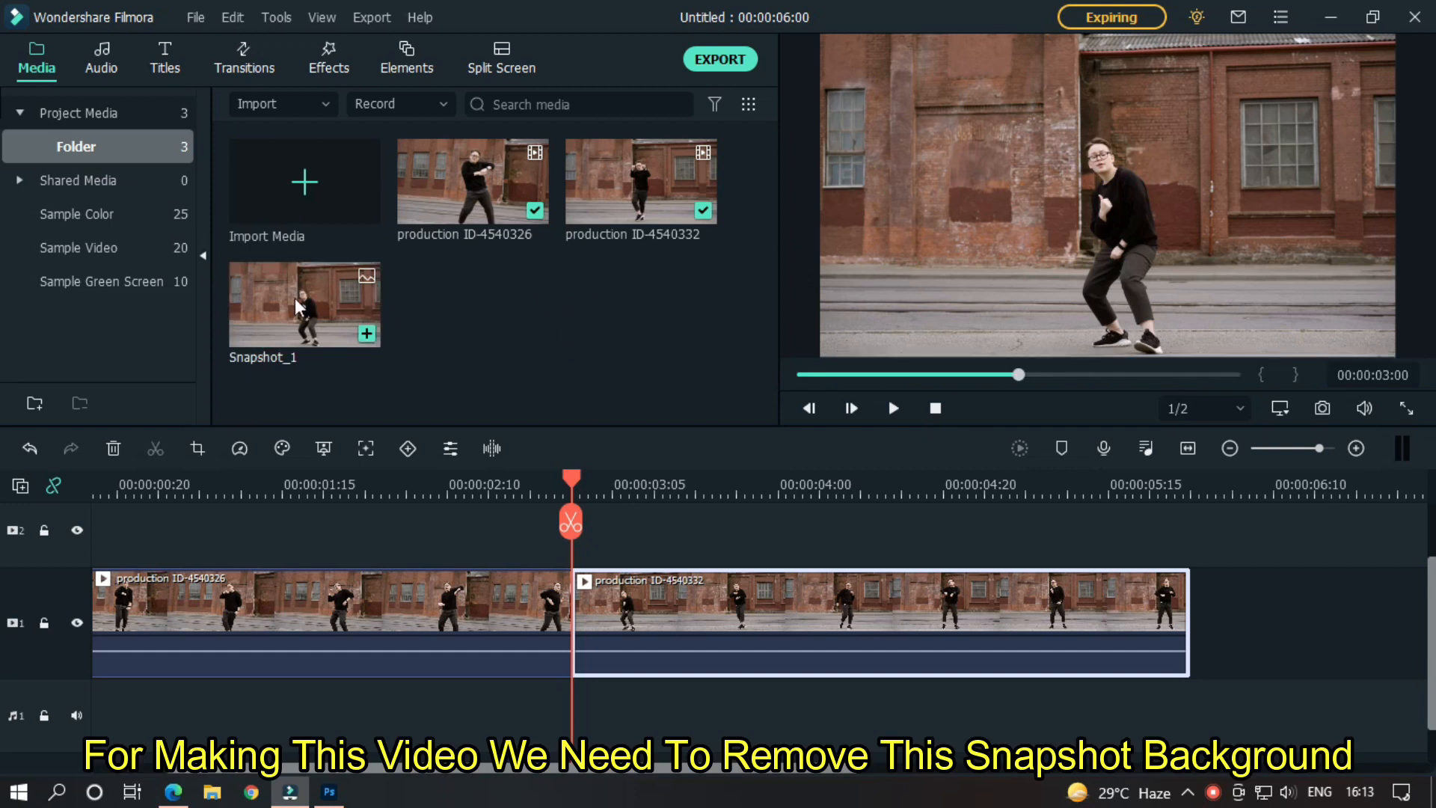
pyautogui.moveTo(316, 311)
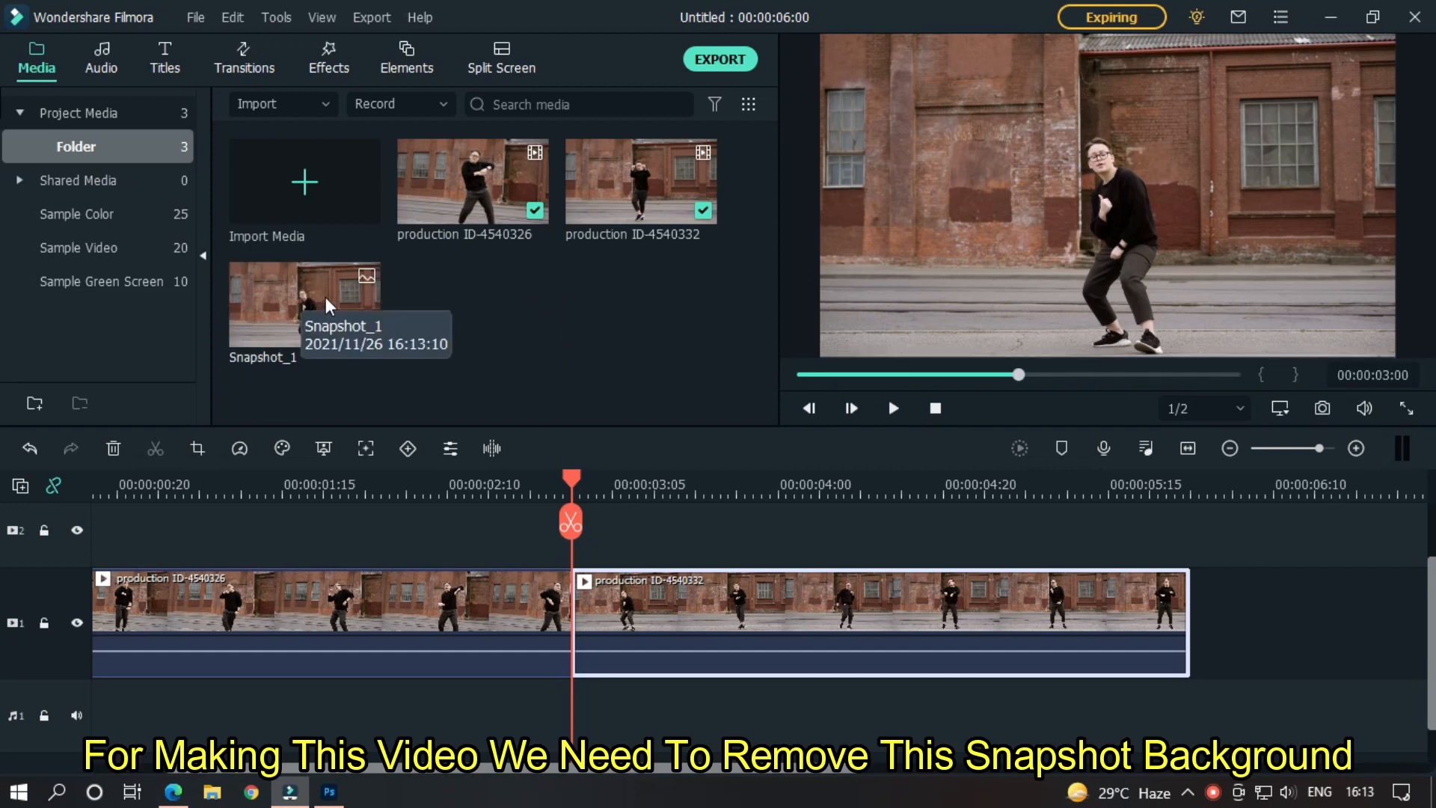
pyautogui.moveTo(414, 344)
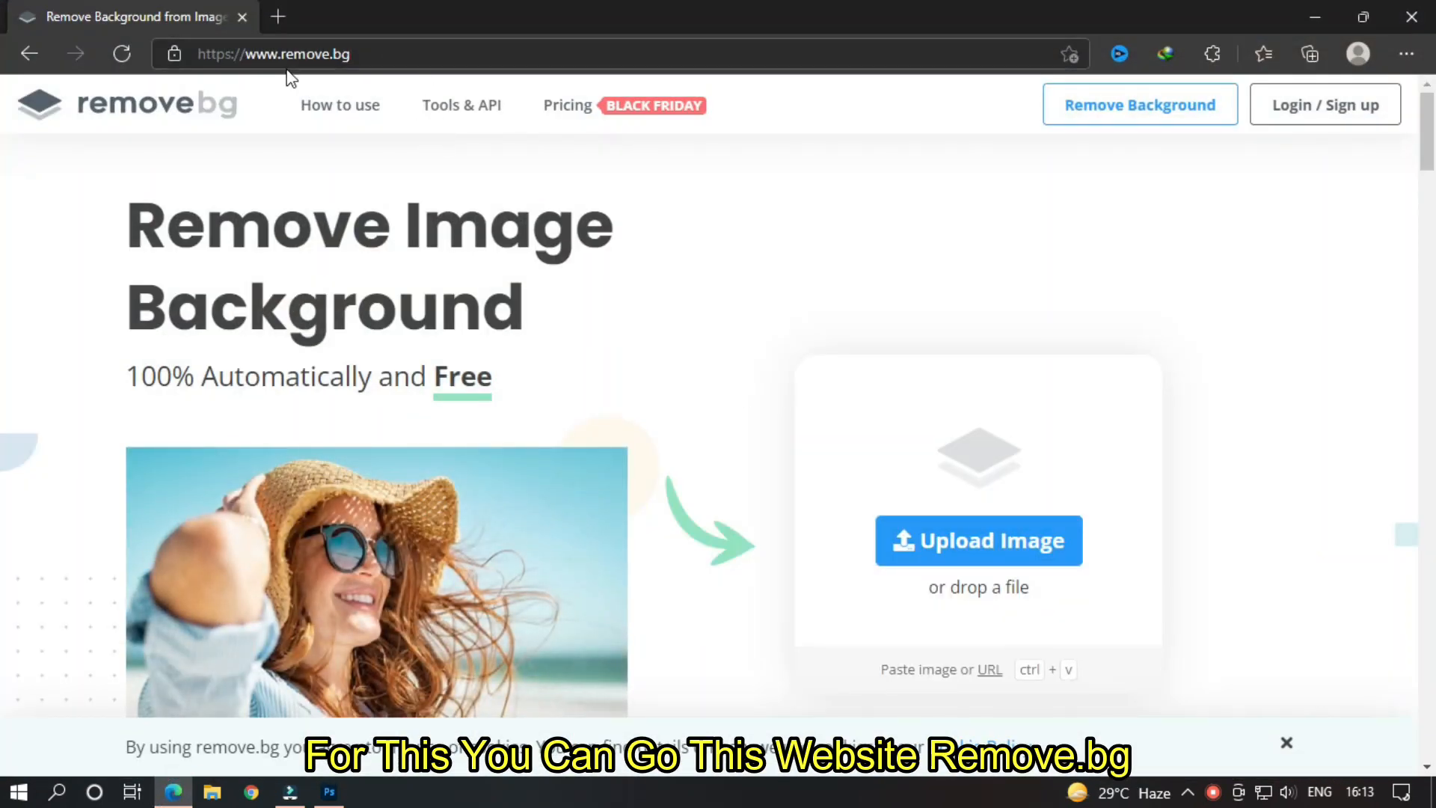
pyautogui.click(979, 540)
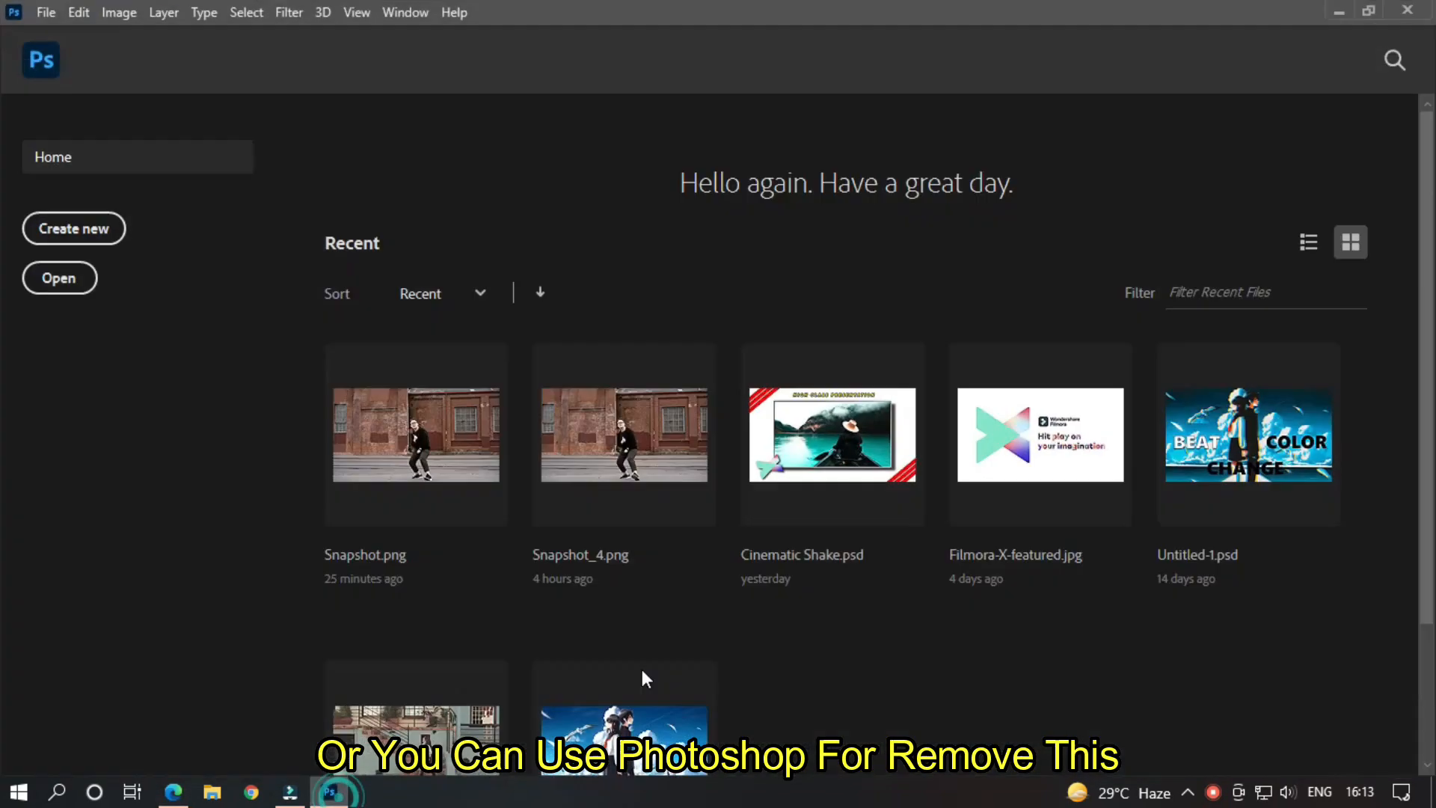
pyautogui.moveTo(555, 288)
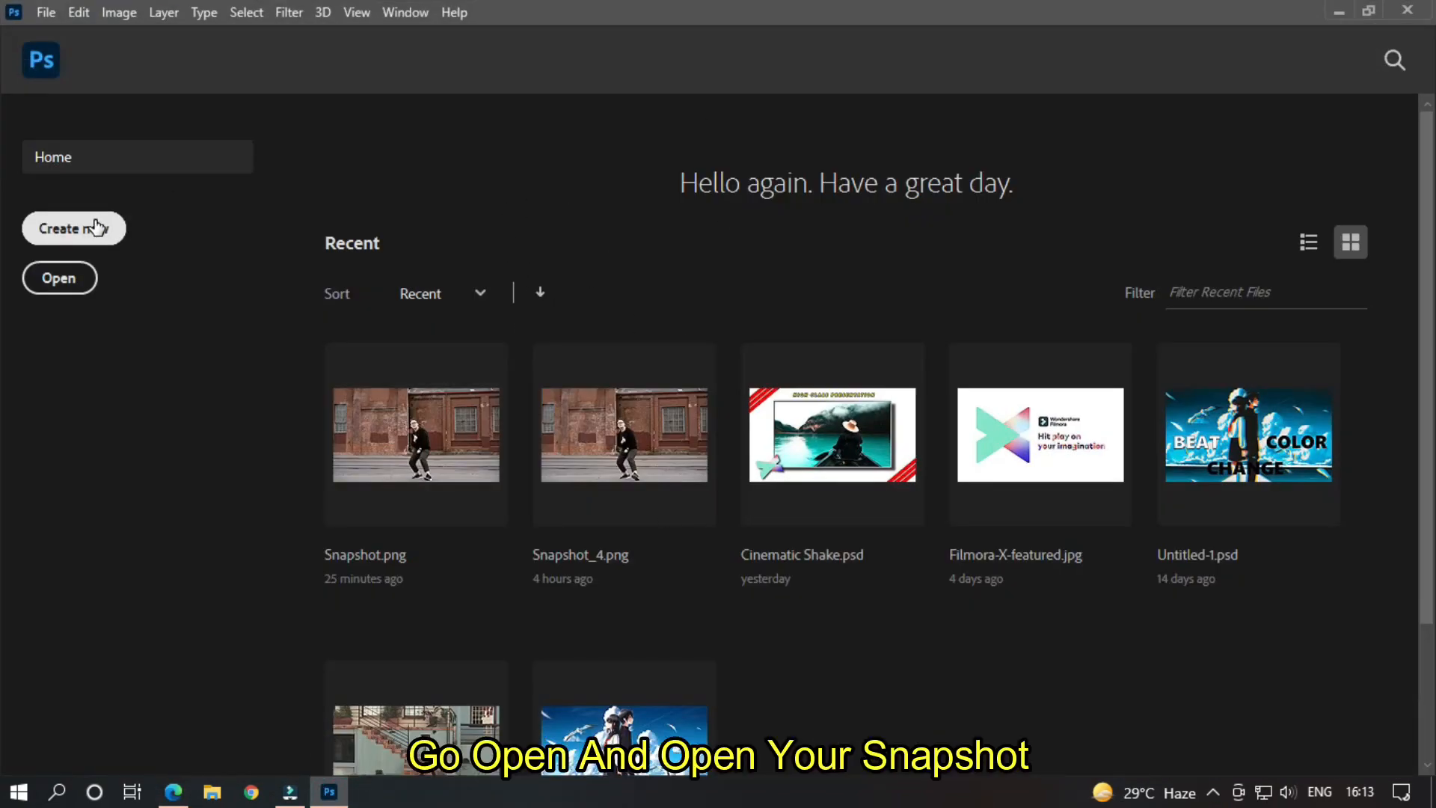
# Open Snapshot_1.png from Documents > Wondershare > Wondershare Filmora > Snapshot
pyautogui.click(58, 278)
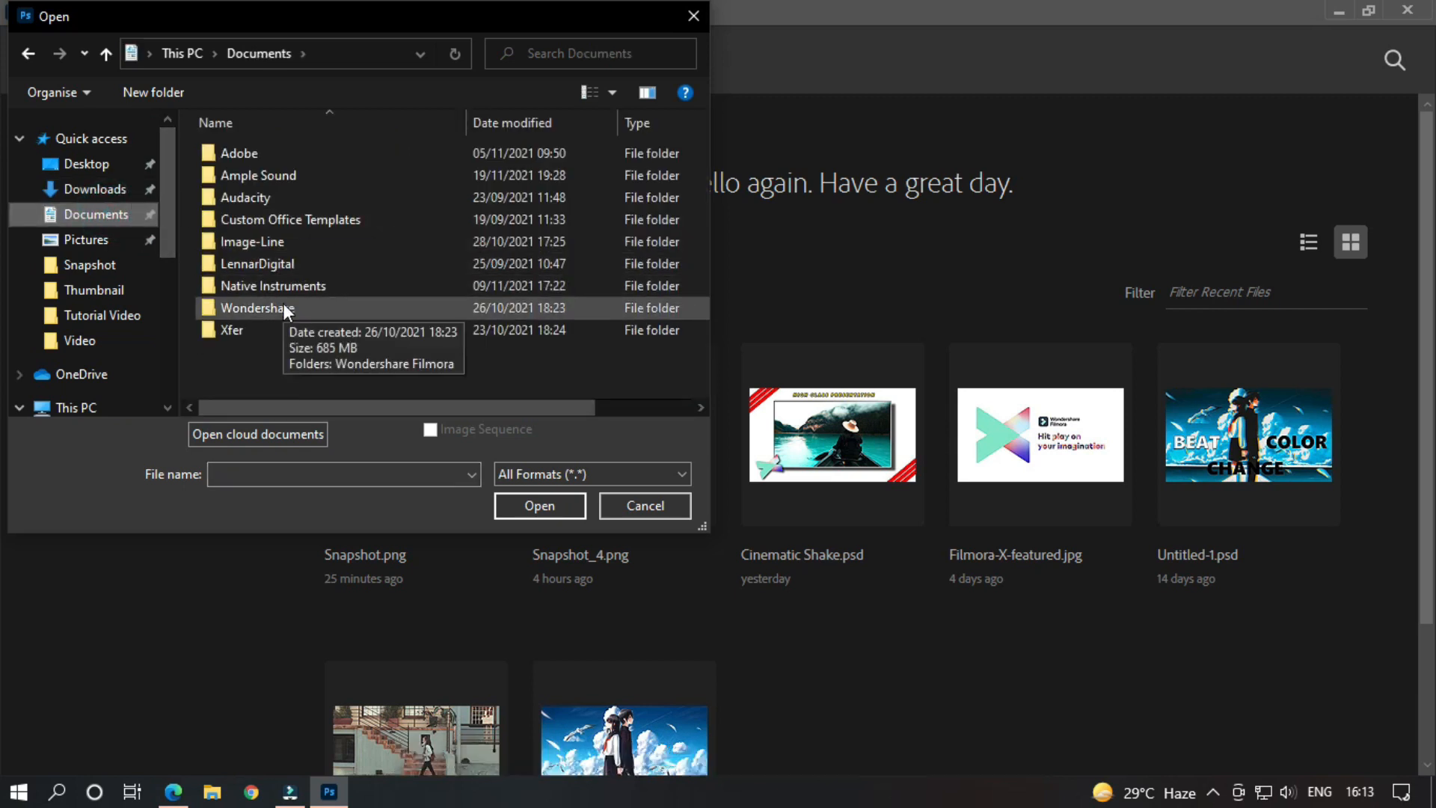
pyautogui.doubleClick(257, 307)
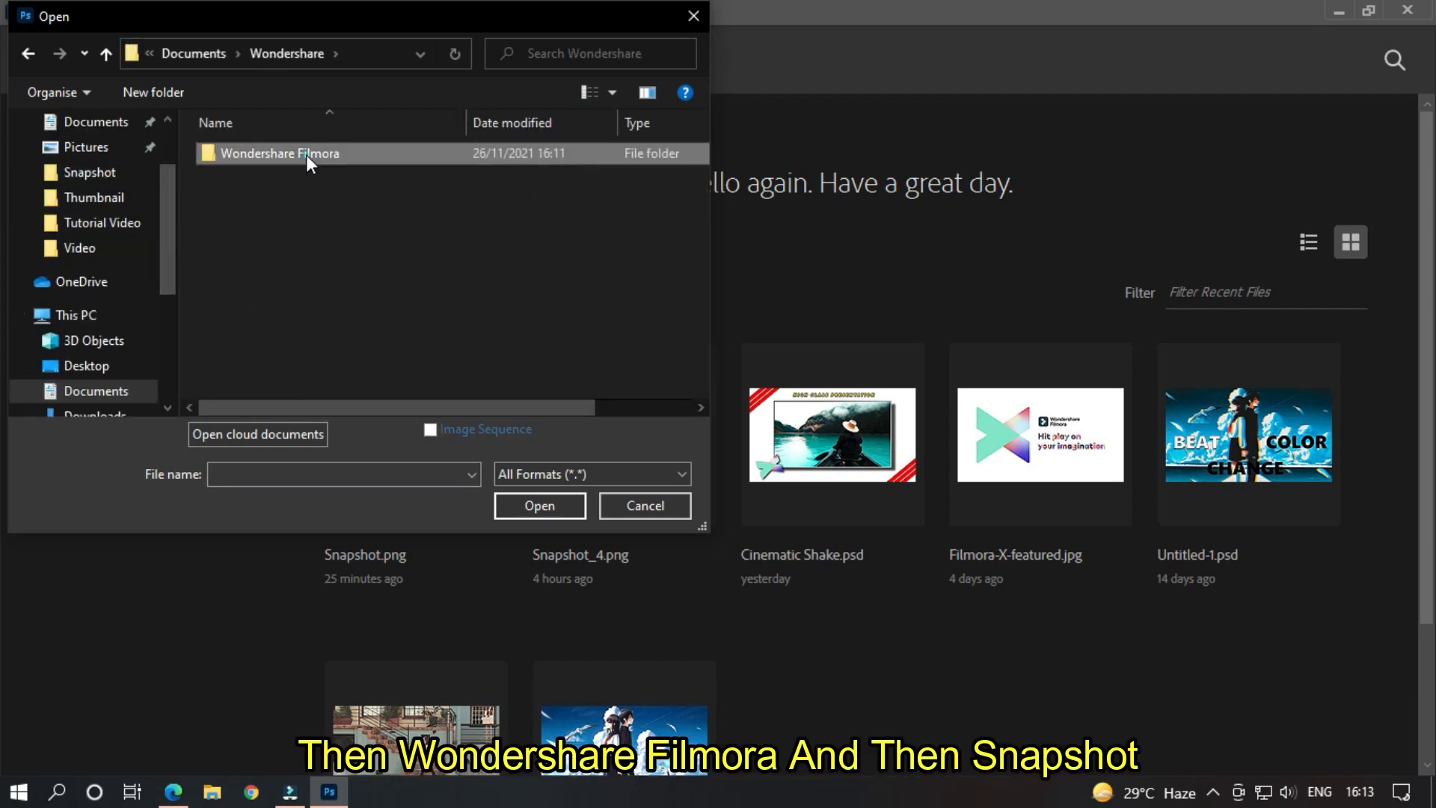
pyautogui.doubleClick(279, 153)
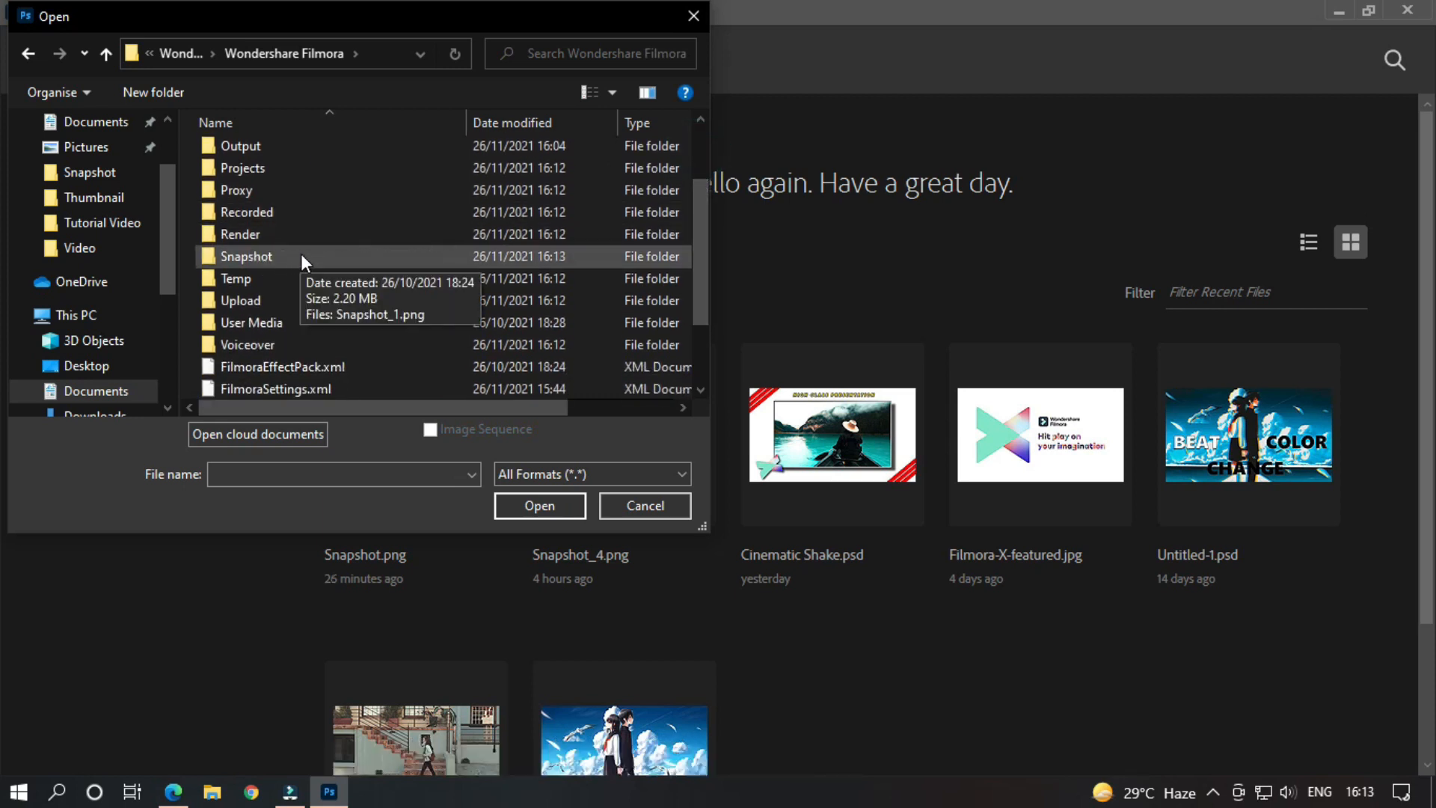
pyautogui.doubleClick(246, 257)
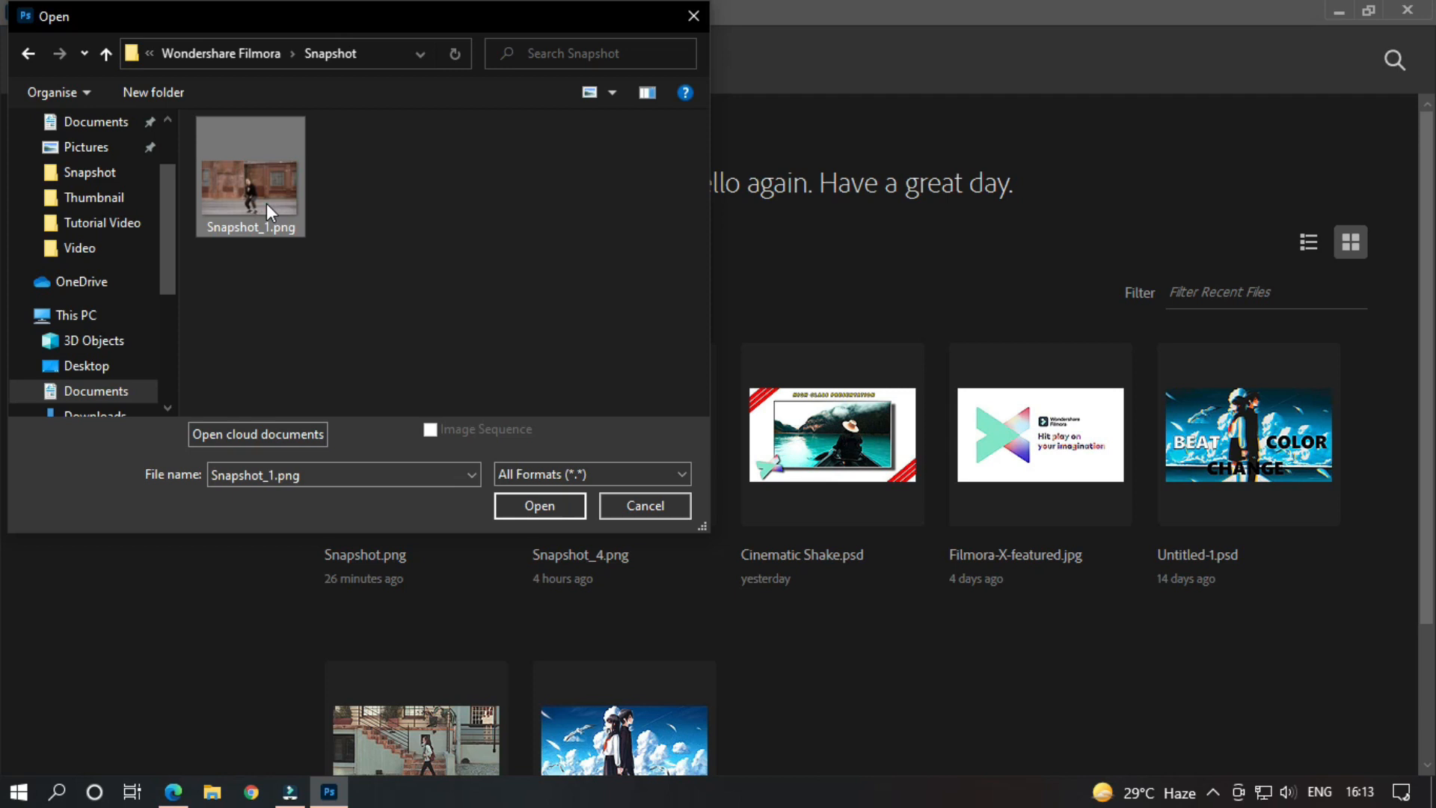
pyautogui.click(539, 505)
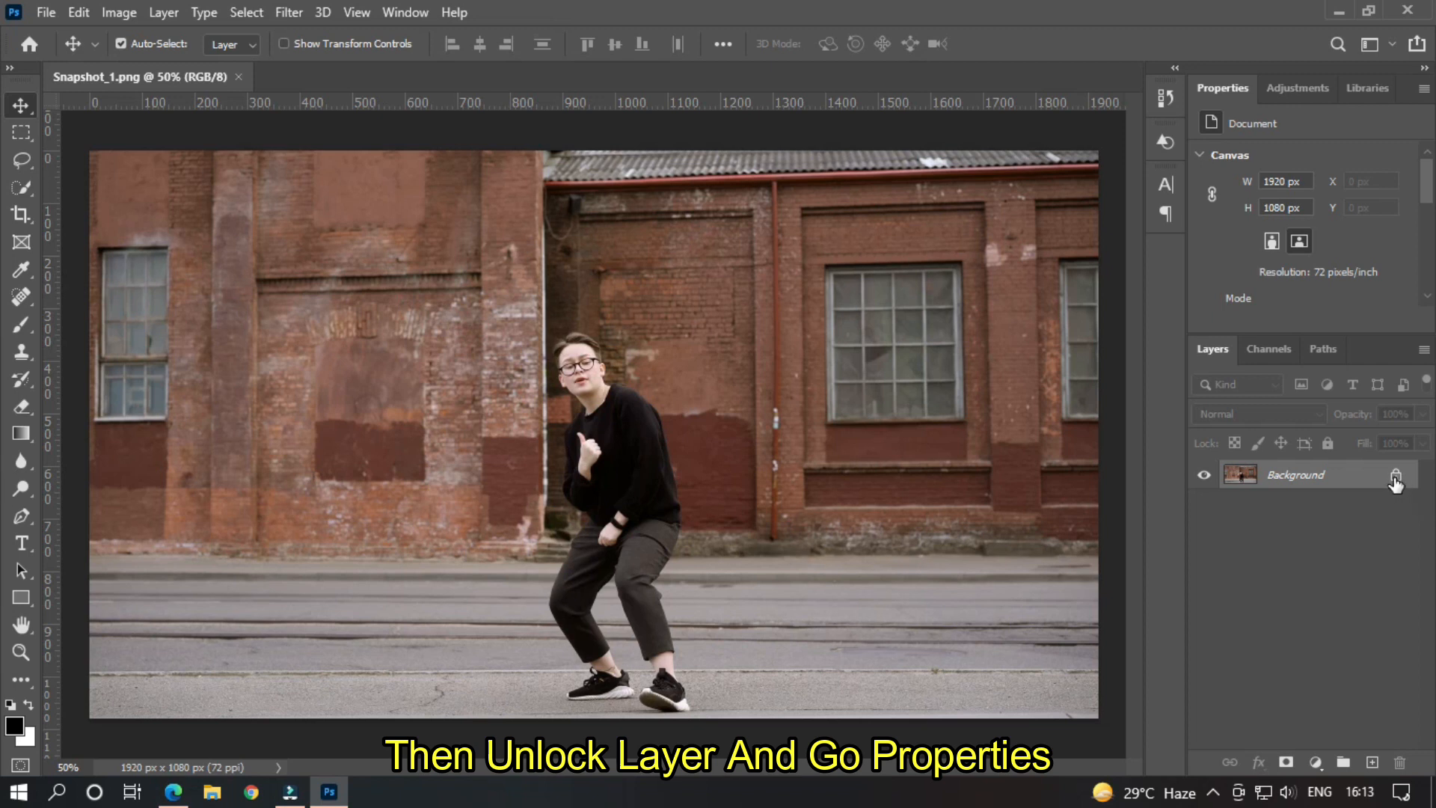
# Unlock the Background layer and run Remove Background to isolate the dancer
pyautogui.click(1395, 483)
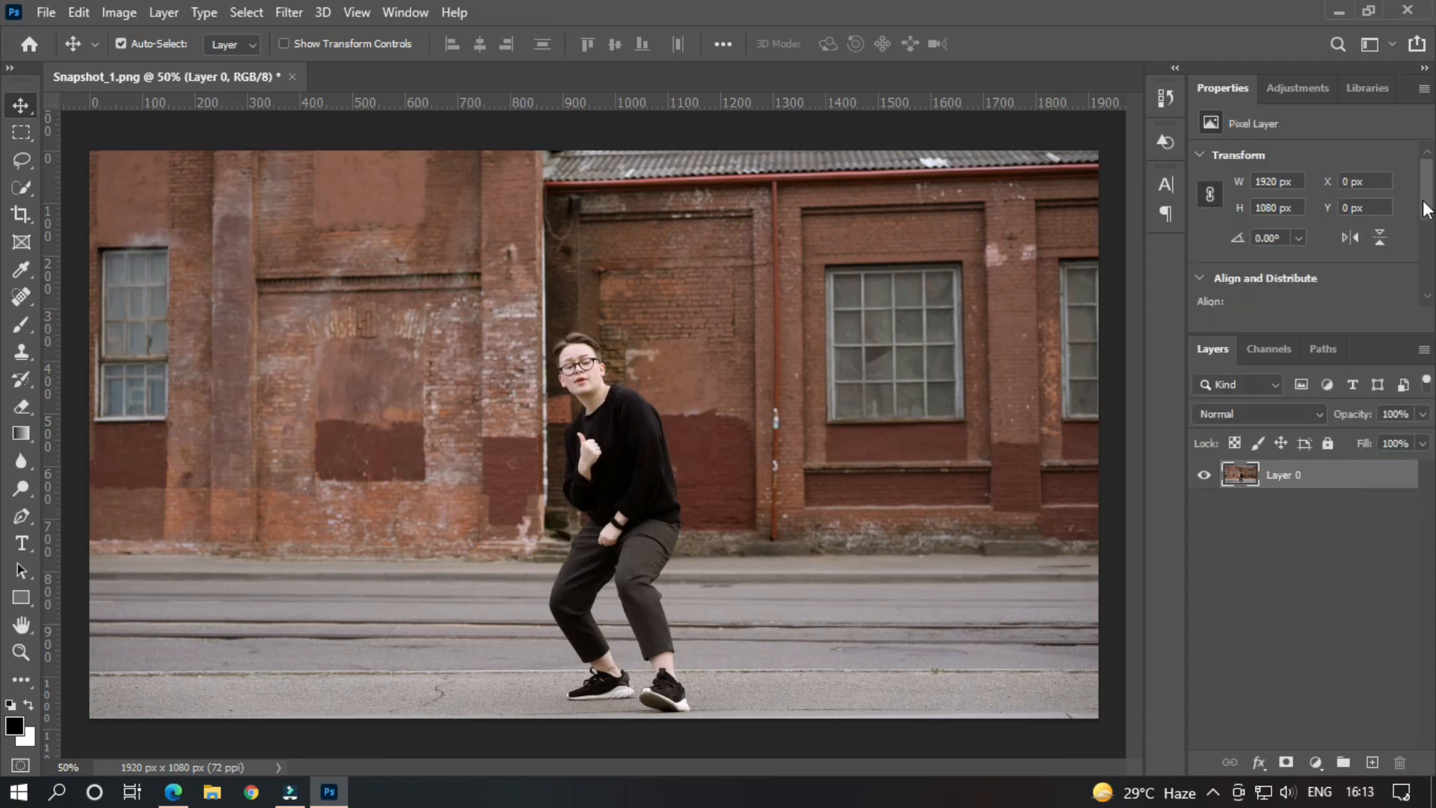
pyautogui.scroll(-3)
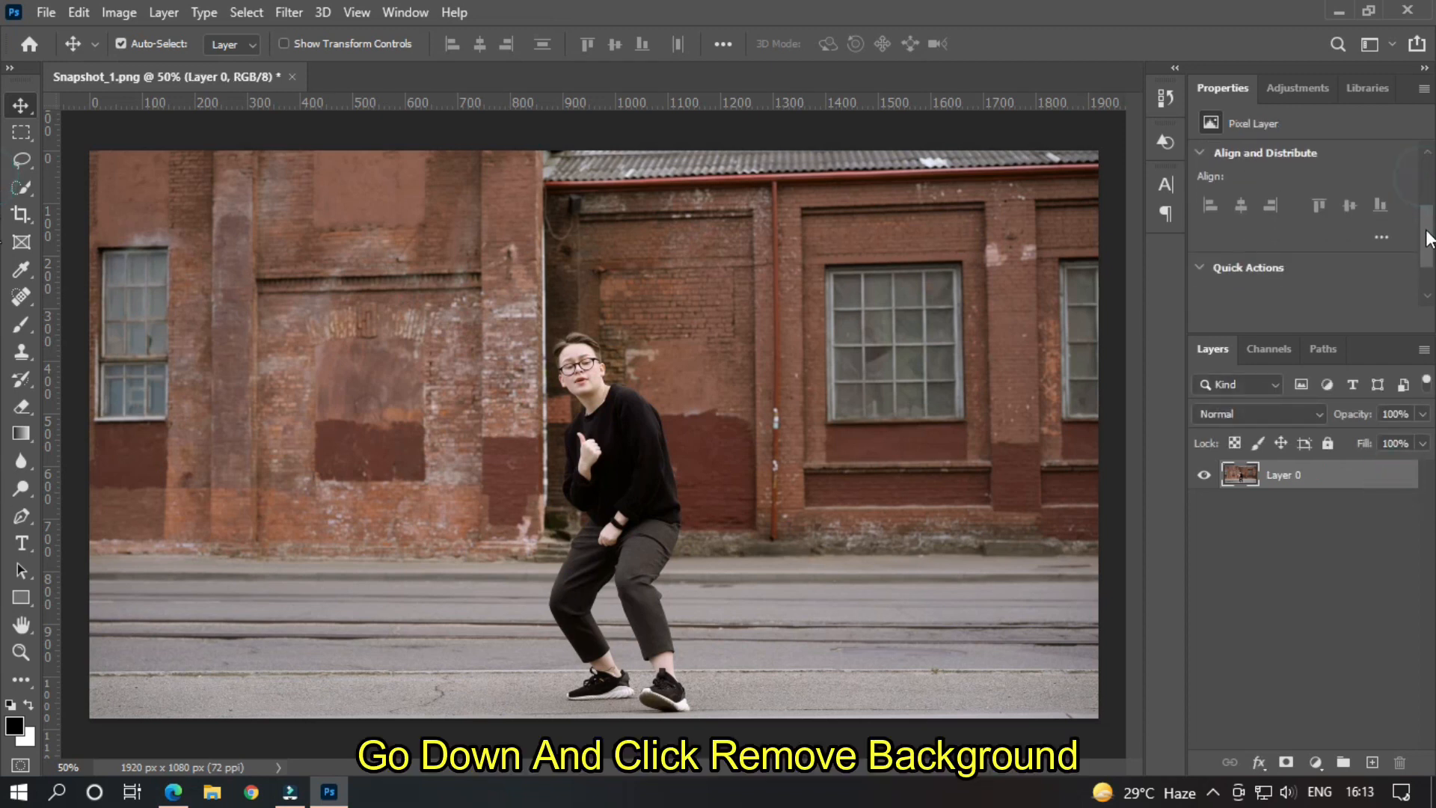
pyautogui.scroll(-3)
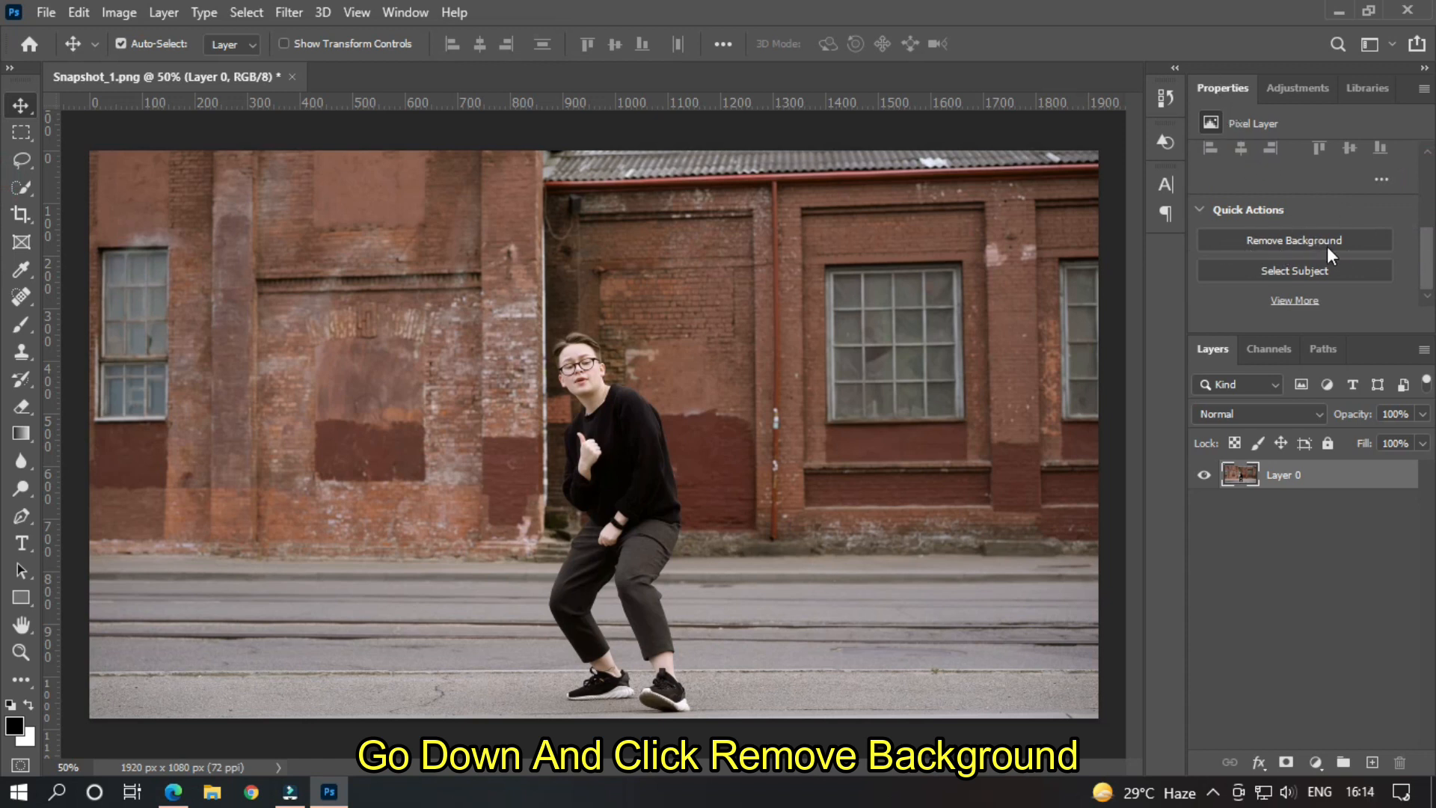
pyautogui.click(1293, 240)
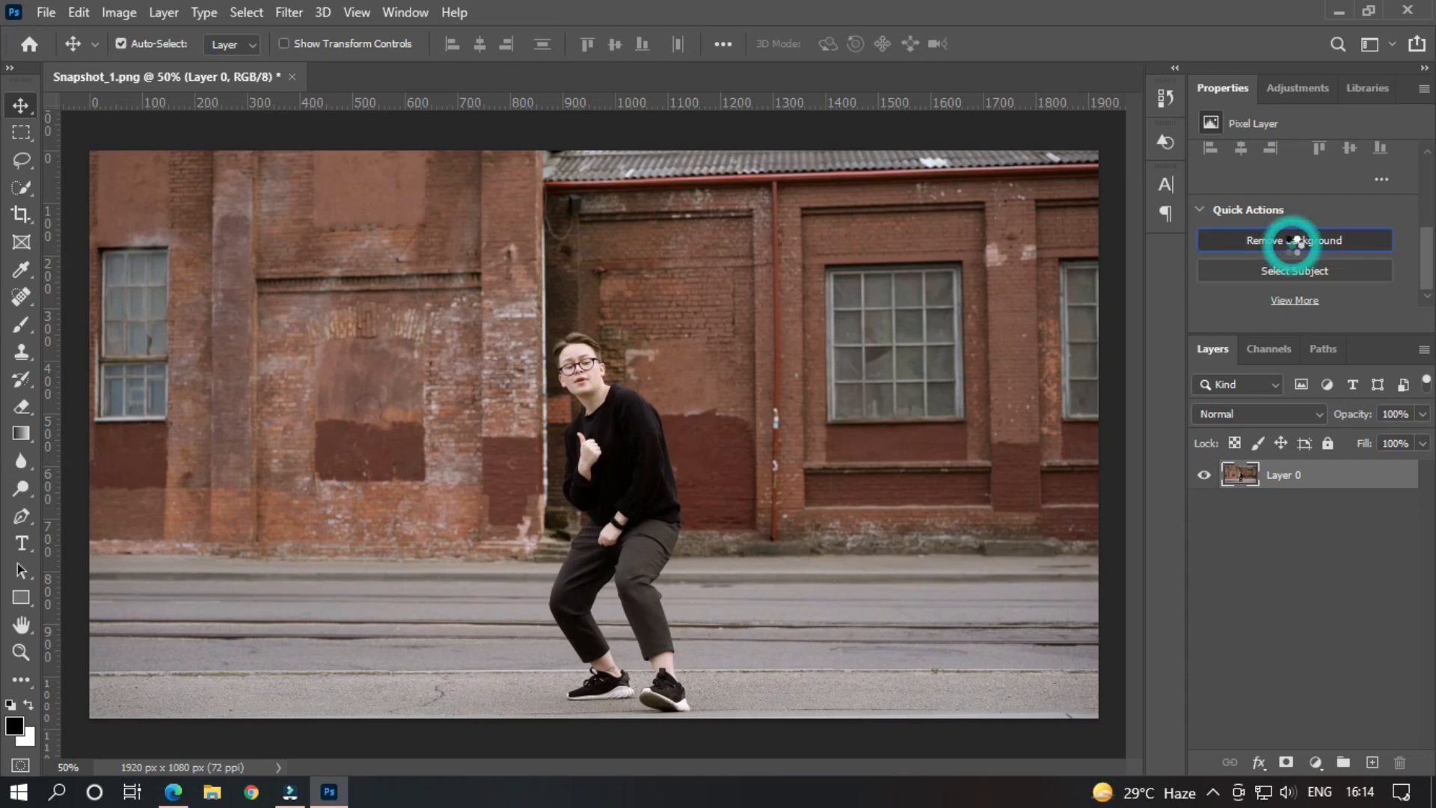
pyautogui.click(1294, 240)
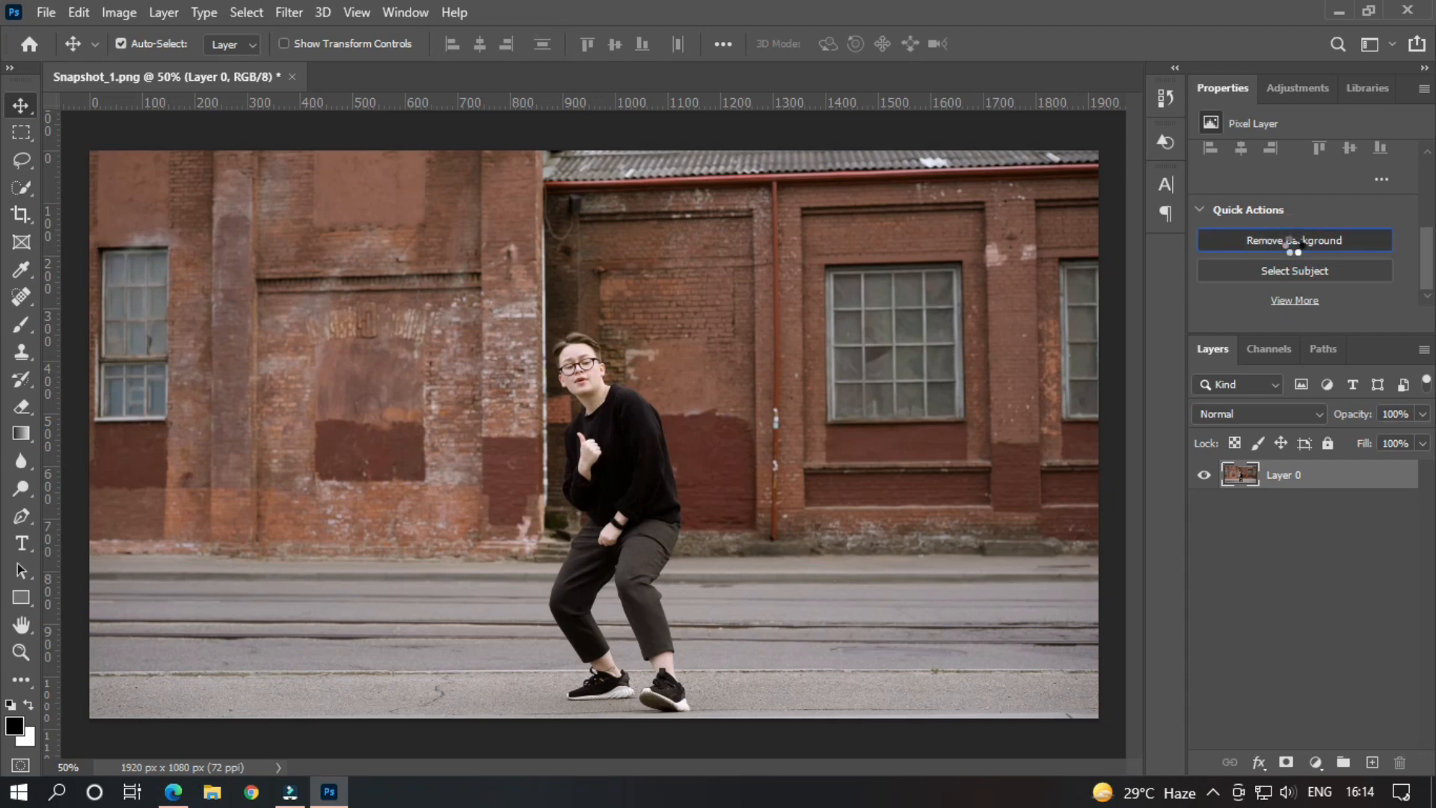
pyautogui.click(1294, 240)
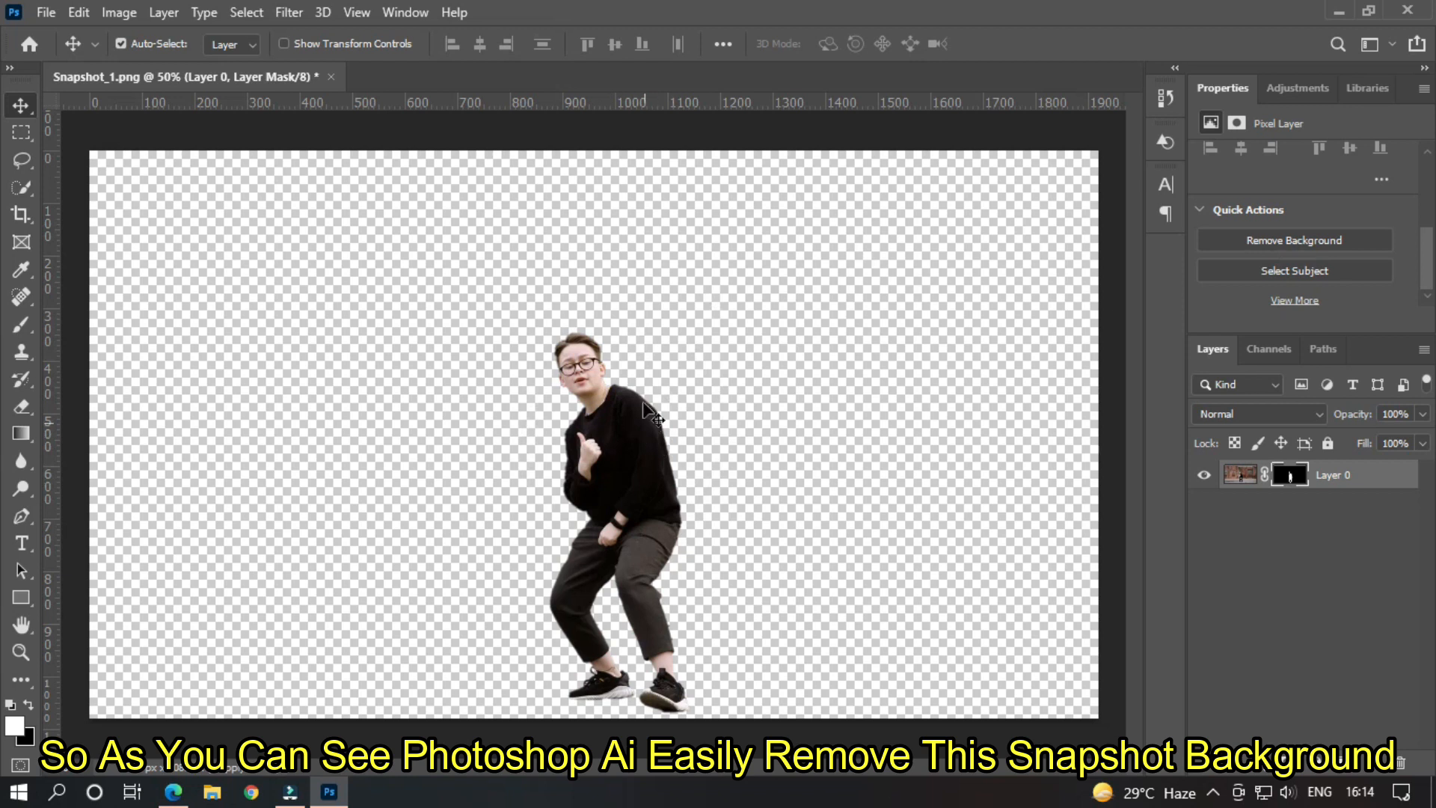
# Save the dancer cutout to this computer as a PNG via File > Save As
pyautogui.click(45, 12)
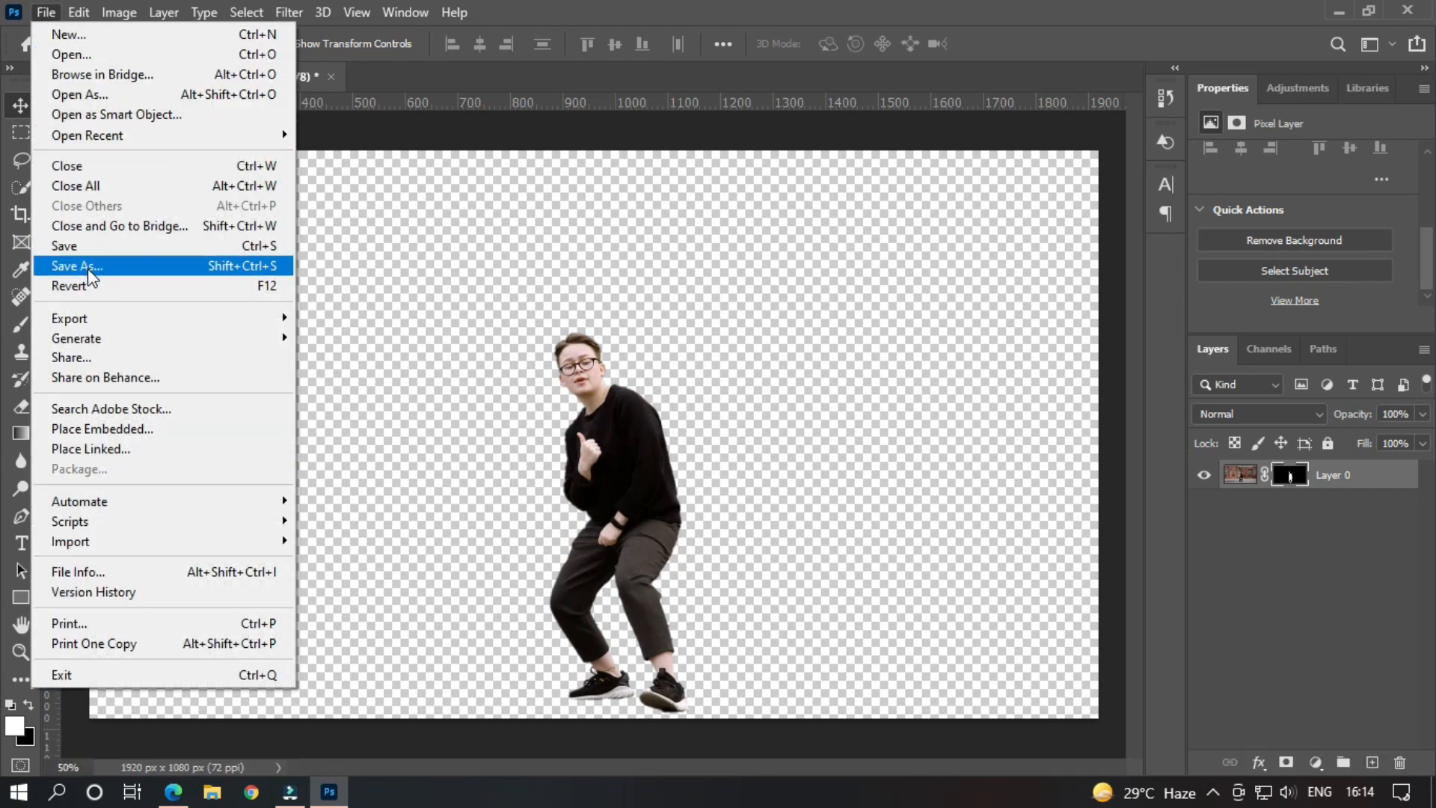
pyautogui.click(76, 266)
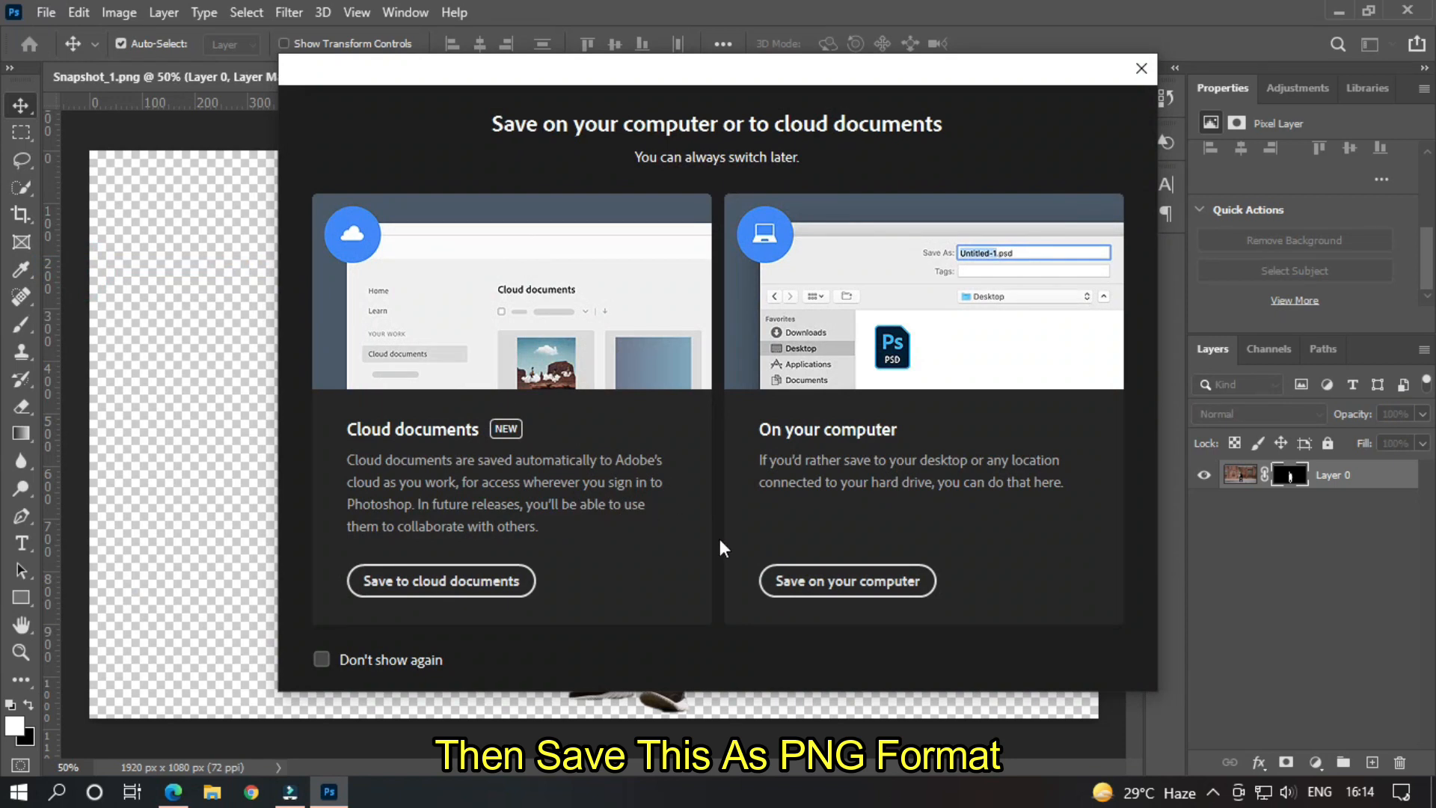
pyautogui.click(845, 580)
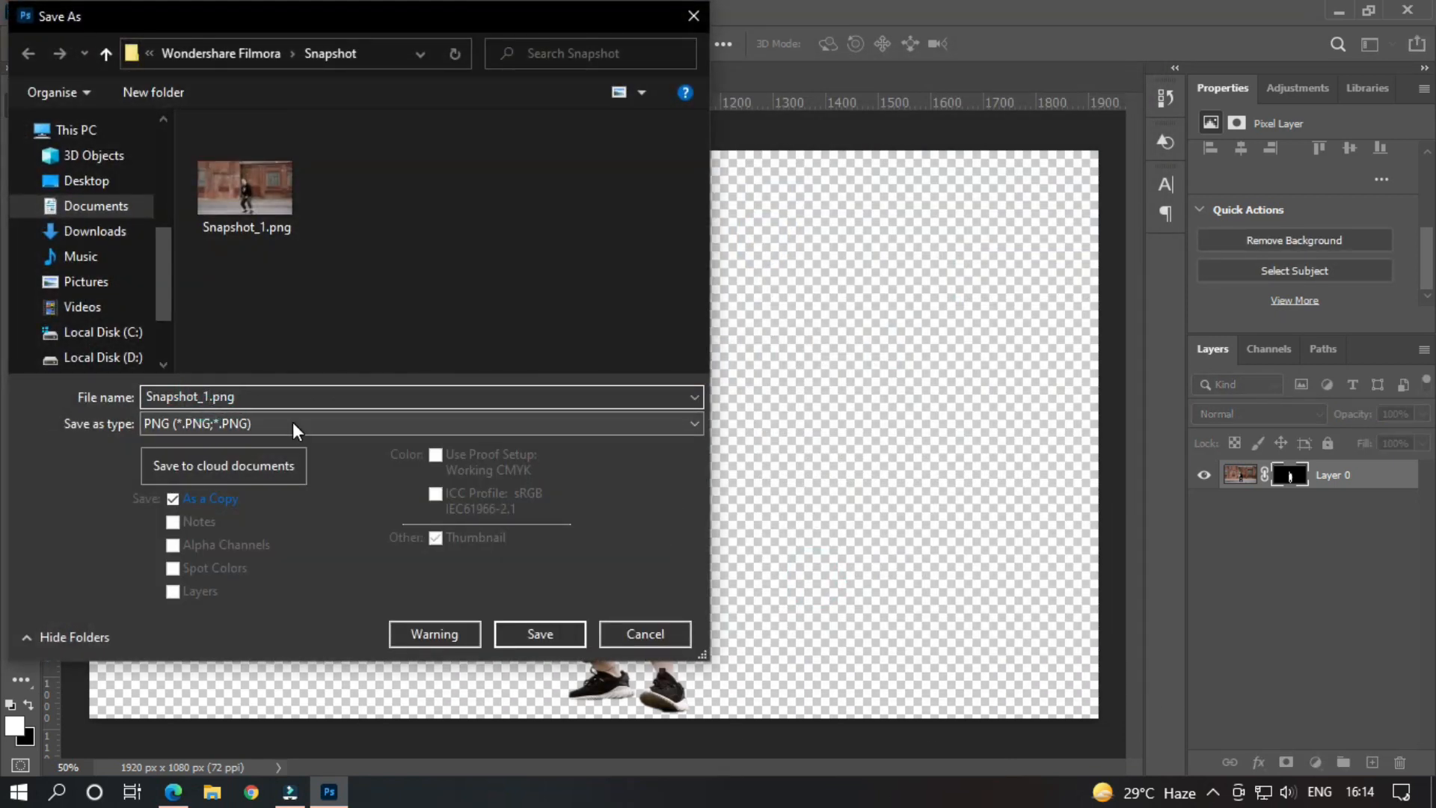
pyautogui.click(538, 633)
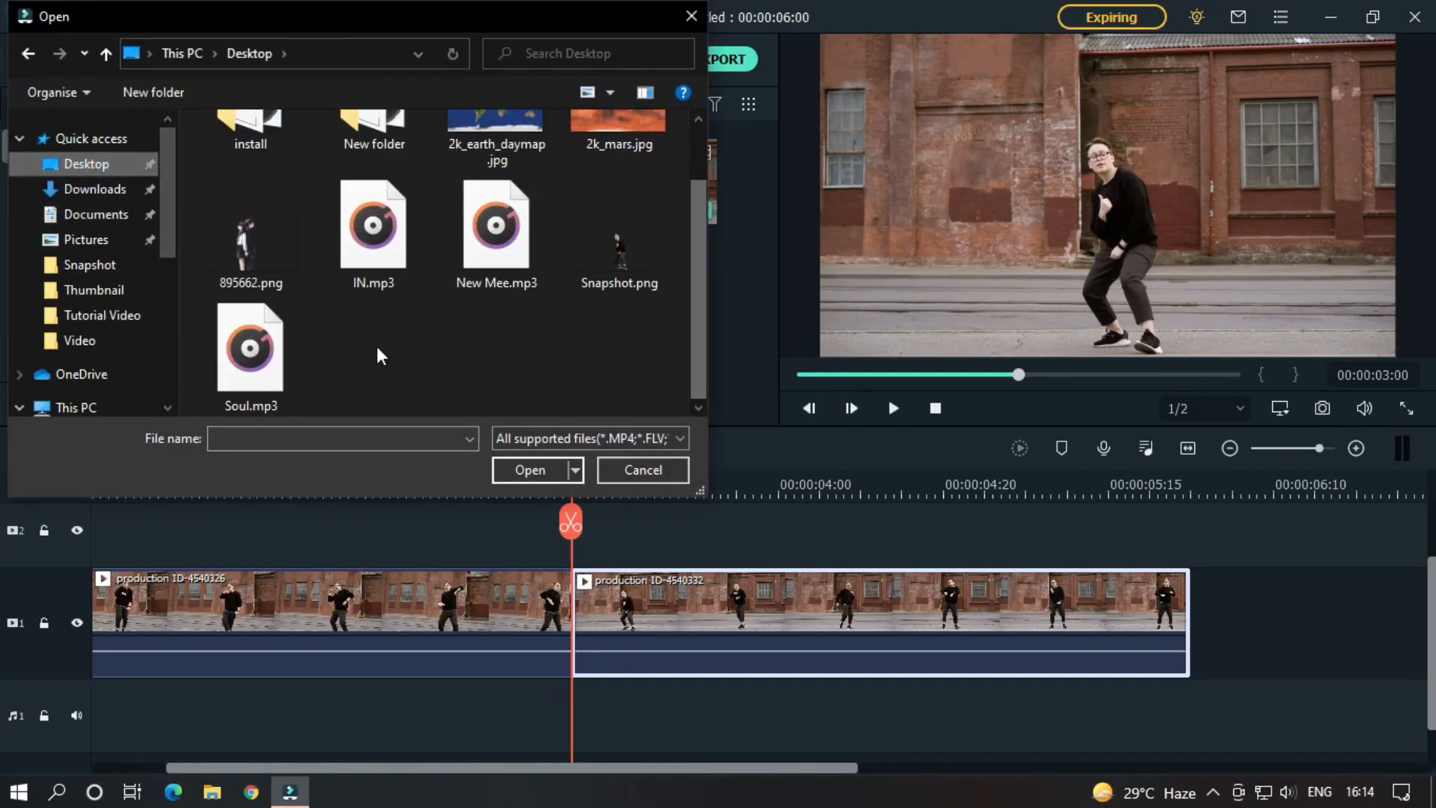
# Import the Snapshot cutout and slide it on track 2 to end at the cut
pyautogui.click(642, 470)
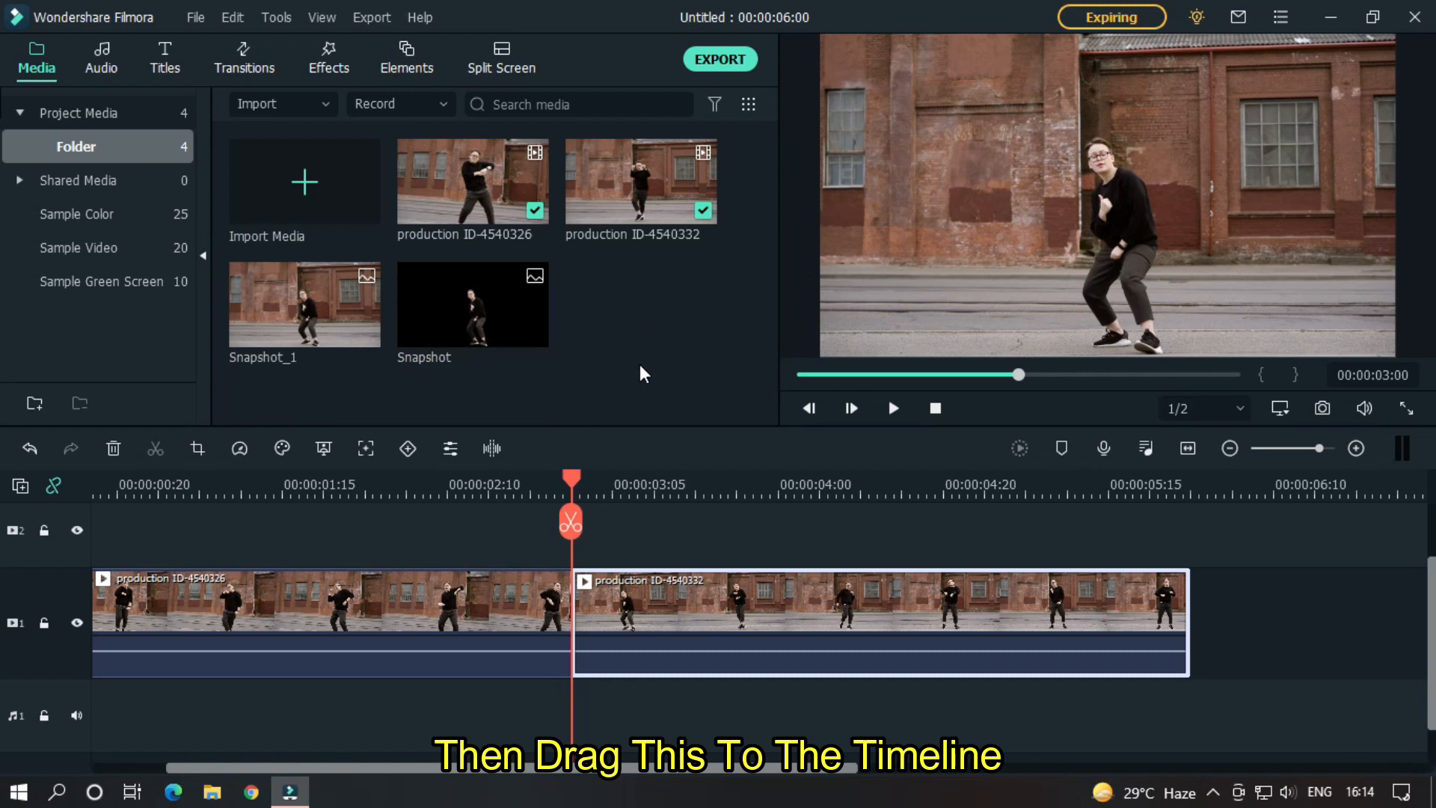
pyautogui.moveTo(474, 352)
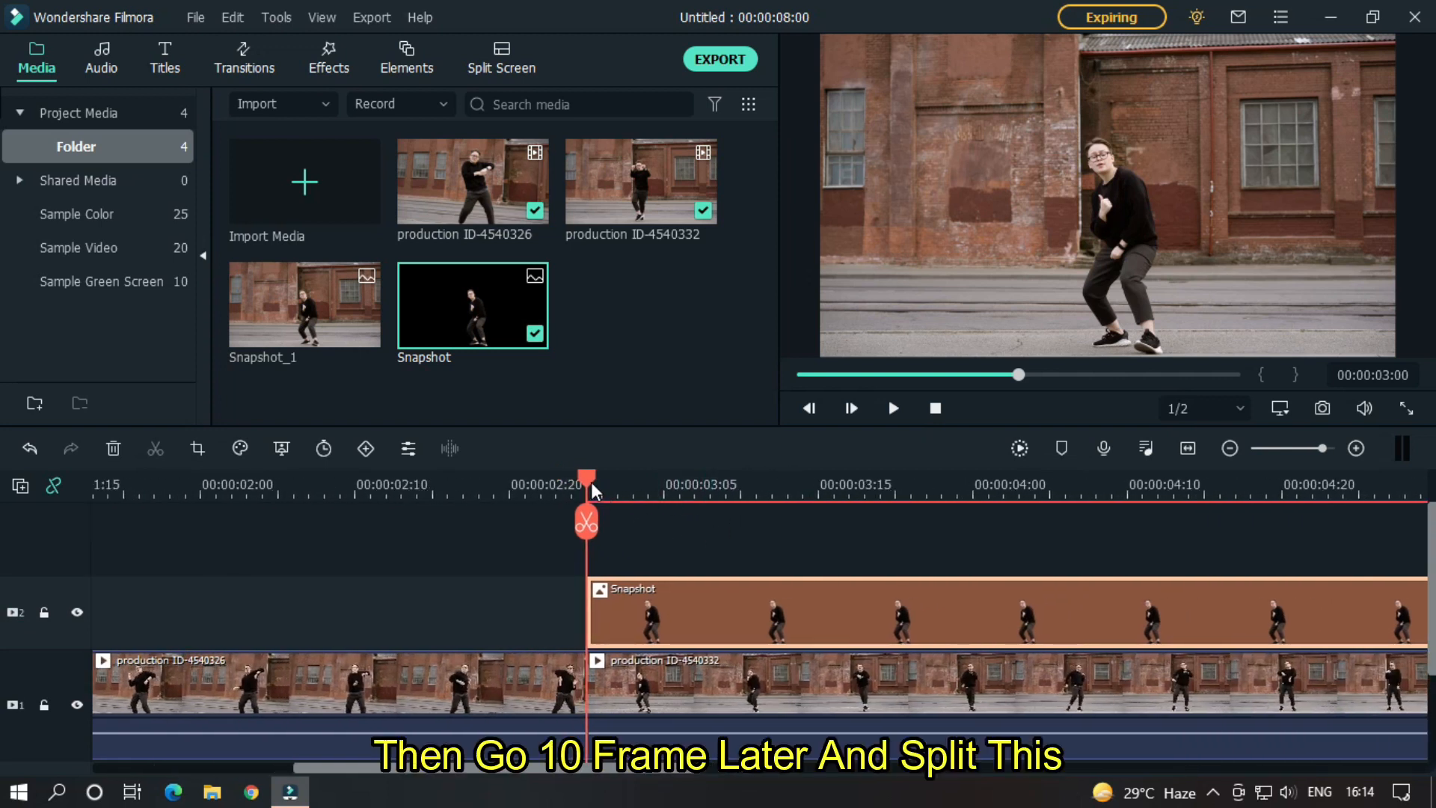
pyautogui.moveTo(586, 485); pyautogui.dragTo(710, 484)
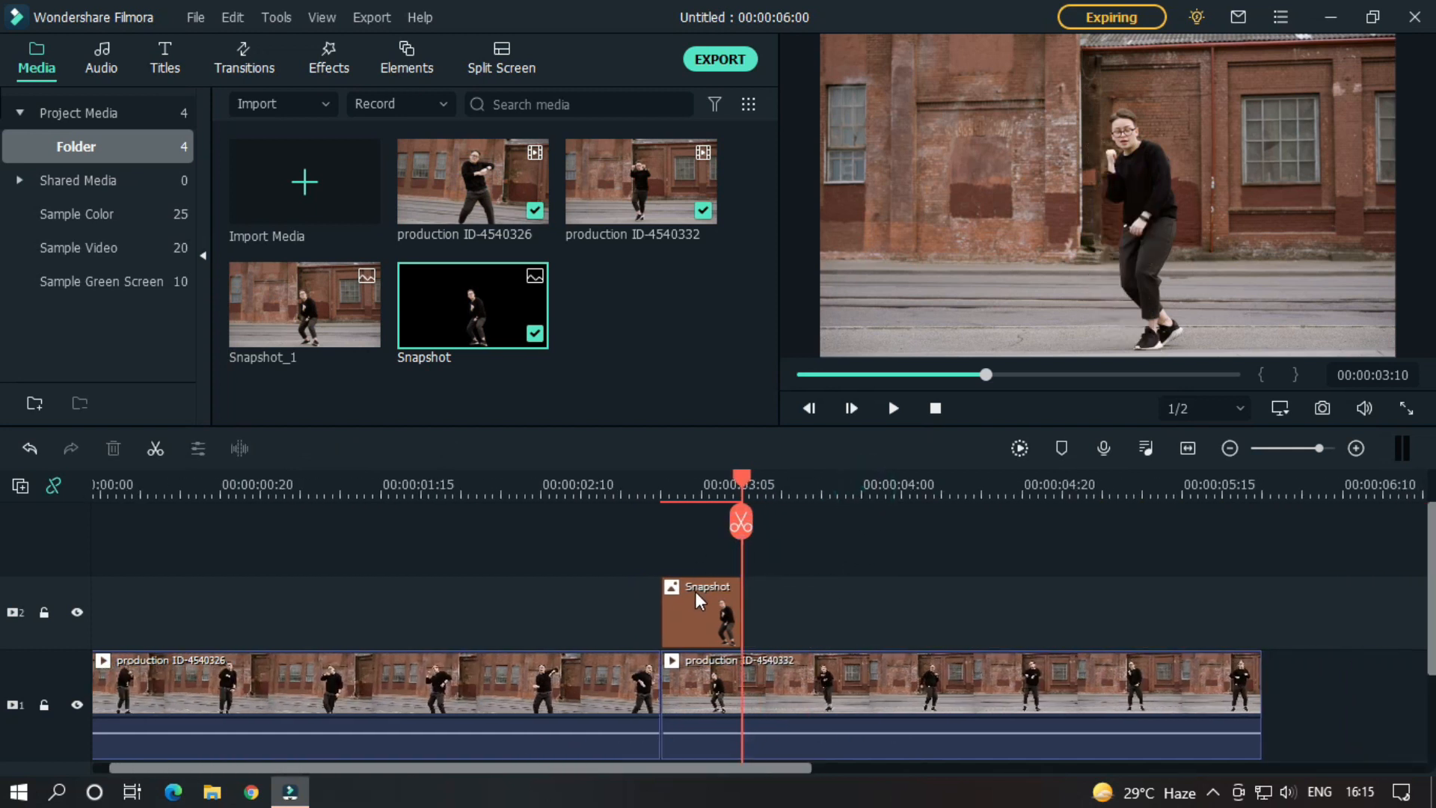
pyautogui.click(700, 612)
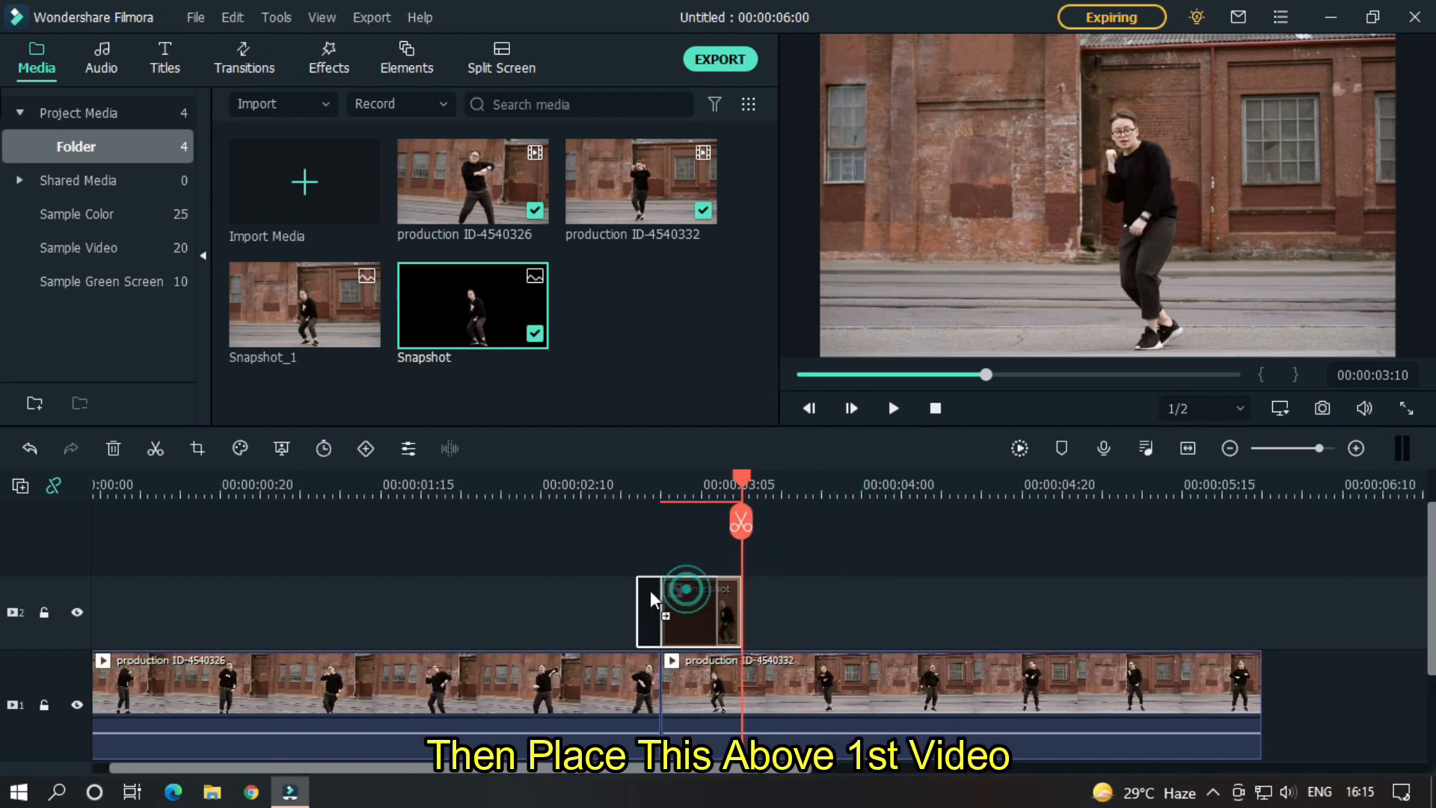
pyautogui.moveTo(686, 612); pyautogui.dragTo(620, 612)
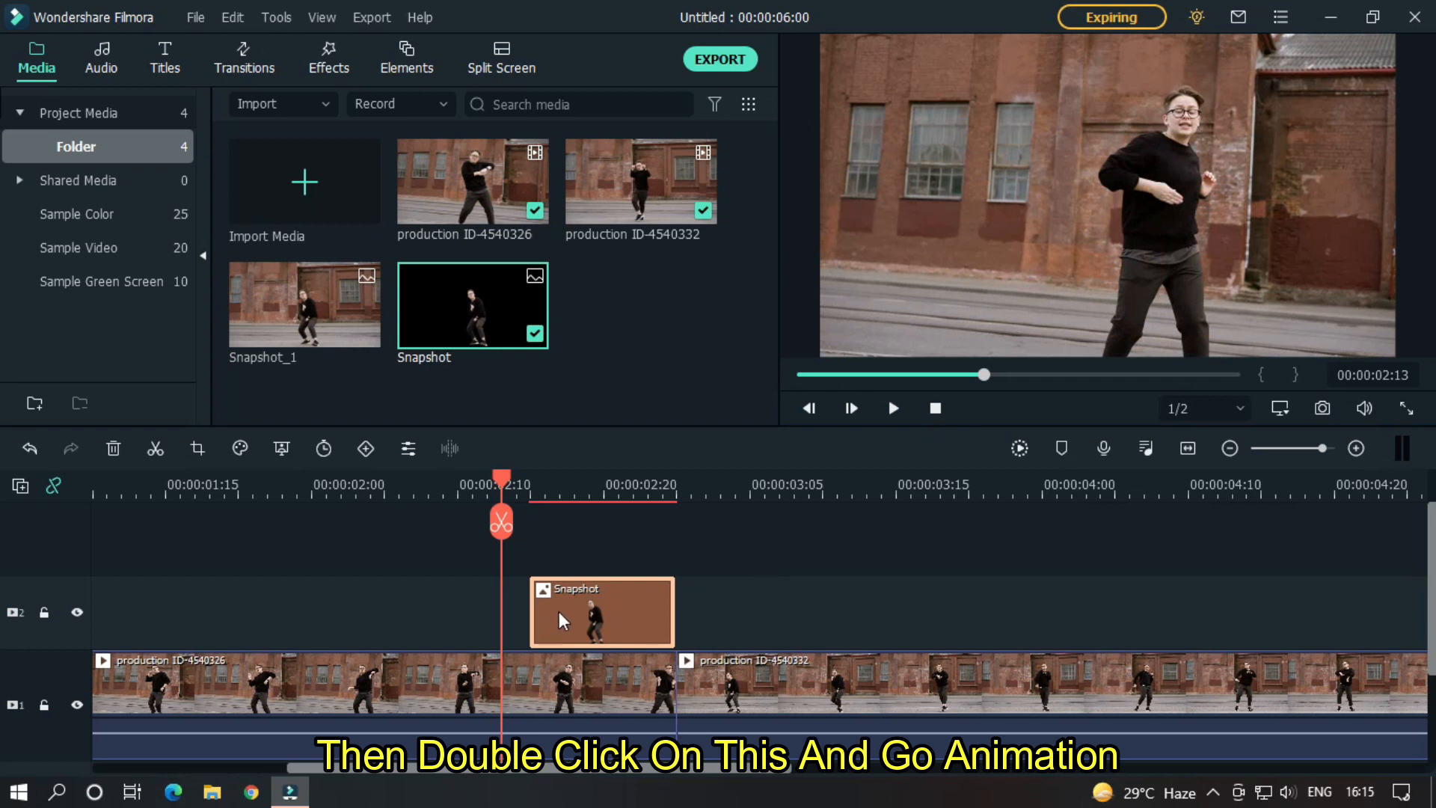
# Keyframe Snapshot from Position X -346 to its original spot, then preview the slide-in
pyautogui.doubleClick(602, 612)
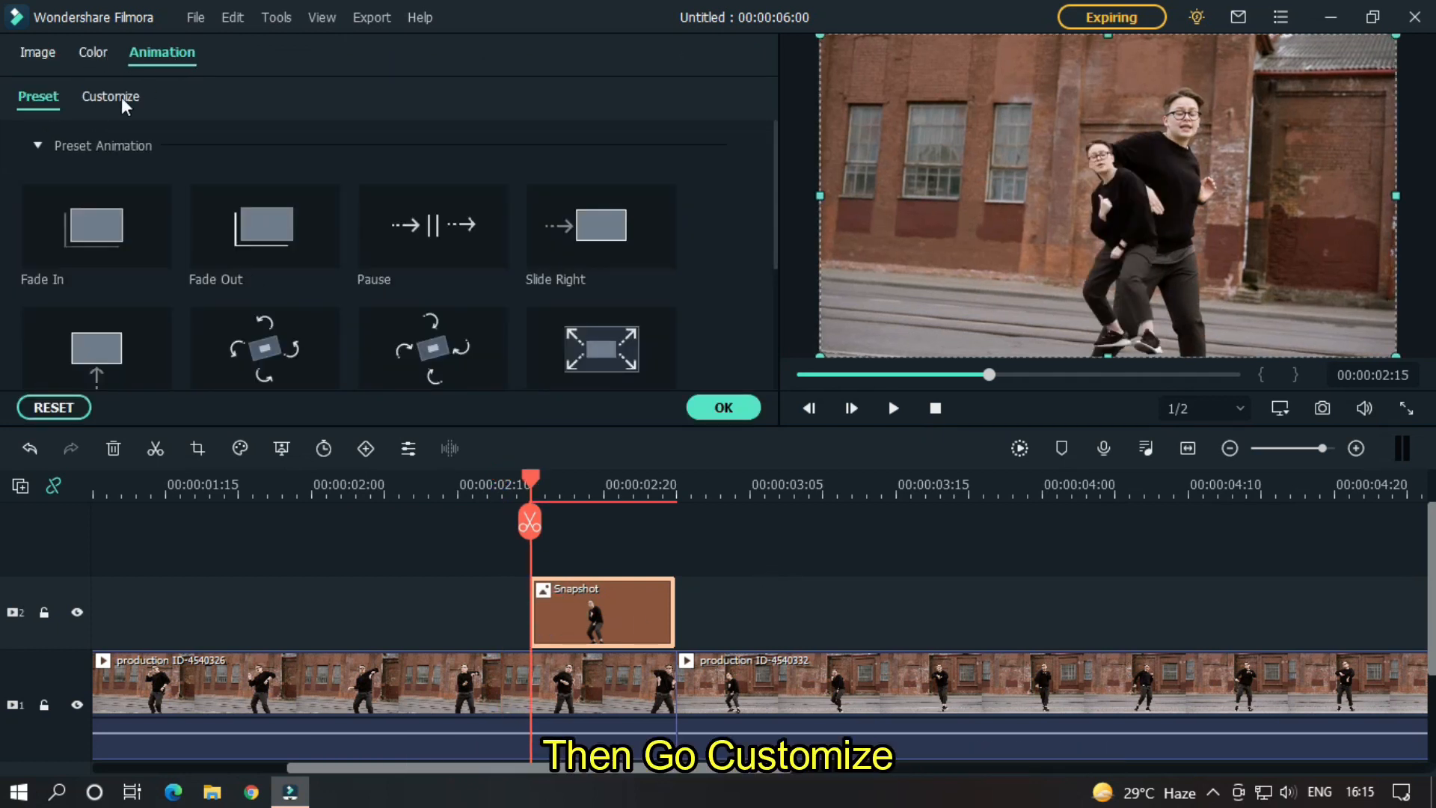
pyautogui.click(110, 96)
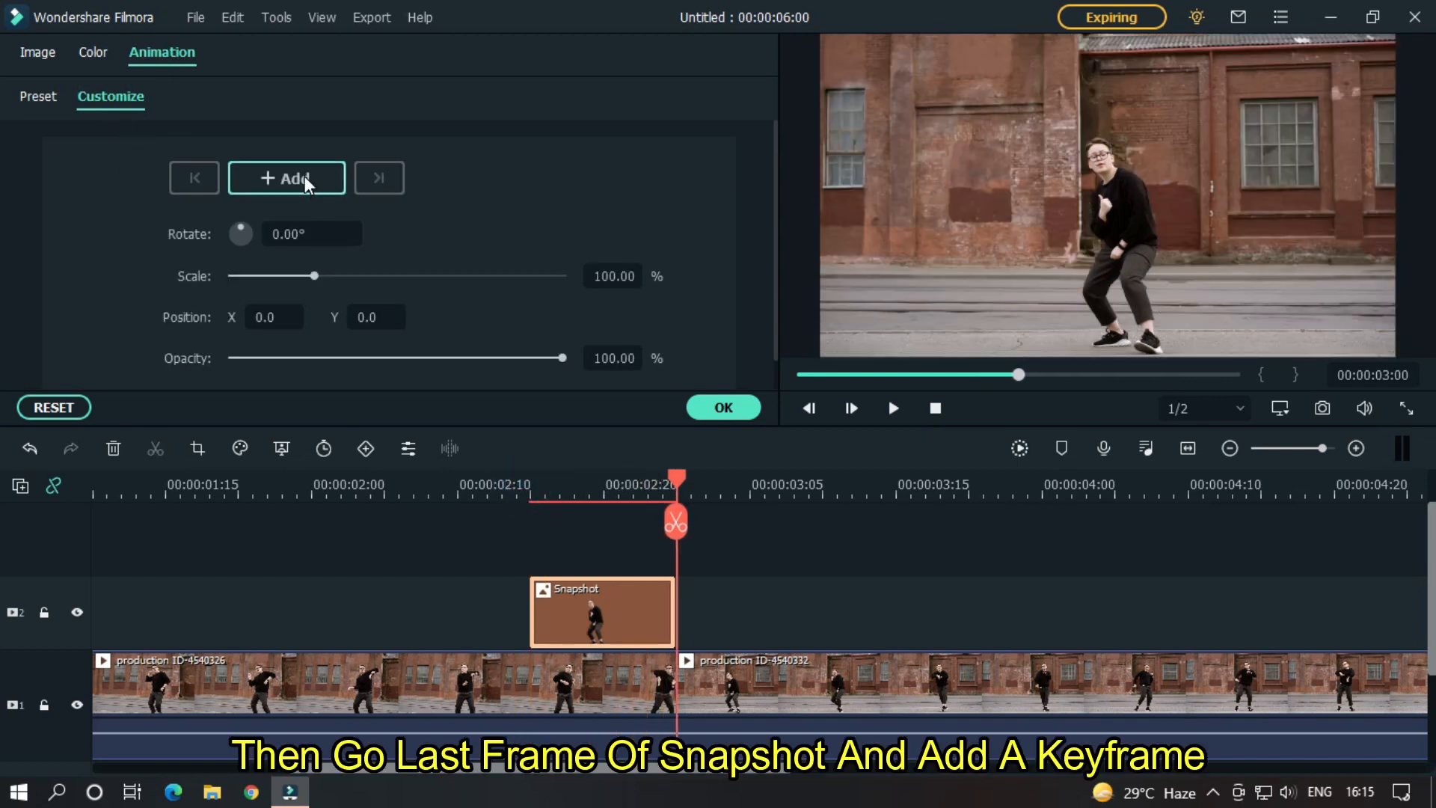
pyautogui.click(287, 178)
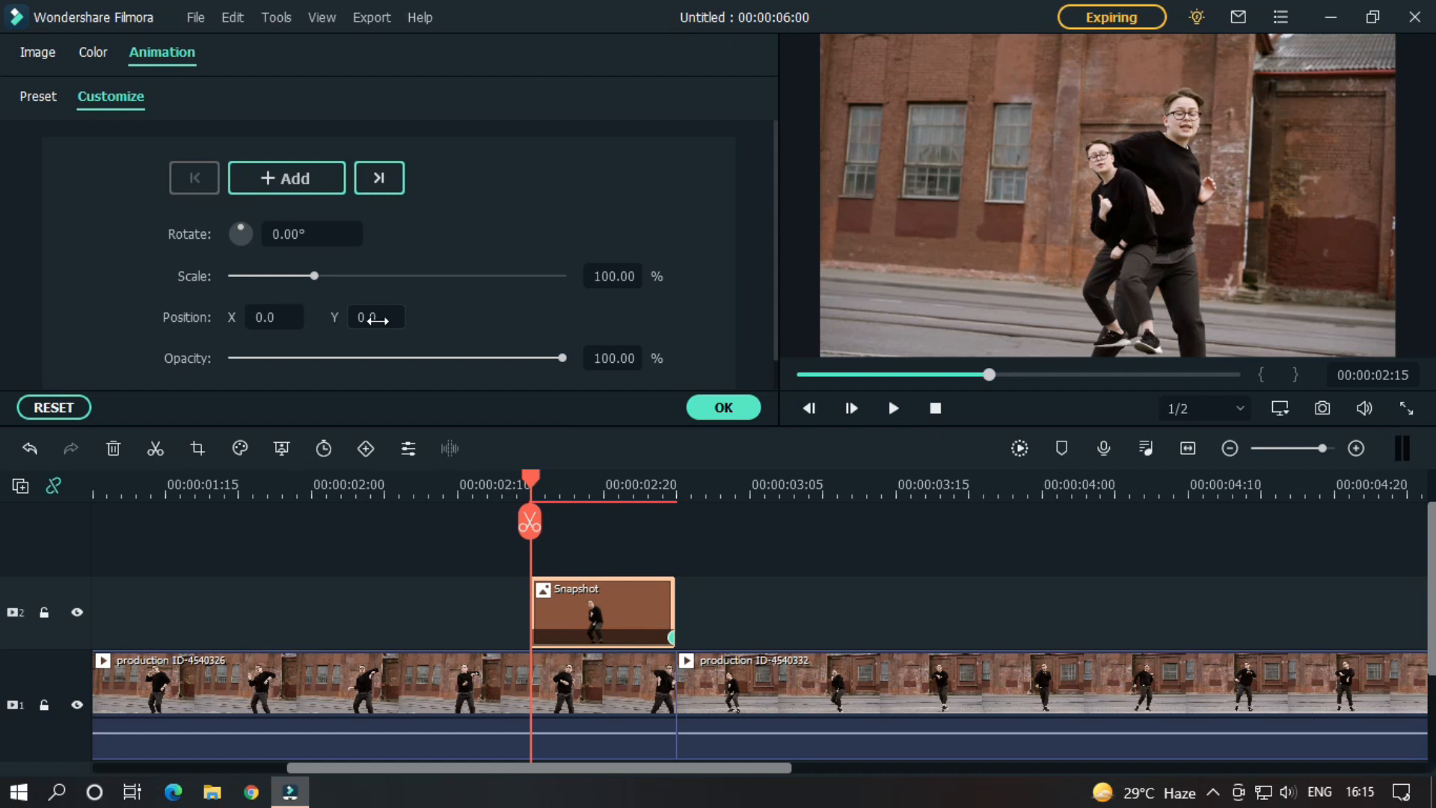
pyautogui.write('-136.0')
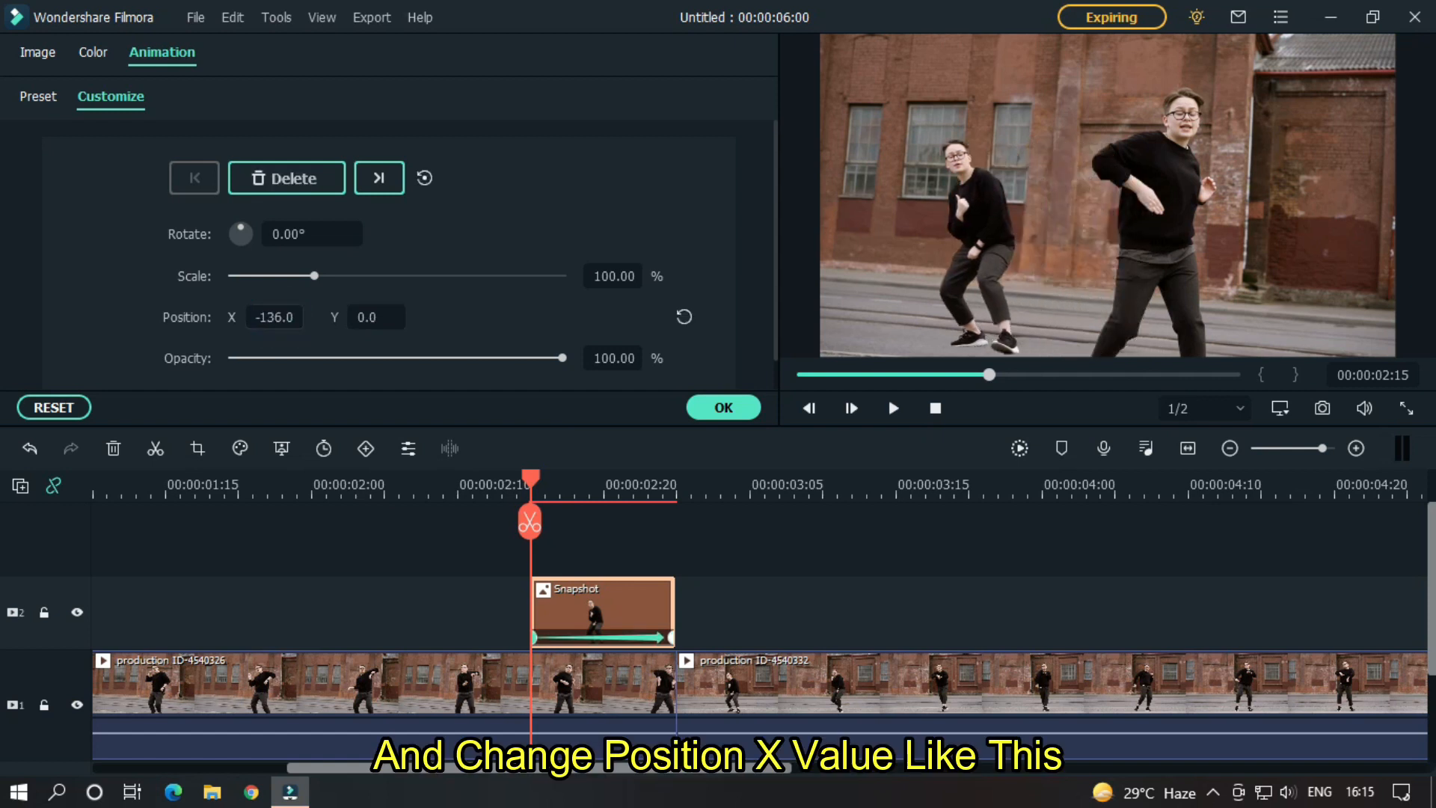
pyautogui.write('-346.0')
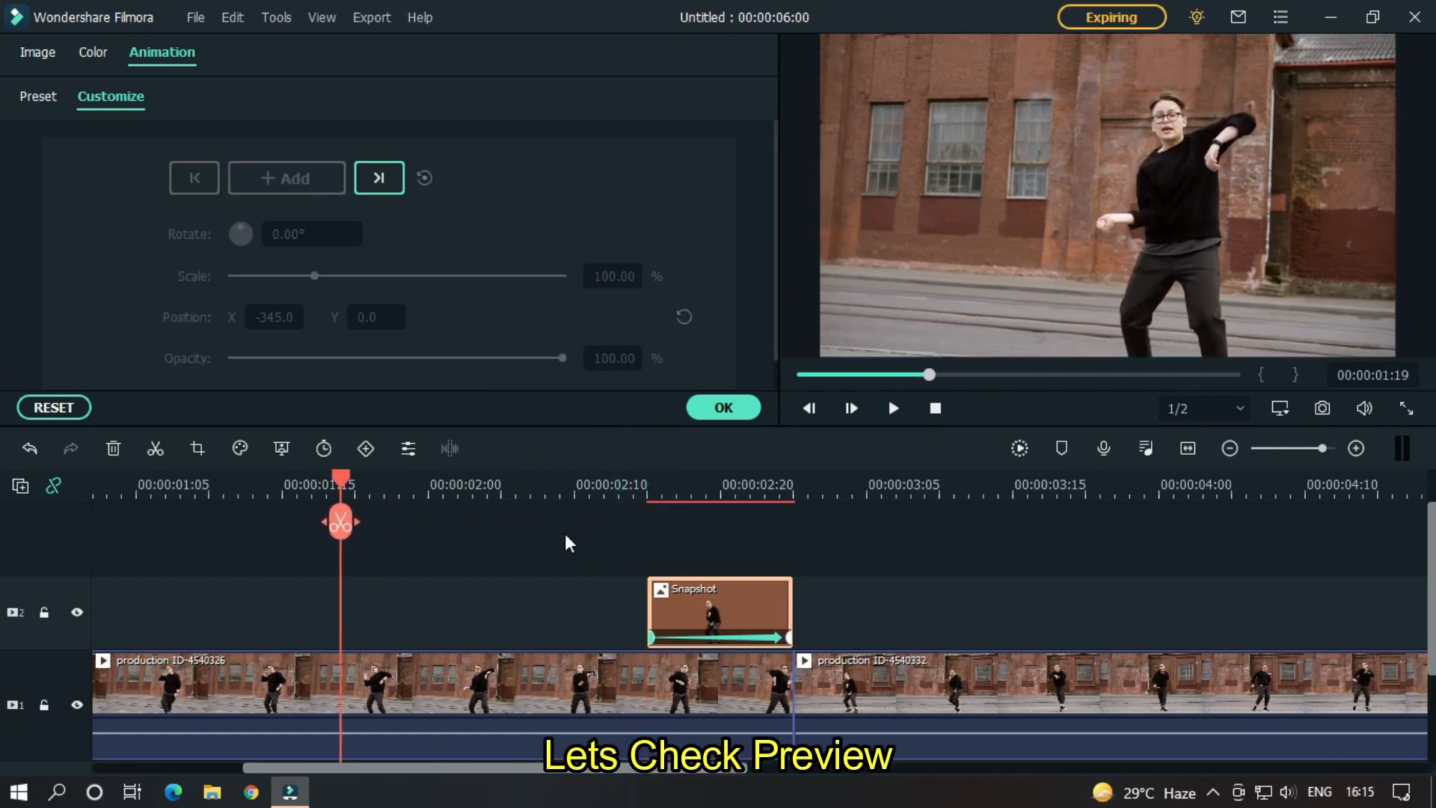
pyautogui.click(893, 407)
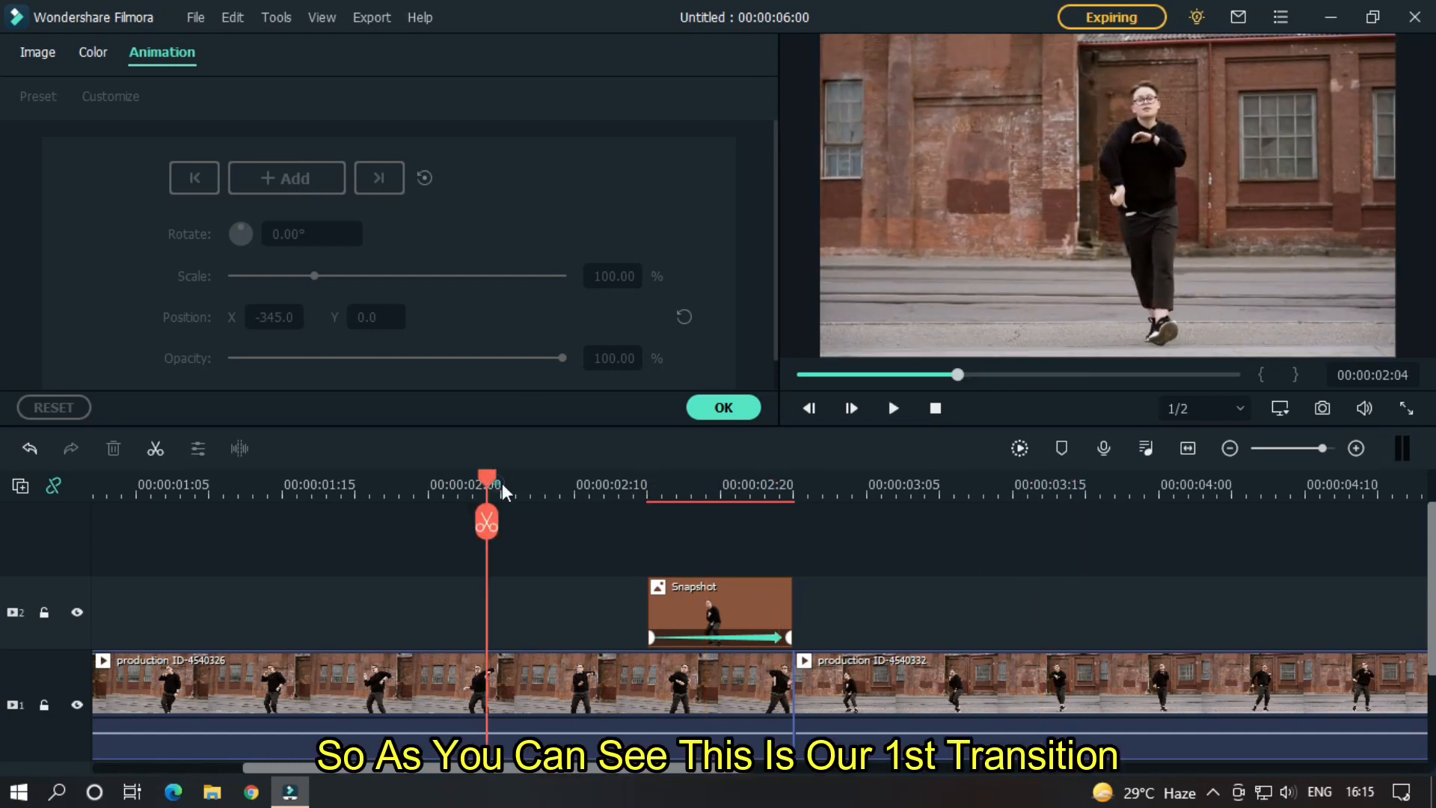
pyautogui.click(892, 408)
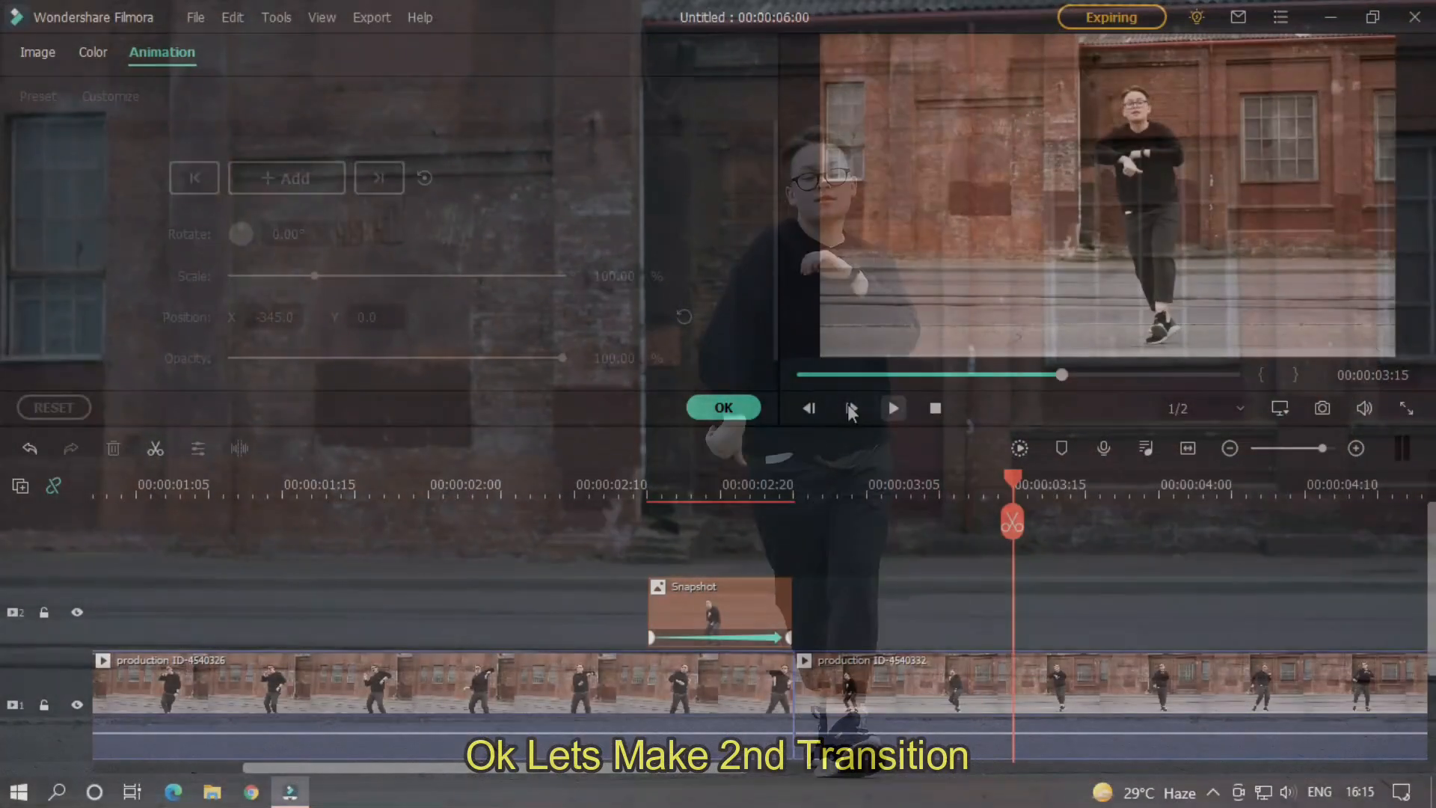
# Set the Snapshot clip's Image > Compositing blending mode to Linear Dodge
pyautogui.click(722, 406)
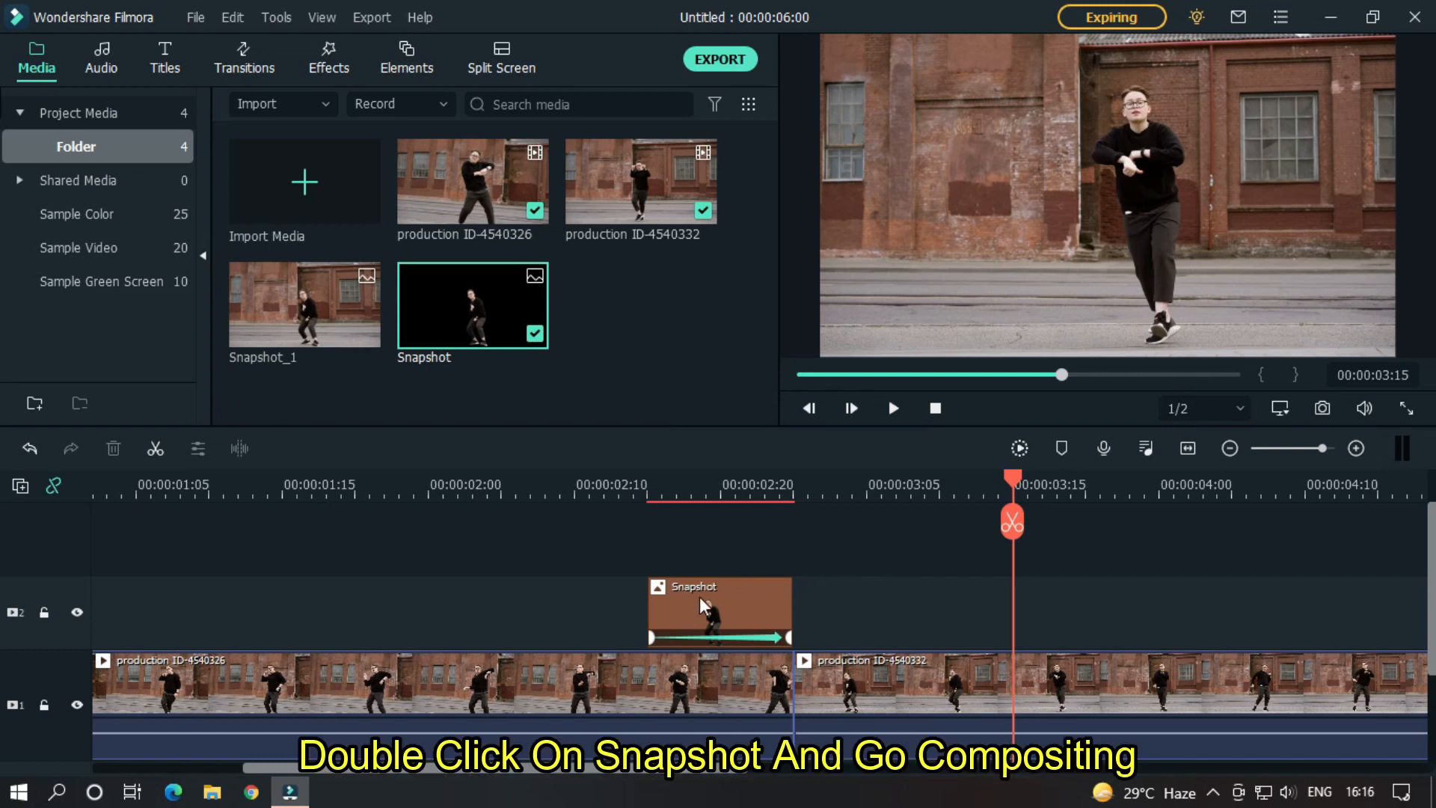
pyautogui.doubleClick(719, 612)
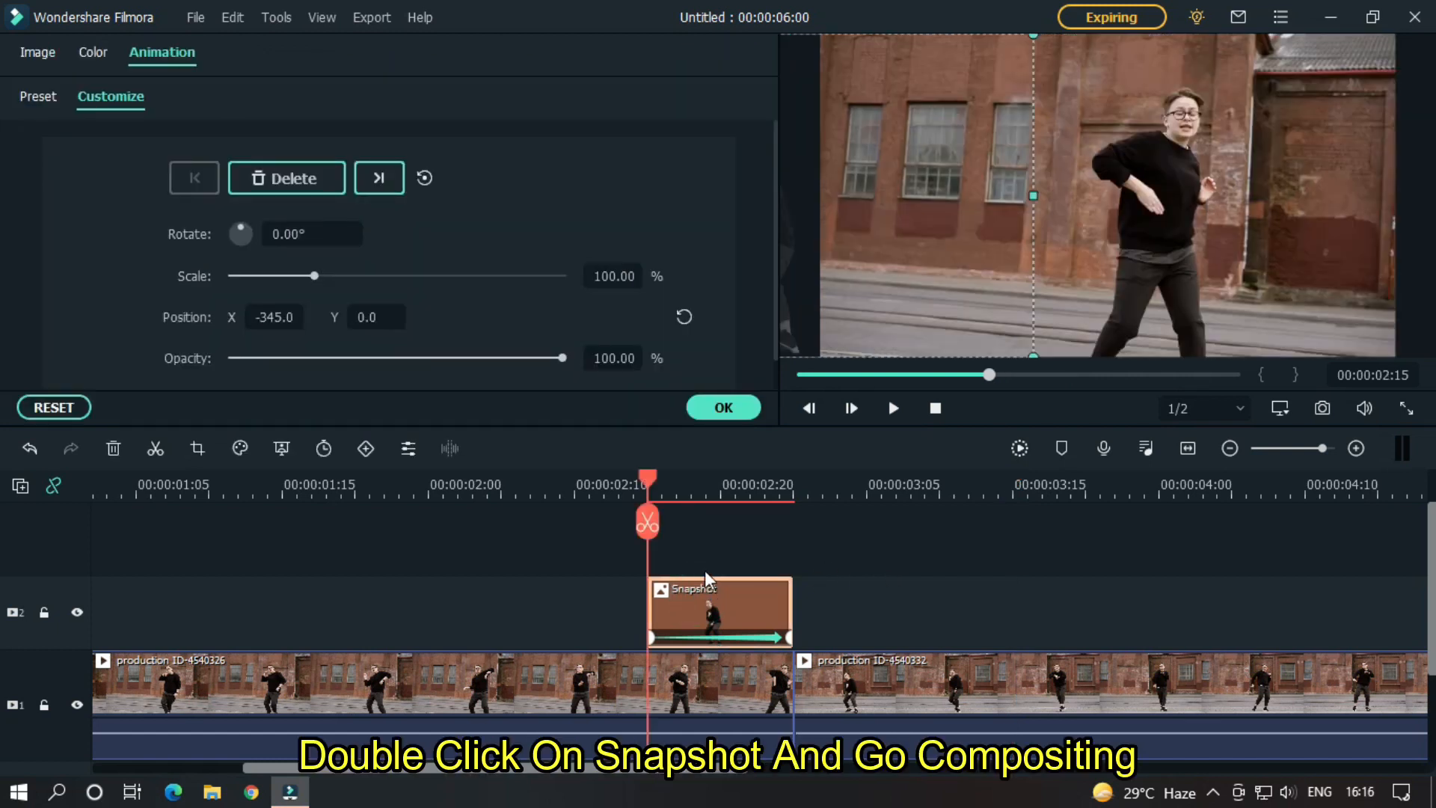
pyautogui.click(37, 52)
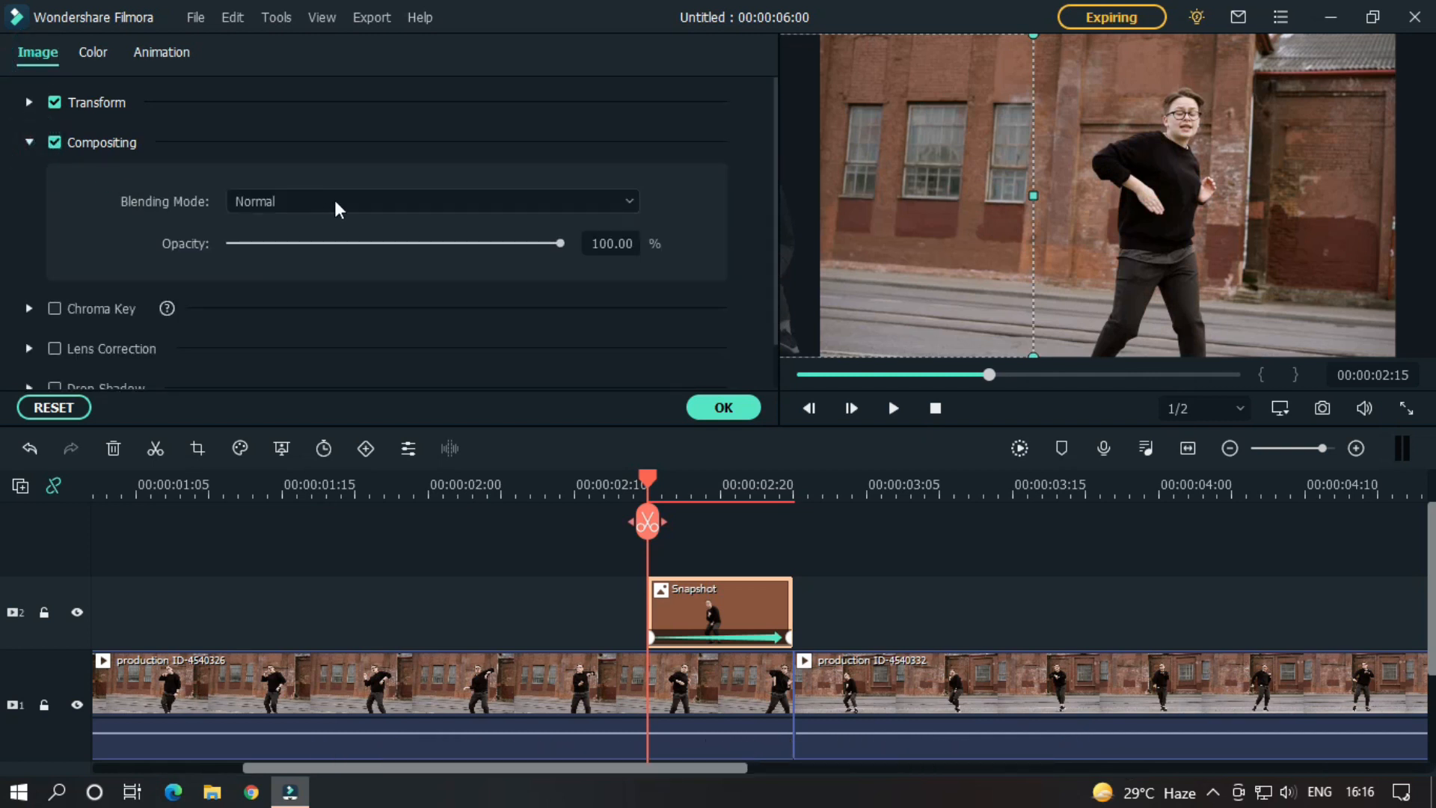
pyautogui.click(431, 200)
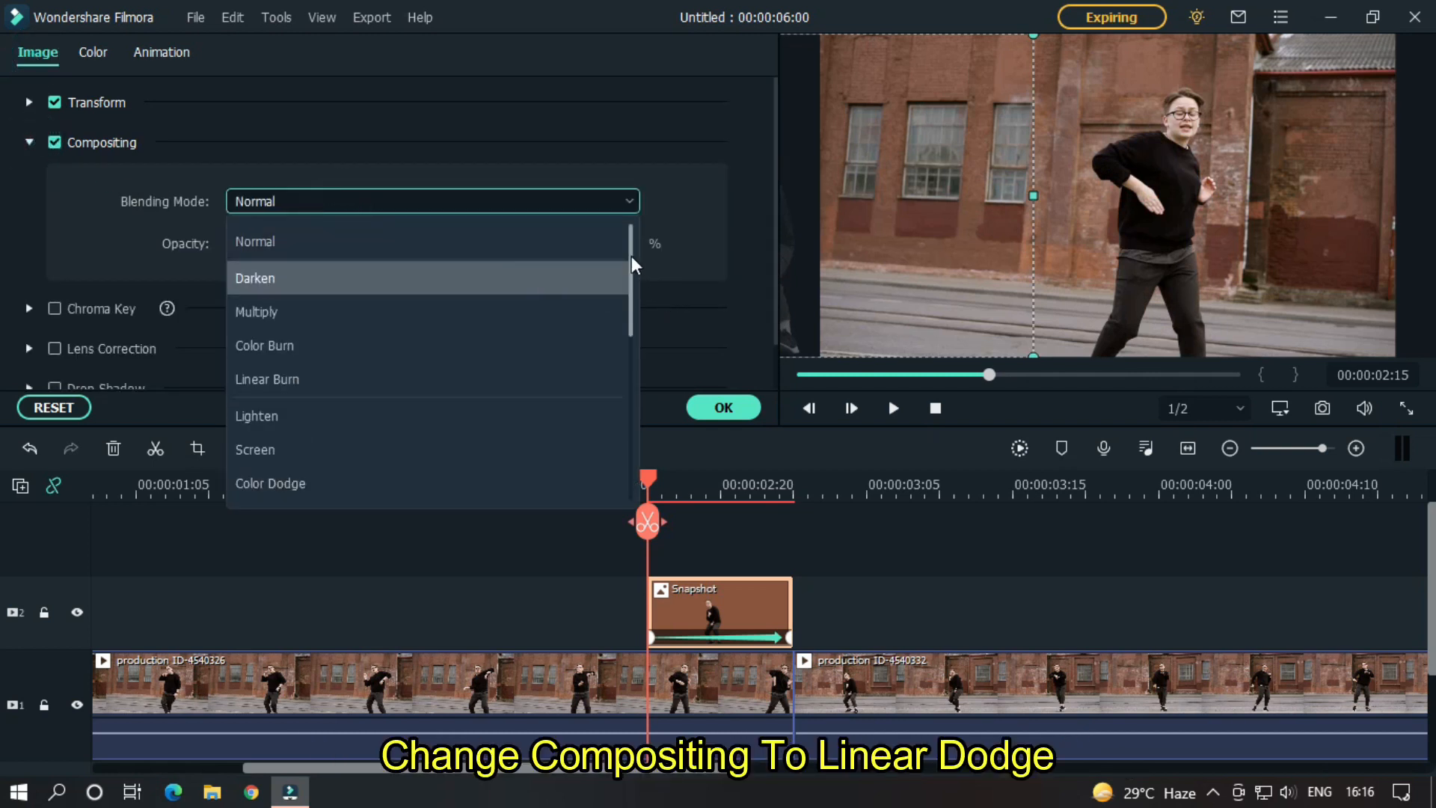
pyautogui.scroll(-3)
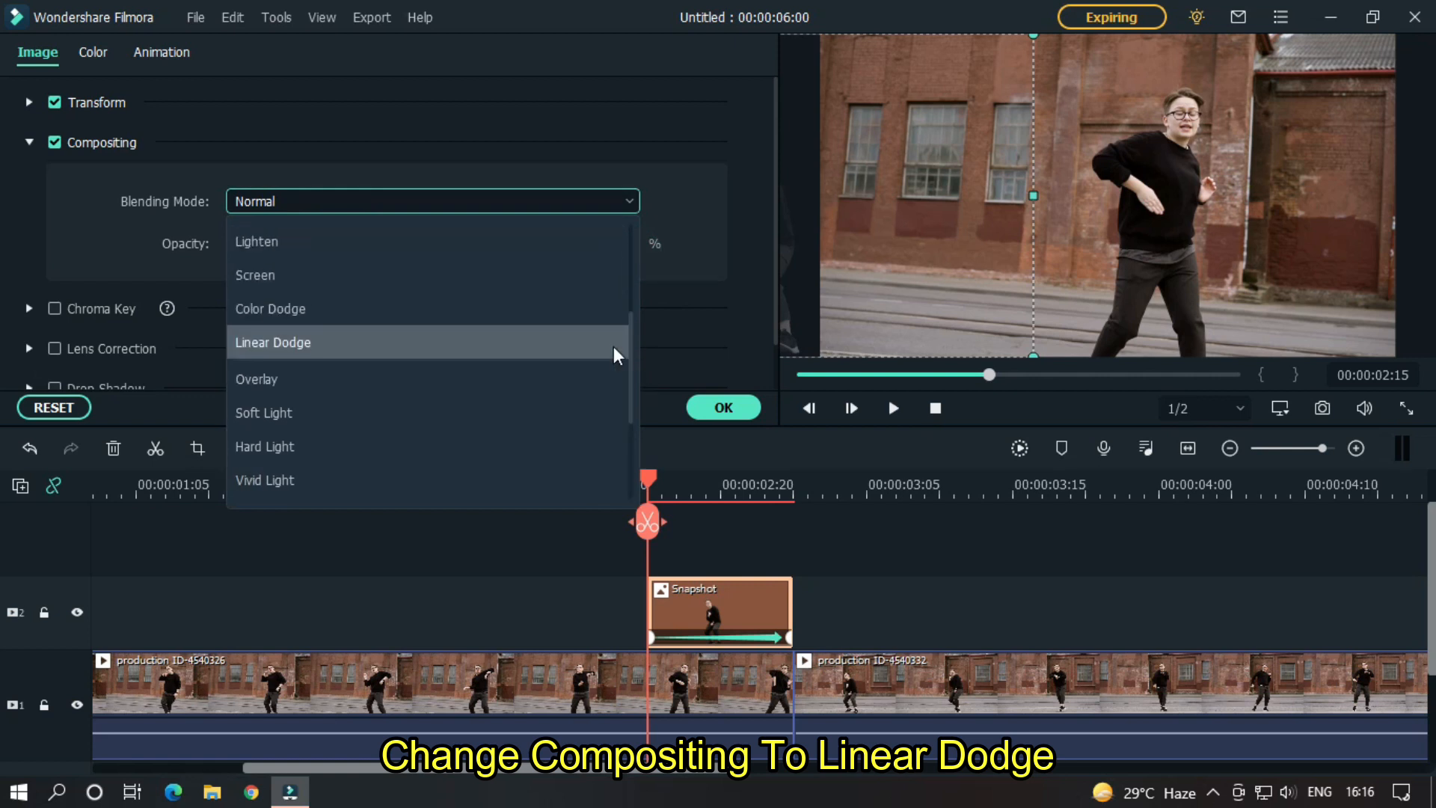
pyautogui.click(273, 341)
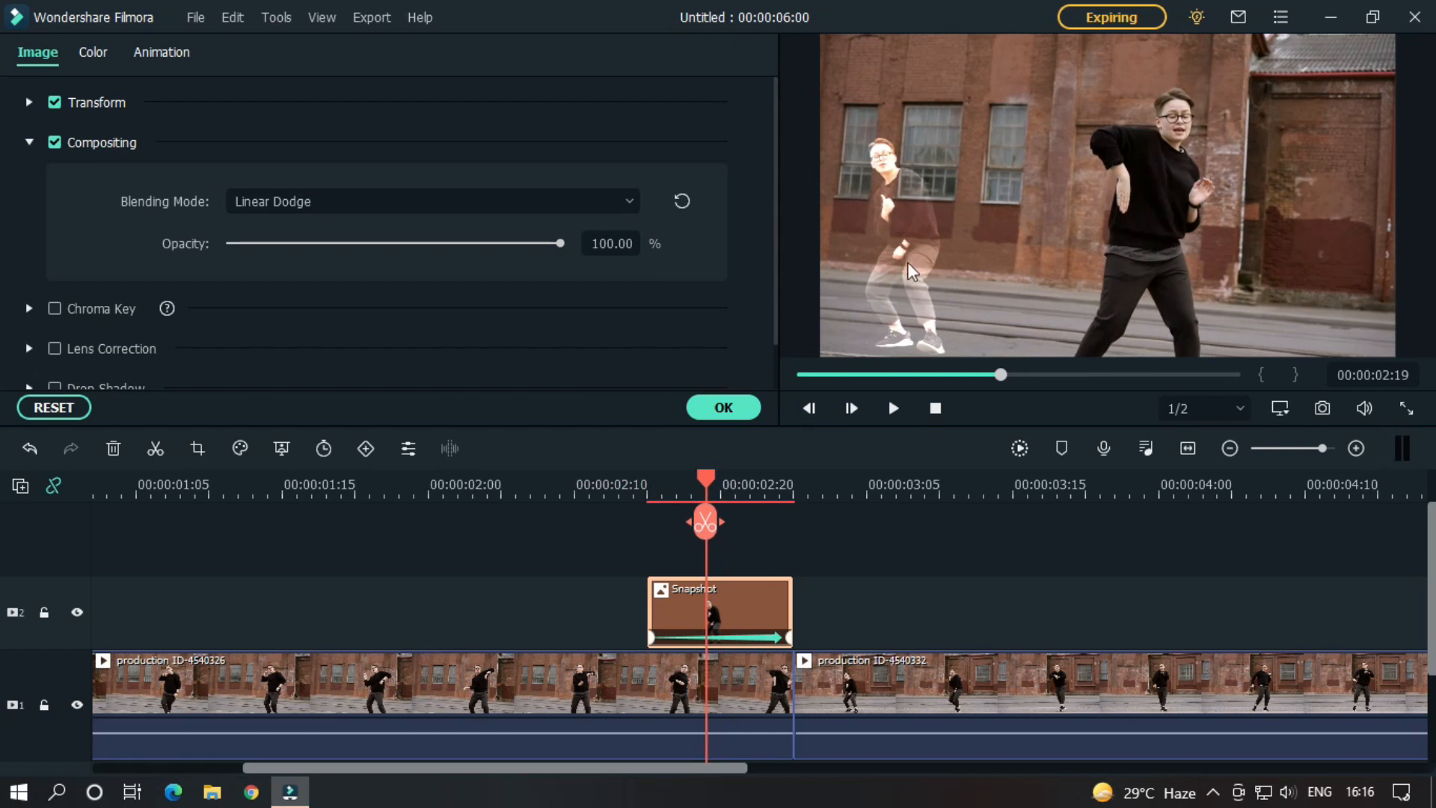
pyautogui.moveTo(903, 243)
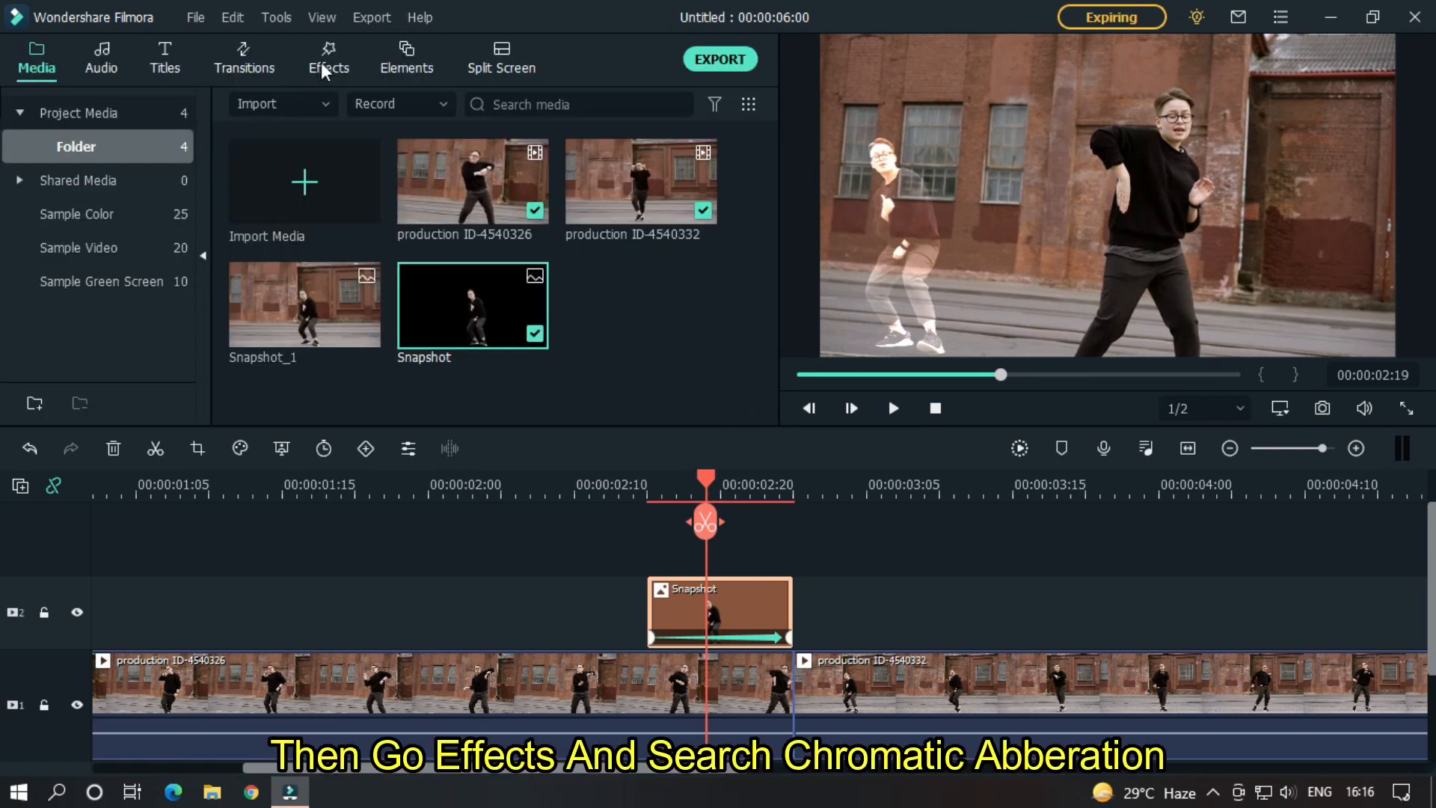
# Apply Chromatic Aberration (searched 'abe') to the Snapshot clip and preview it
pyautogui.click(328, 58)
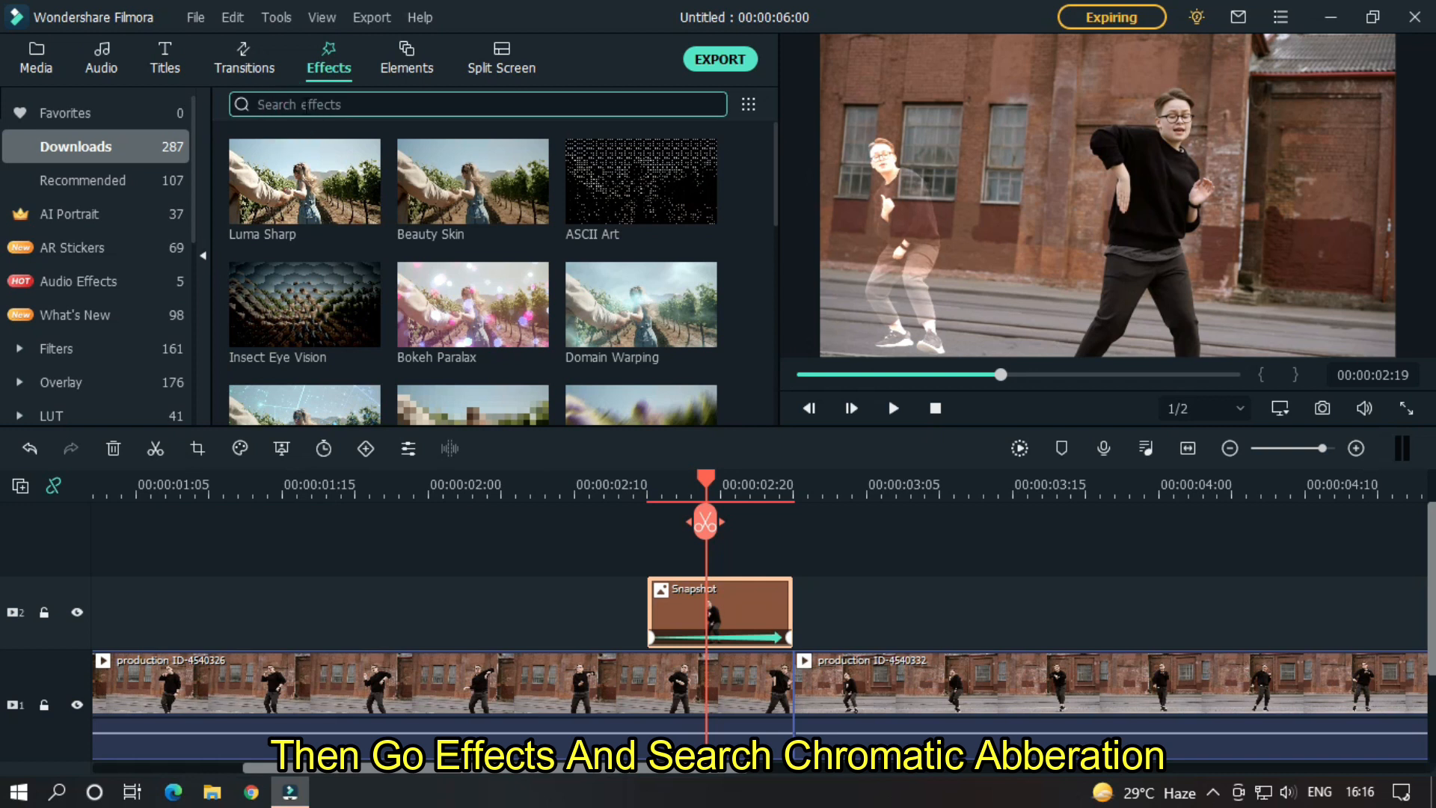
pyautogui.write('abe')
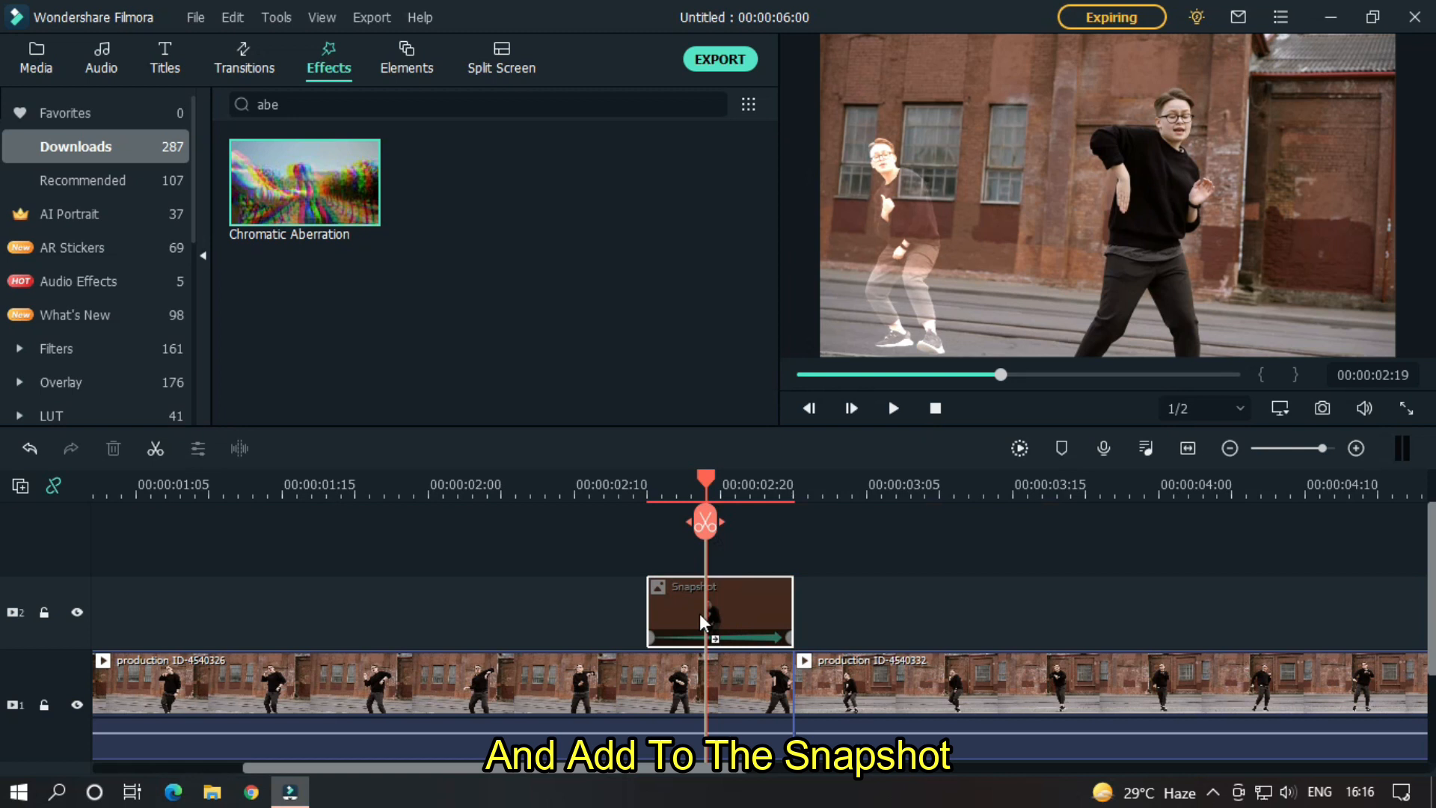
pyautogui.click(719, 612)
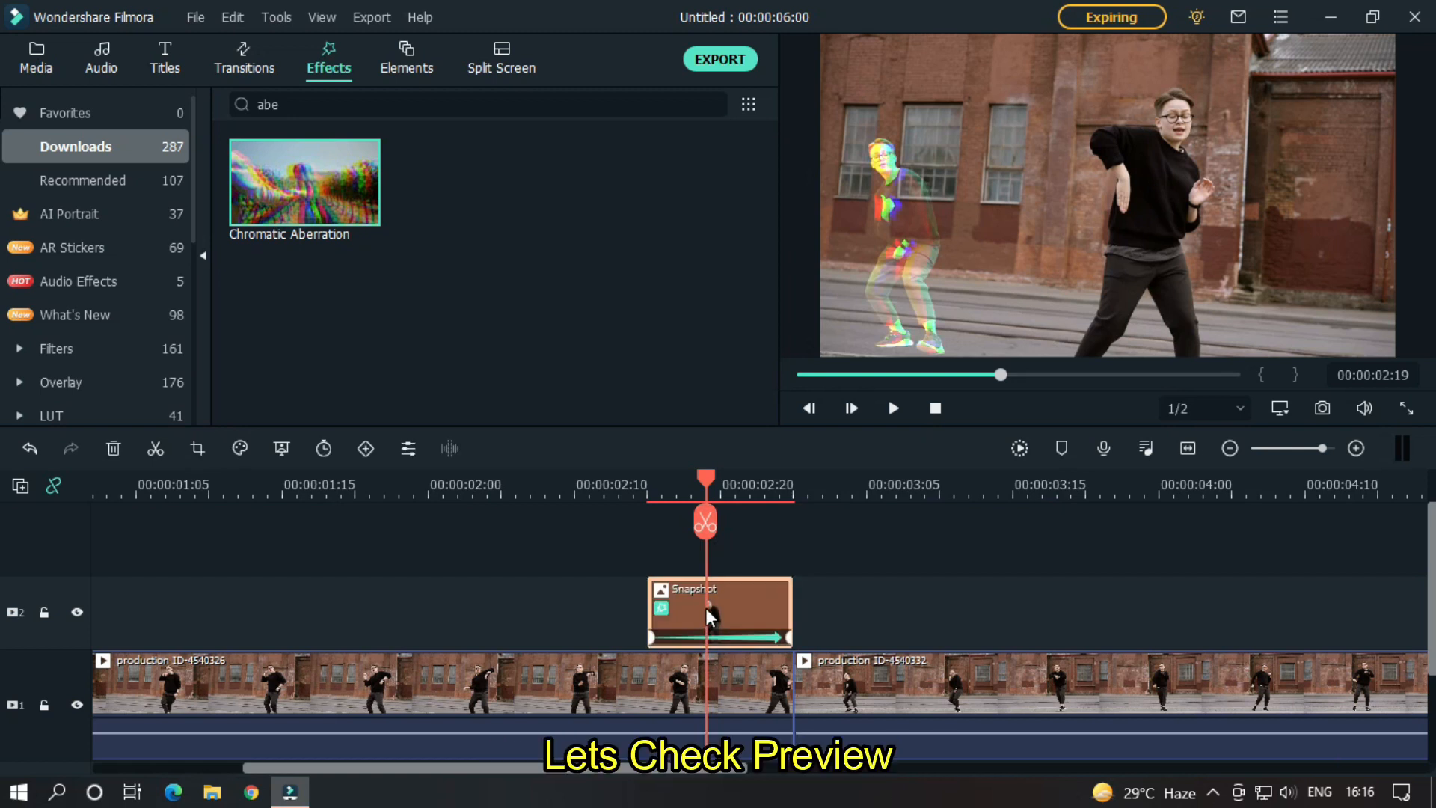
pyautogui.moveTo(719, 611)
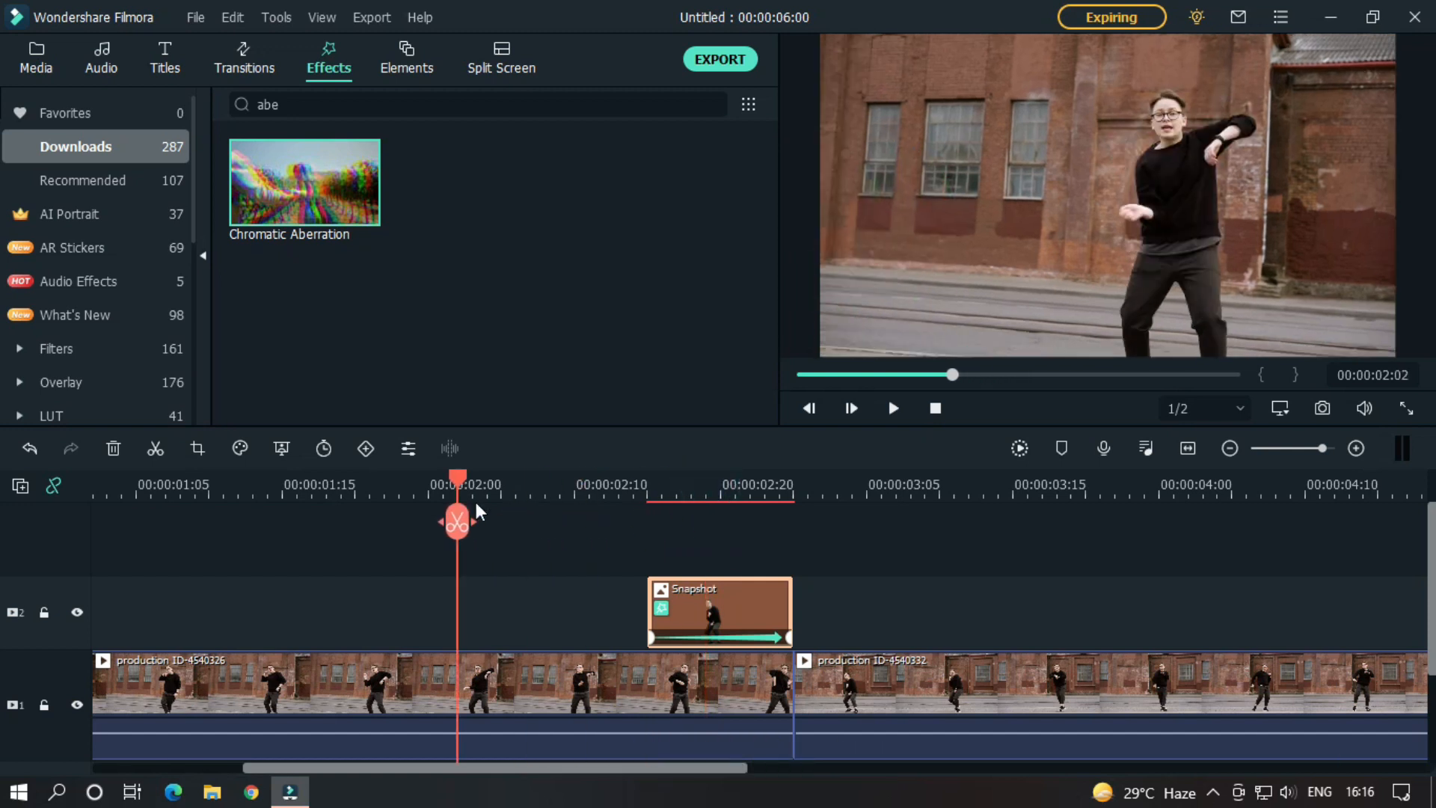
pyautogui.click(891, 407)
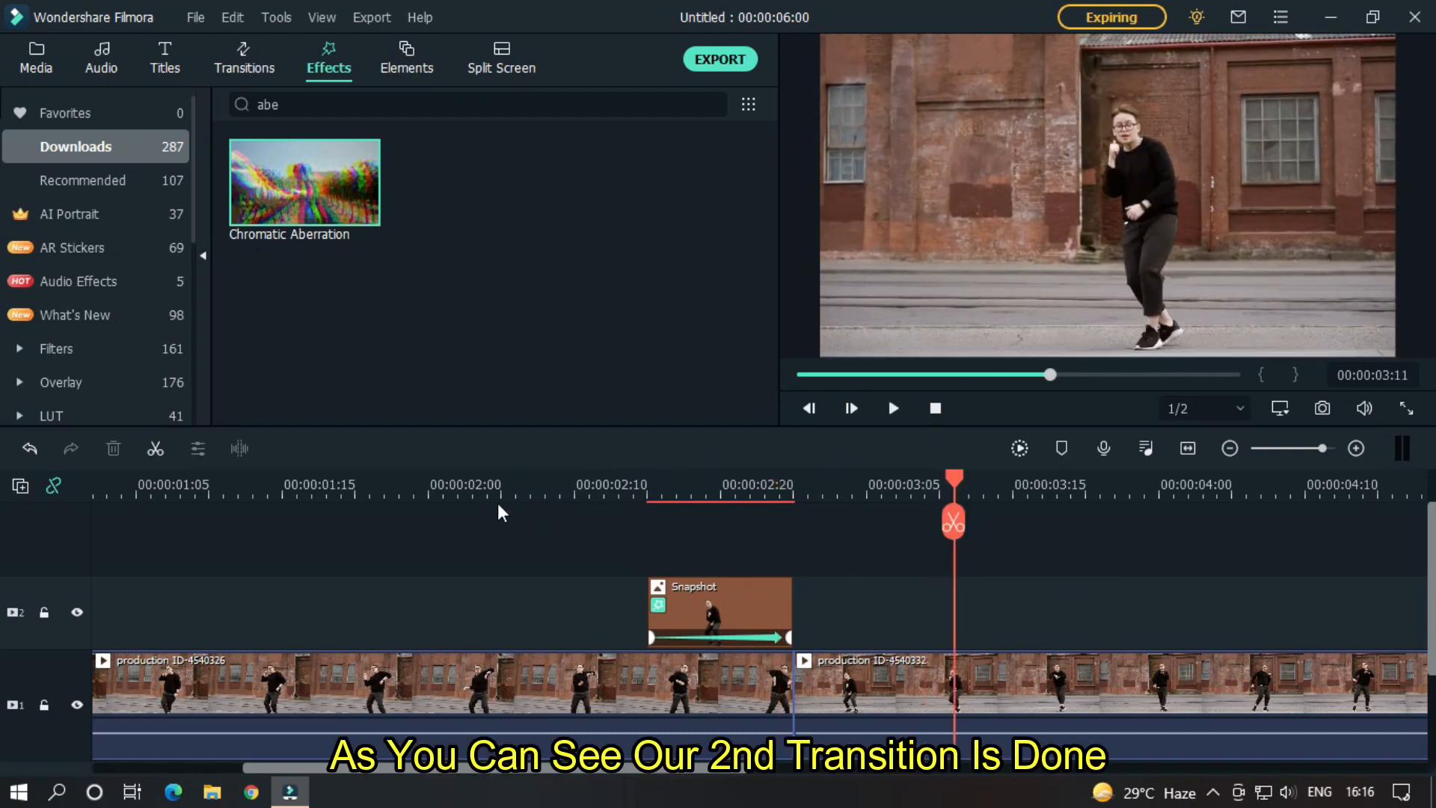
pyautogui.click(892, 408)
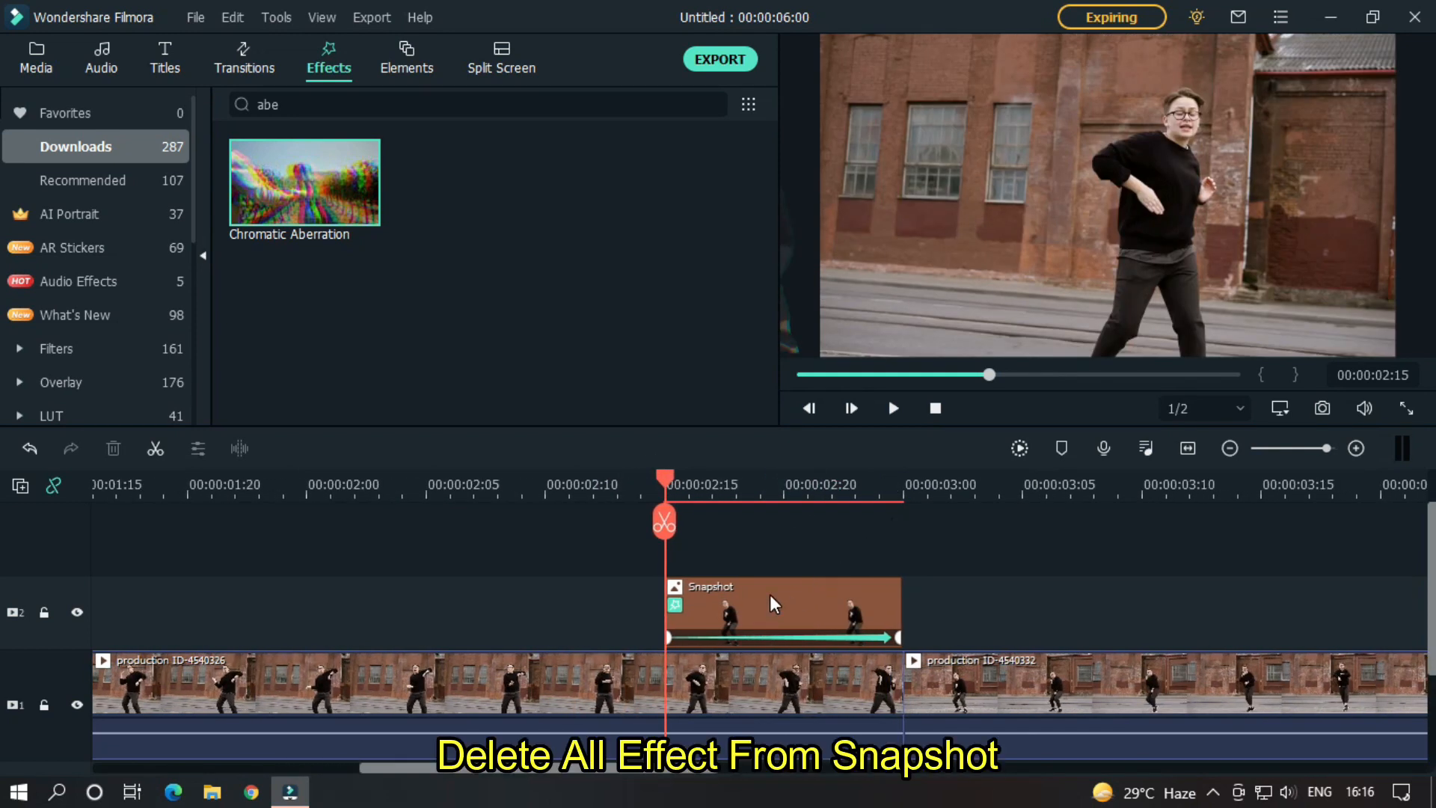
# Remove the Snapshot's effects and keyframe it to scale up from 40% at top-left
pyautogui.rightClick(774, 605)
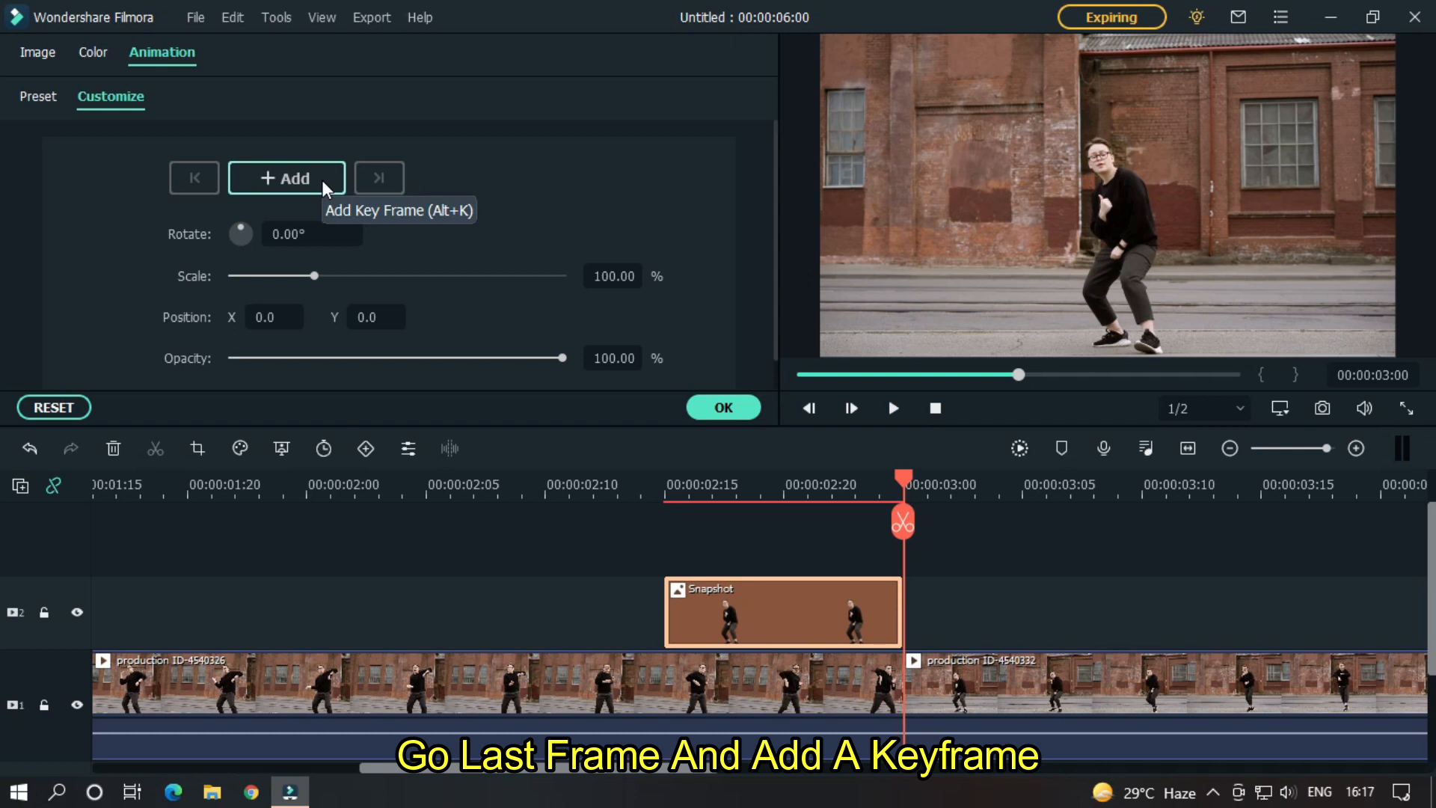
pyautogui.click(285, 178)
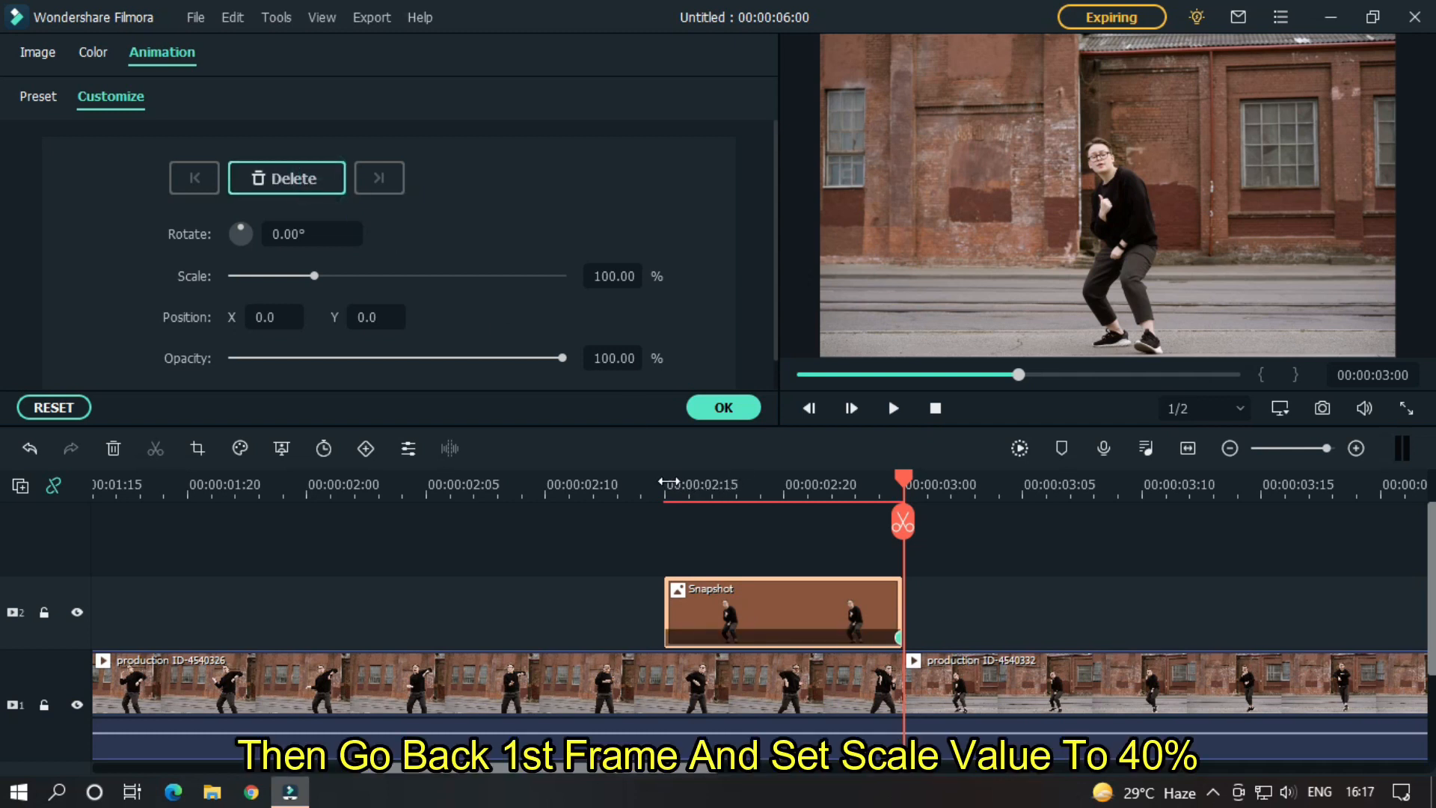
pyautogui.click(613, 276)
pyautogui.write('40')
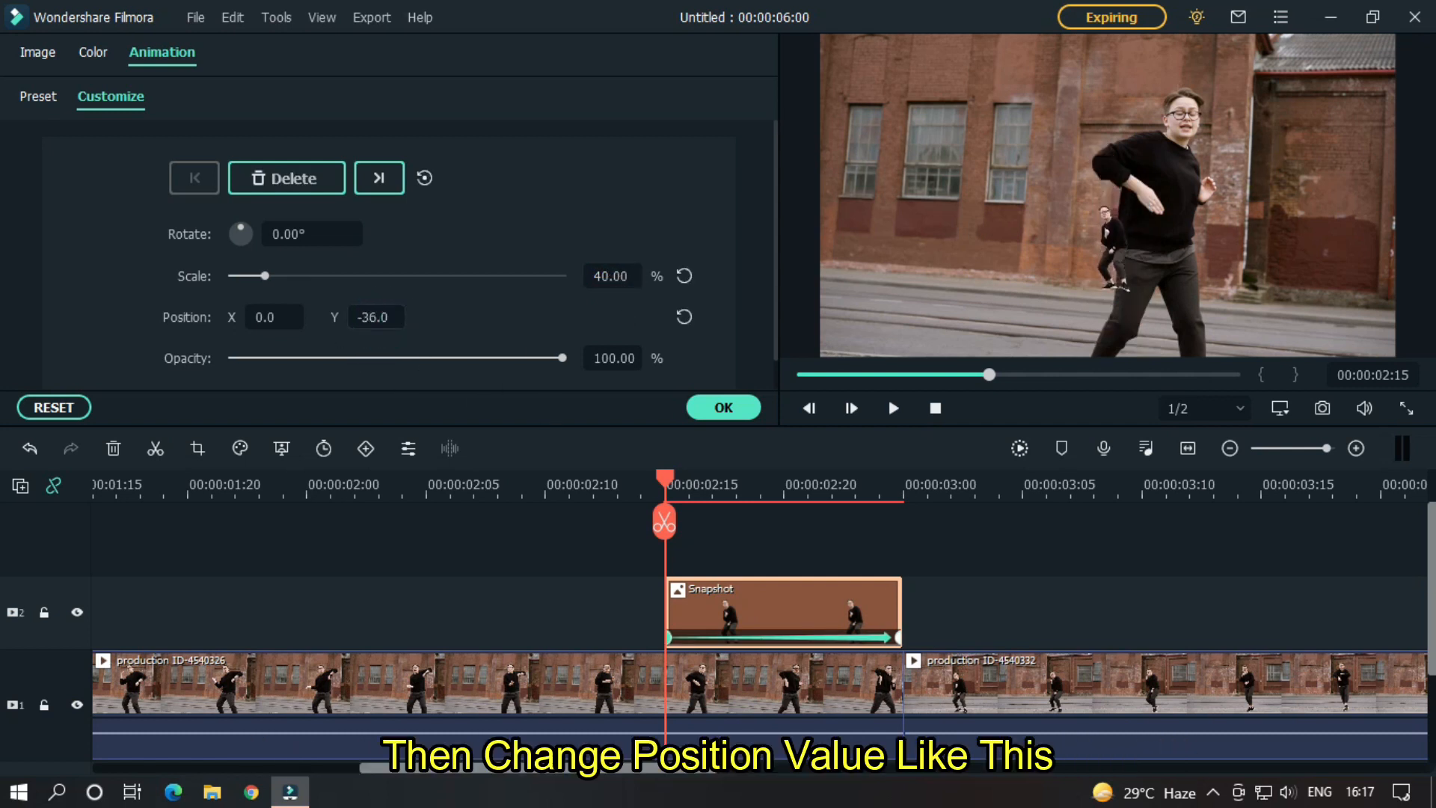
pyautogui.write('-97.0')
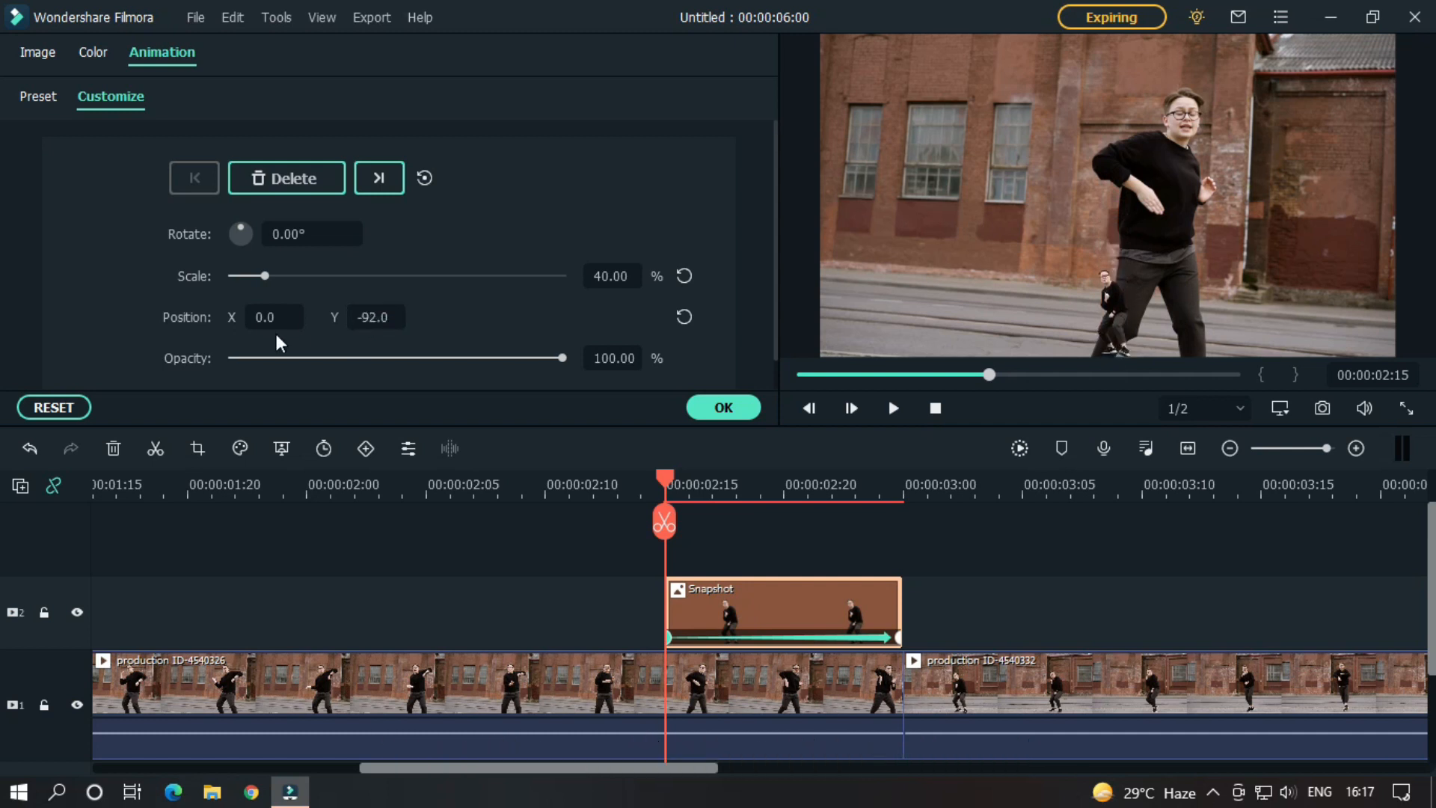
pyautogui.write('-297.0')
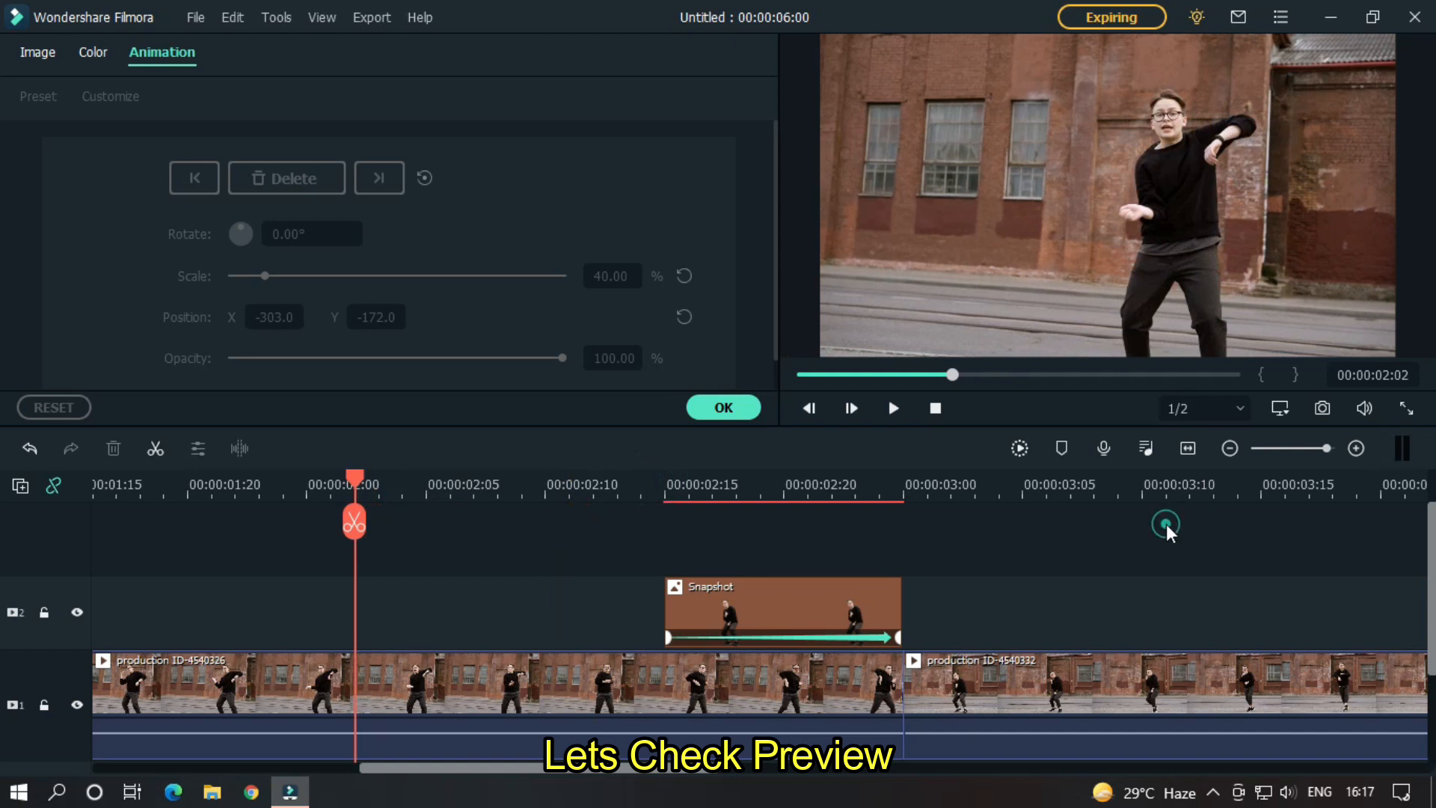
# Confirm the keyframe settings and play back the third transition, then stop
pyautogui.click(1166, 522)
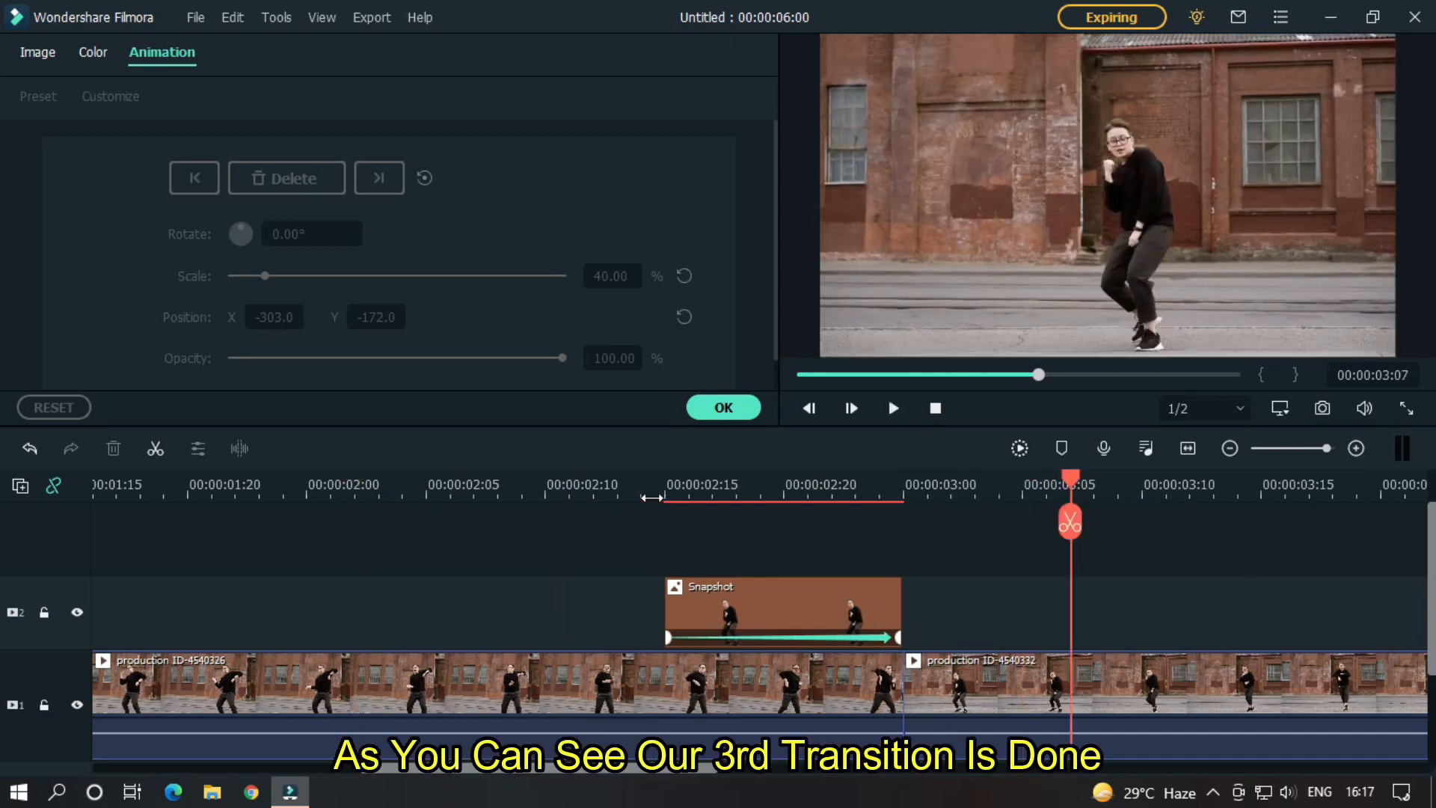
pyautogui.click(893, 408)
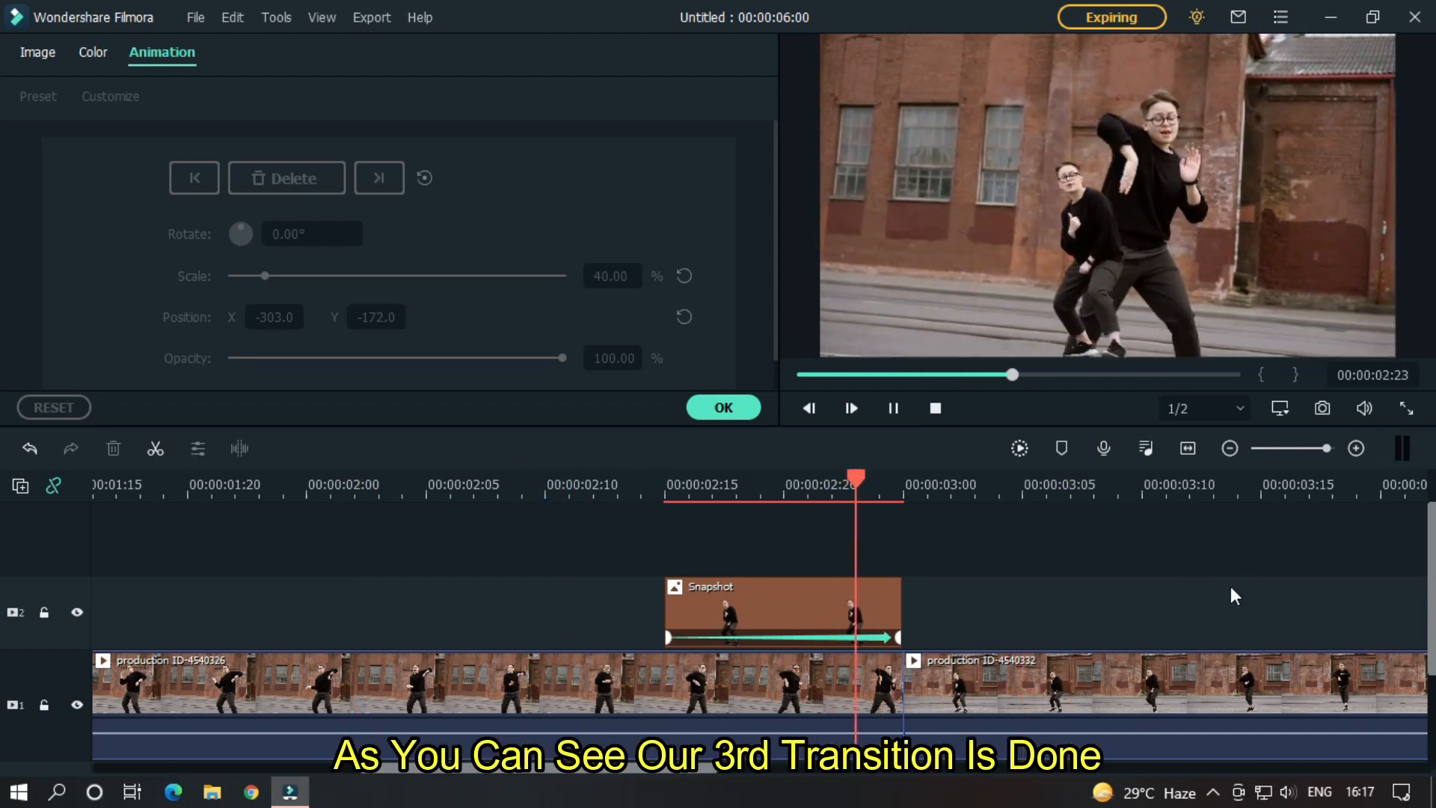
pyautogui.click(449, 485)
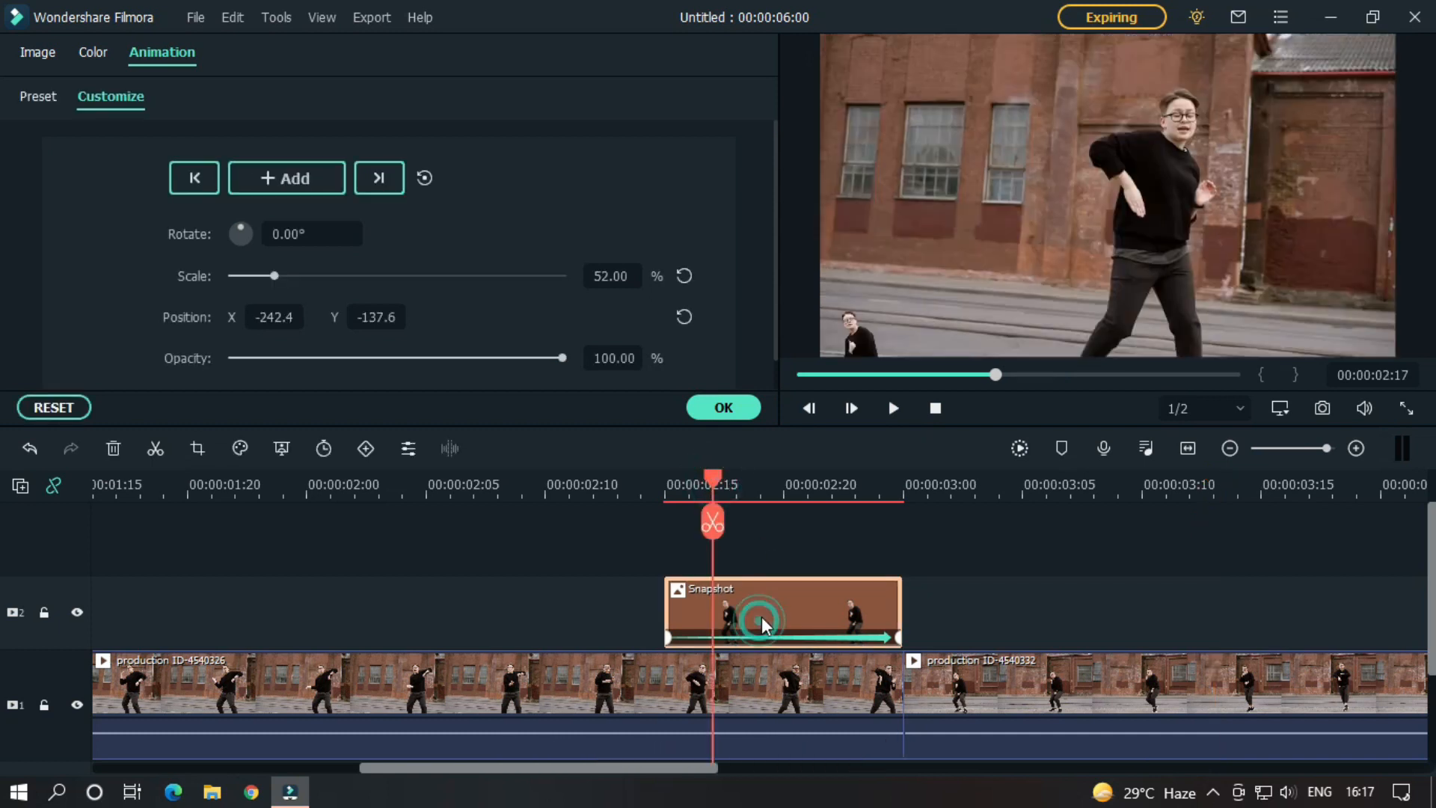
# Clear the Snapshot clip's effects, keyframe Rotate 180 and Scale 0, then preview
pyautogui.rightClick(768, 625)
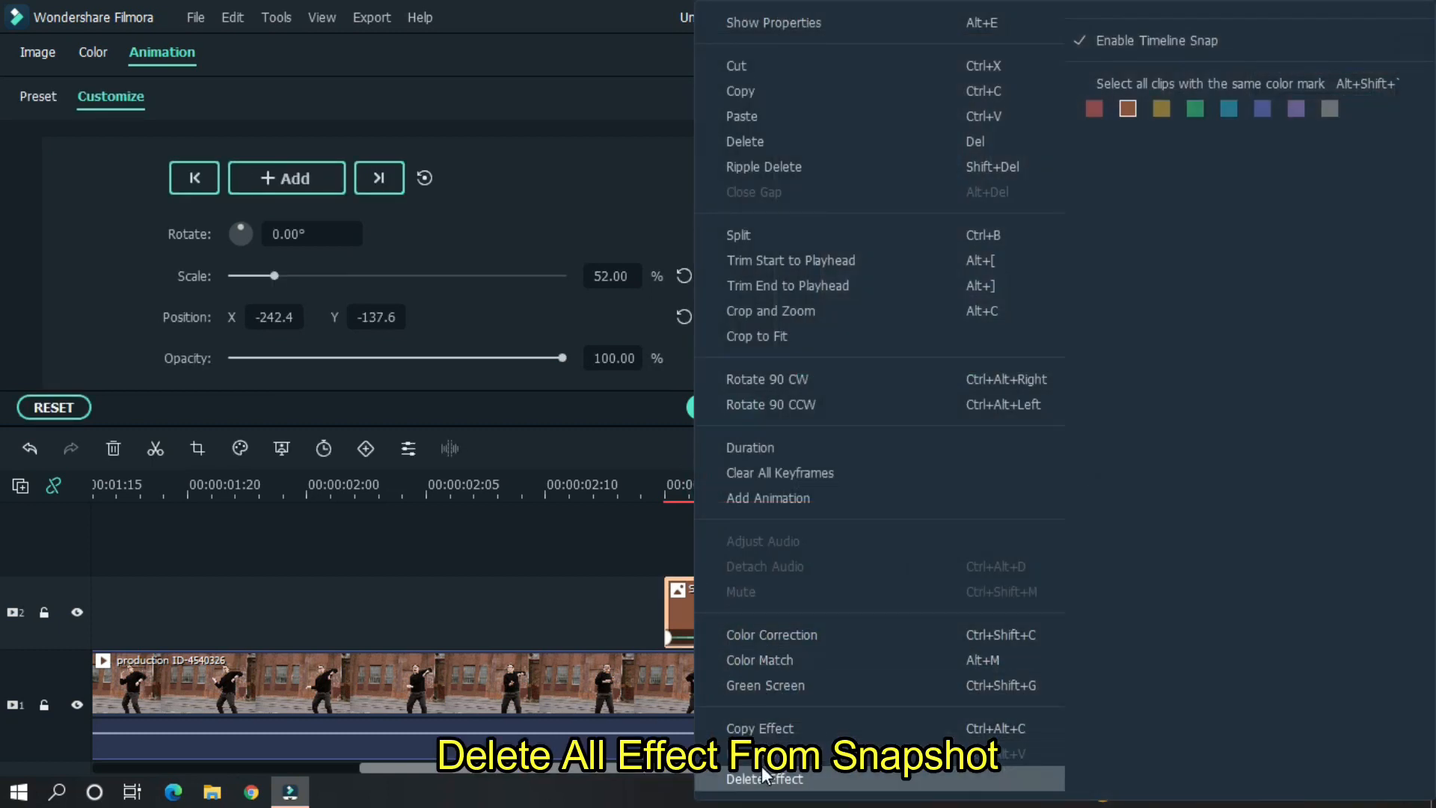
pyautogui.click(763, 779)
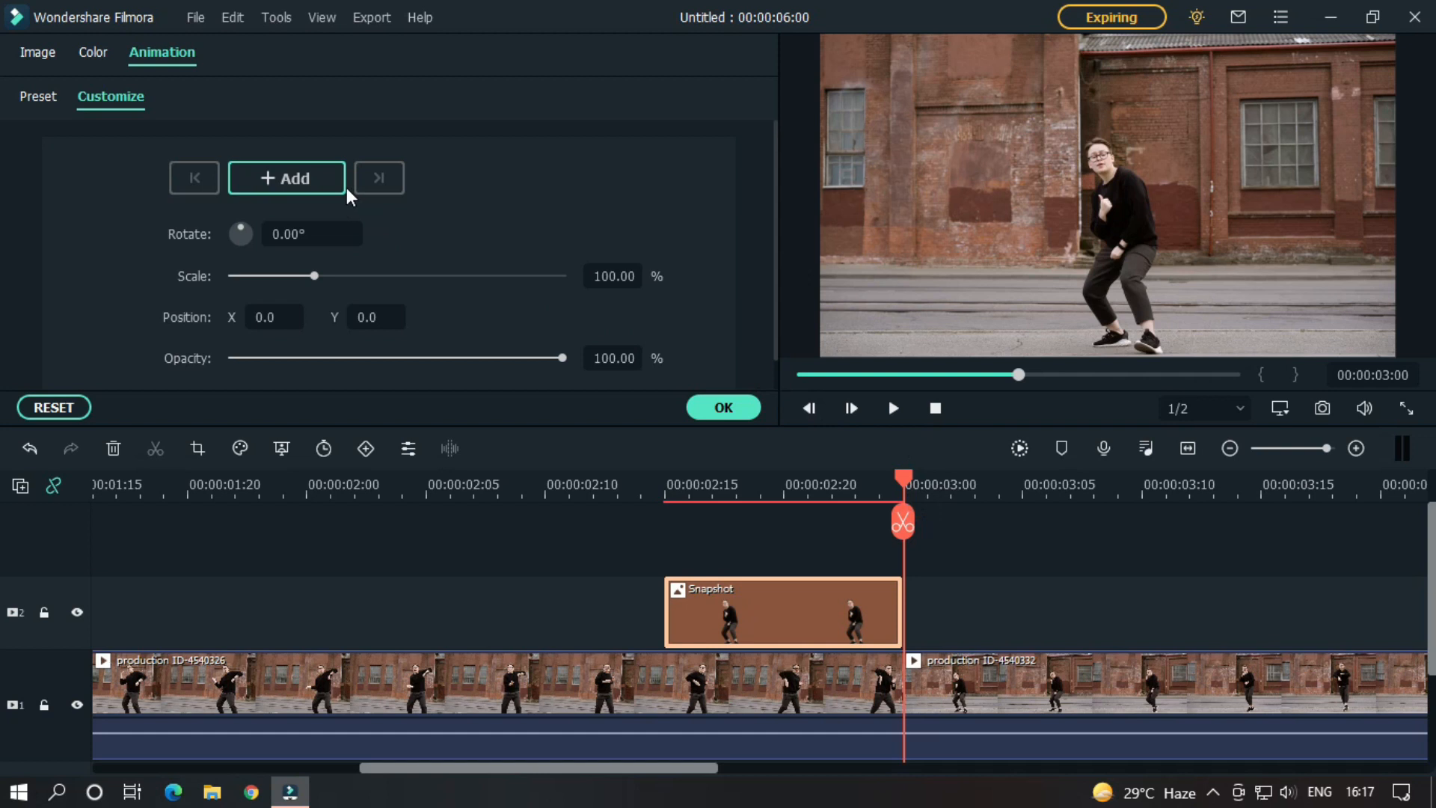
pyautogui.click(285, 178)
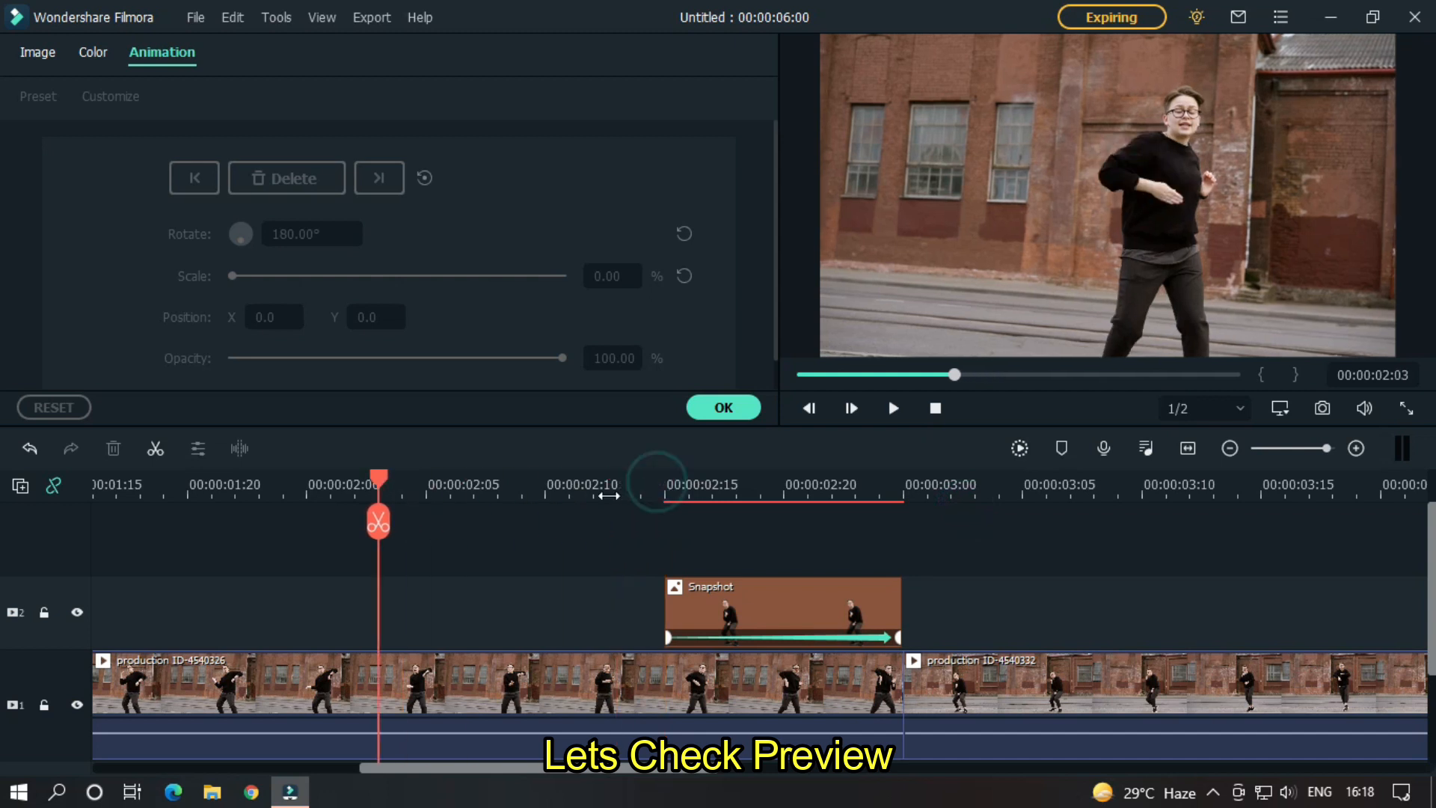
pyautogui.click(892, 408)
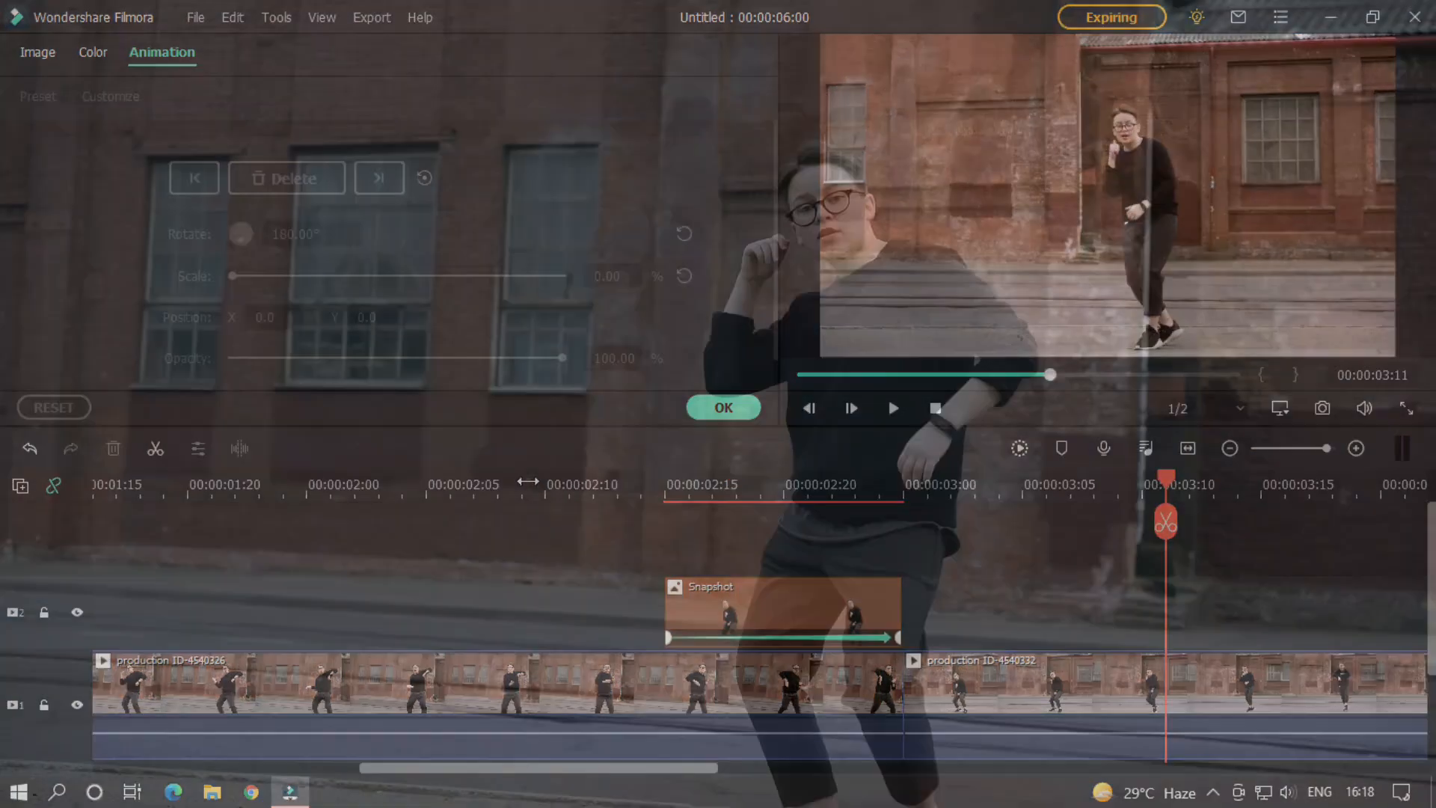
pyautogui.click(892, 408)
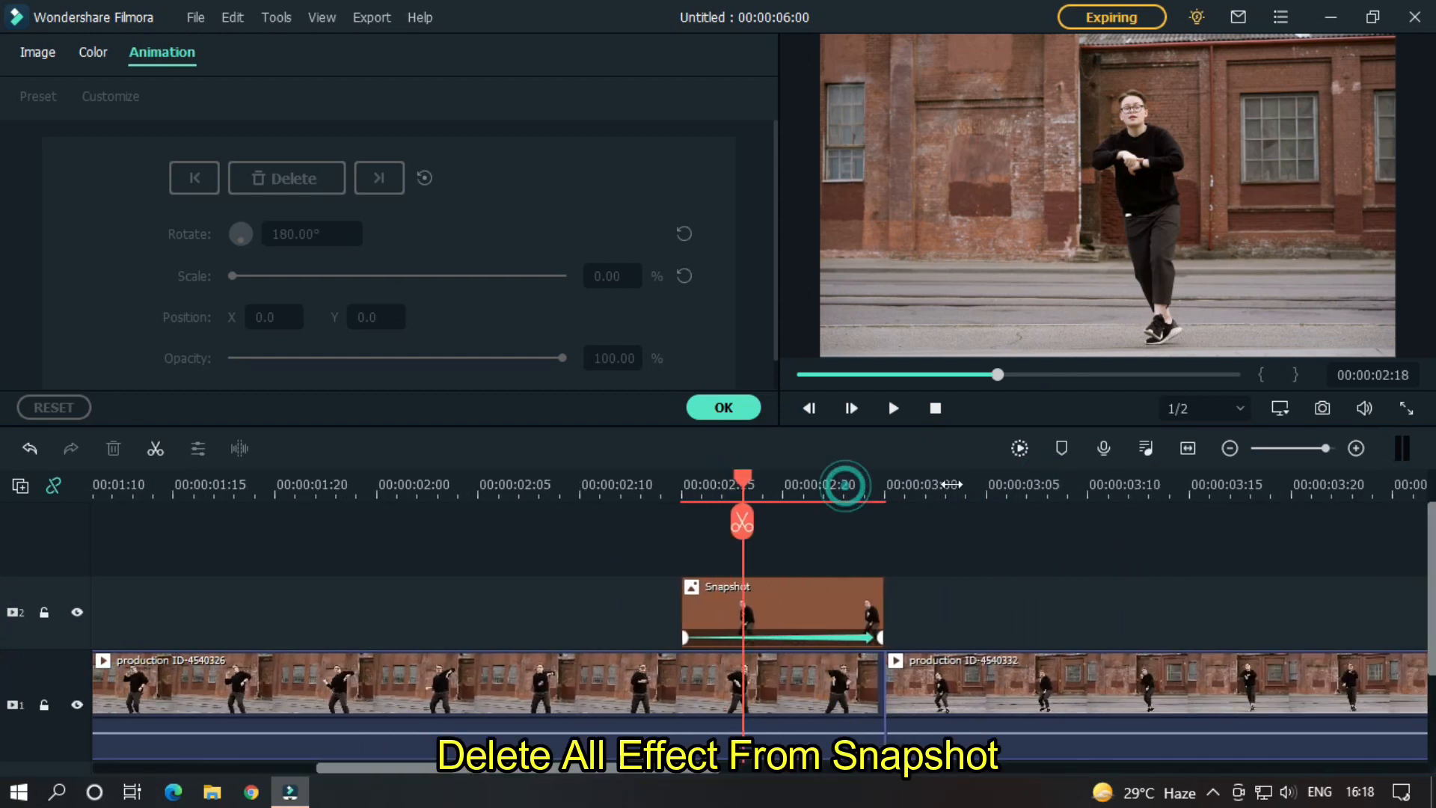
# Delete Effect on the Snapshot clip to clear its rotate-and-scale animation
pyautogui.rightClick(783, 612)
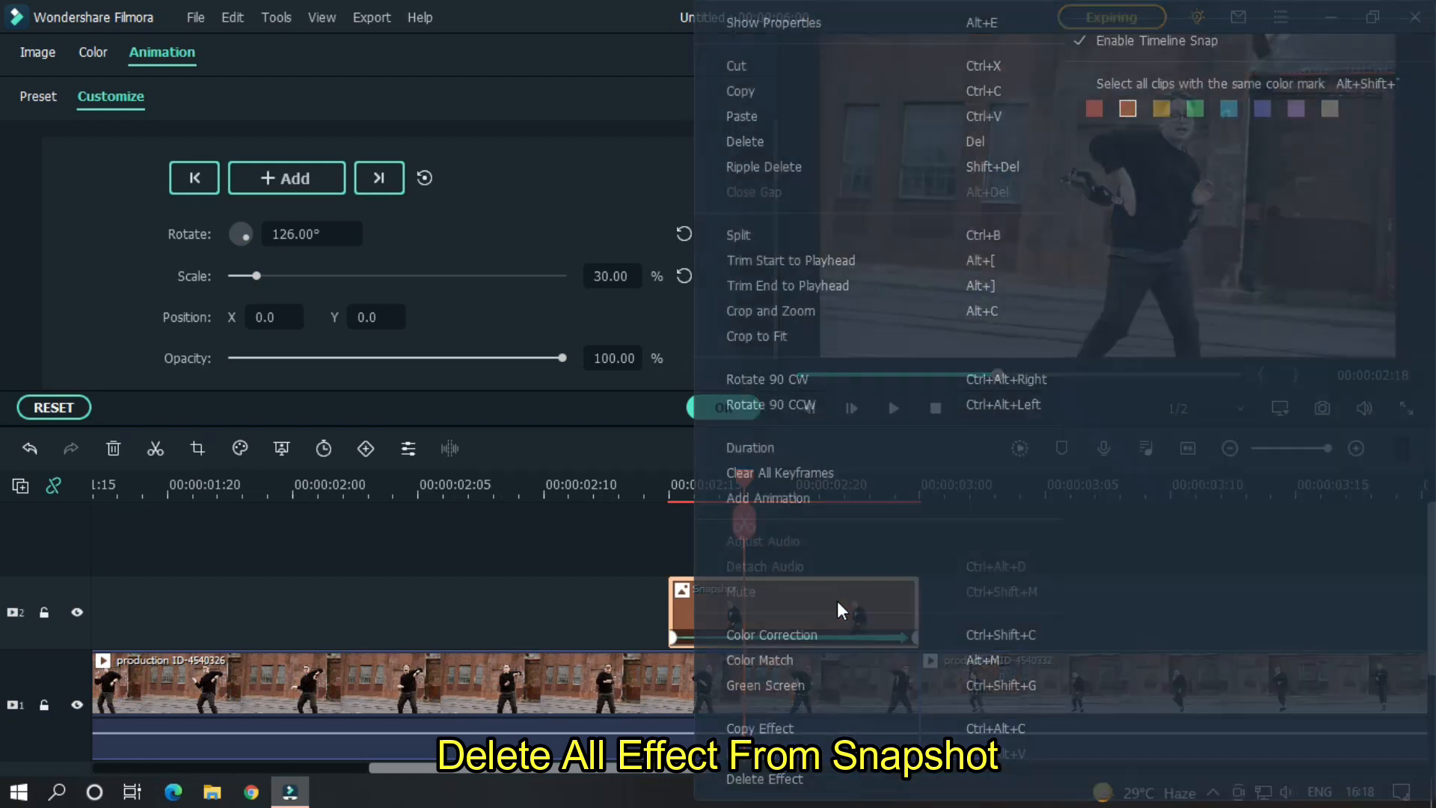
pyautogui.click(764, 779)
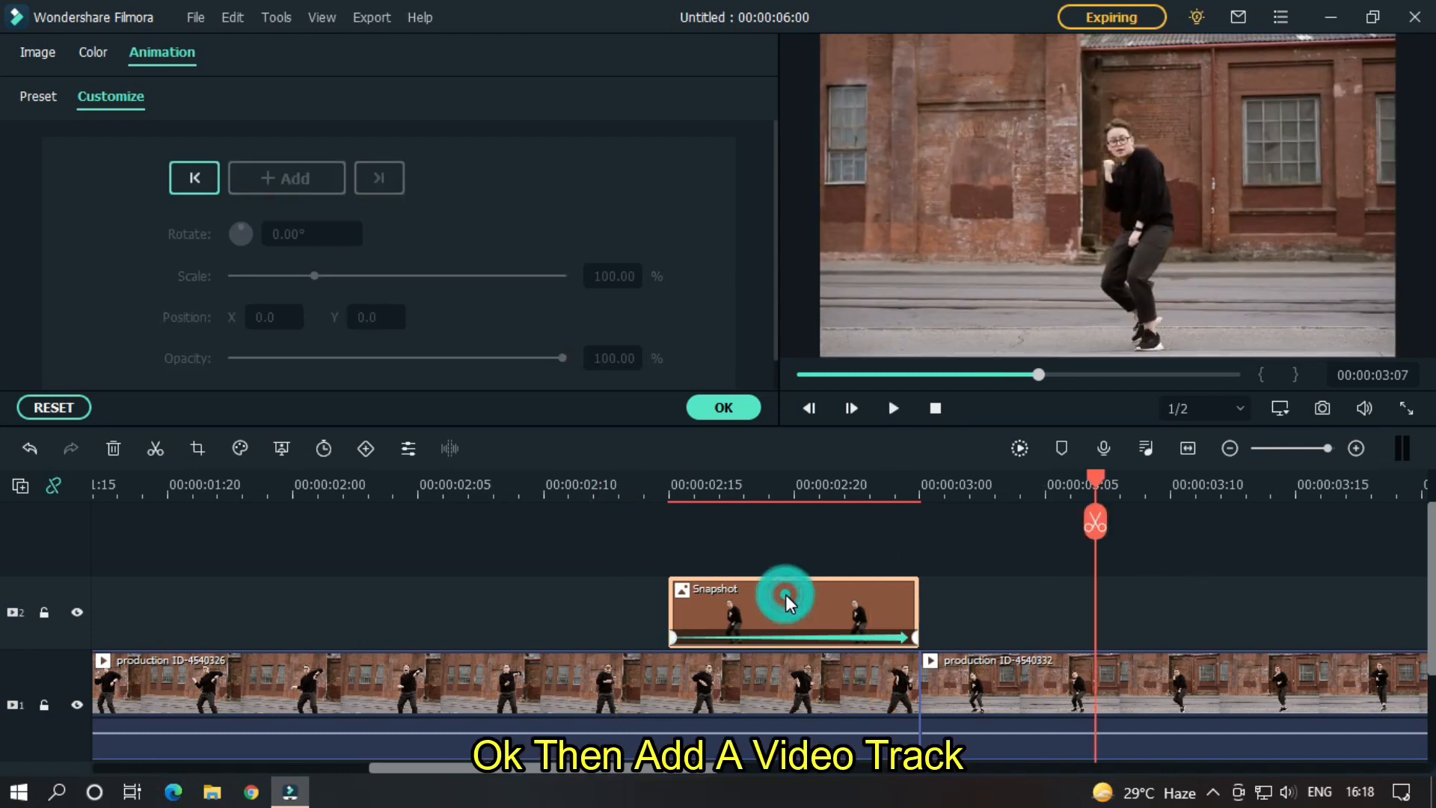
# Add a third video track and lengthen the Snapshot copy to end with the others
pyautogui.click(20, 485)
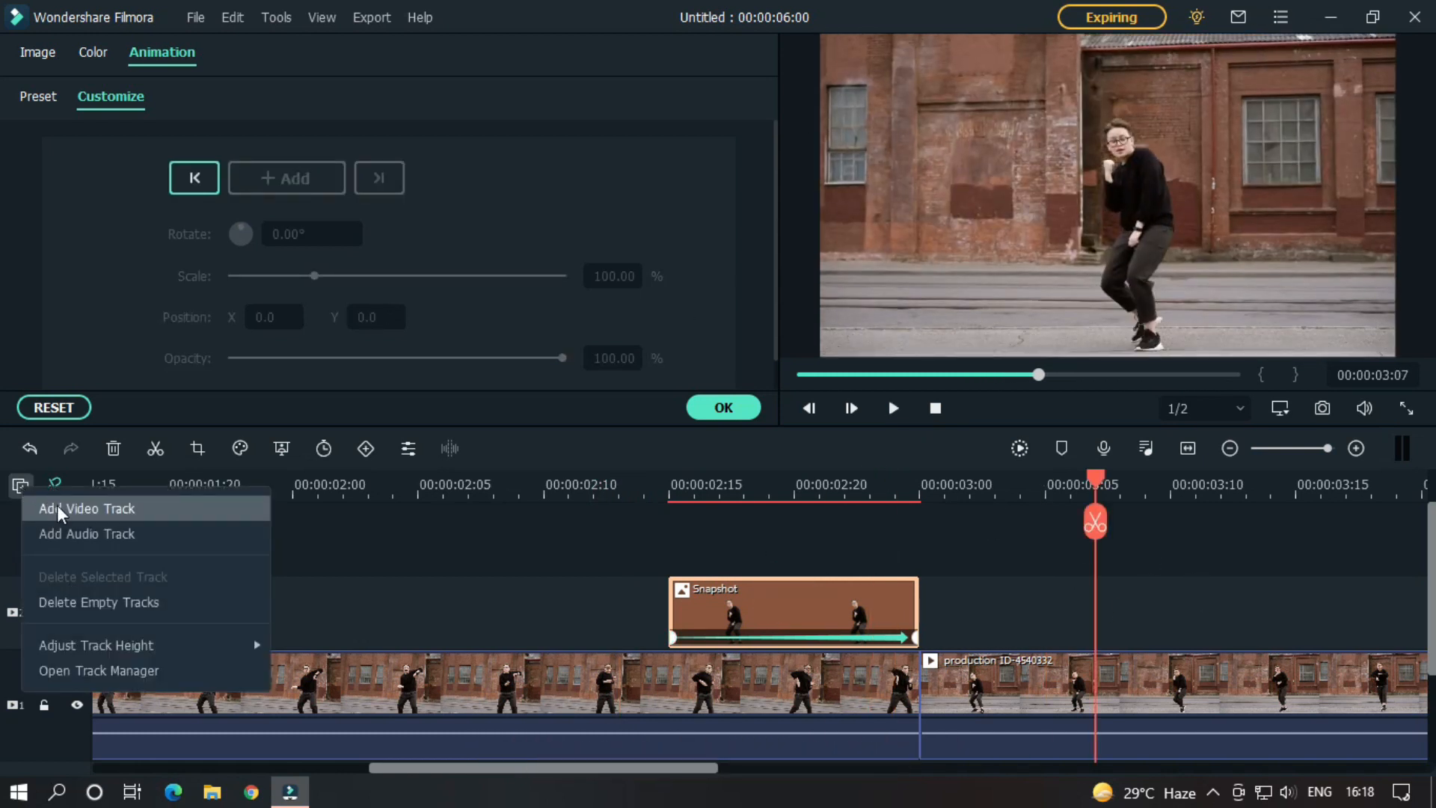
pyautogui.click(86, 508)
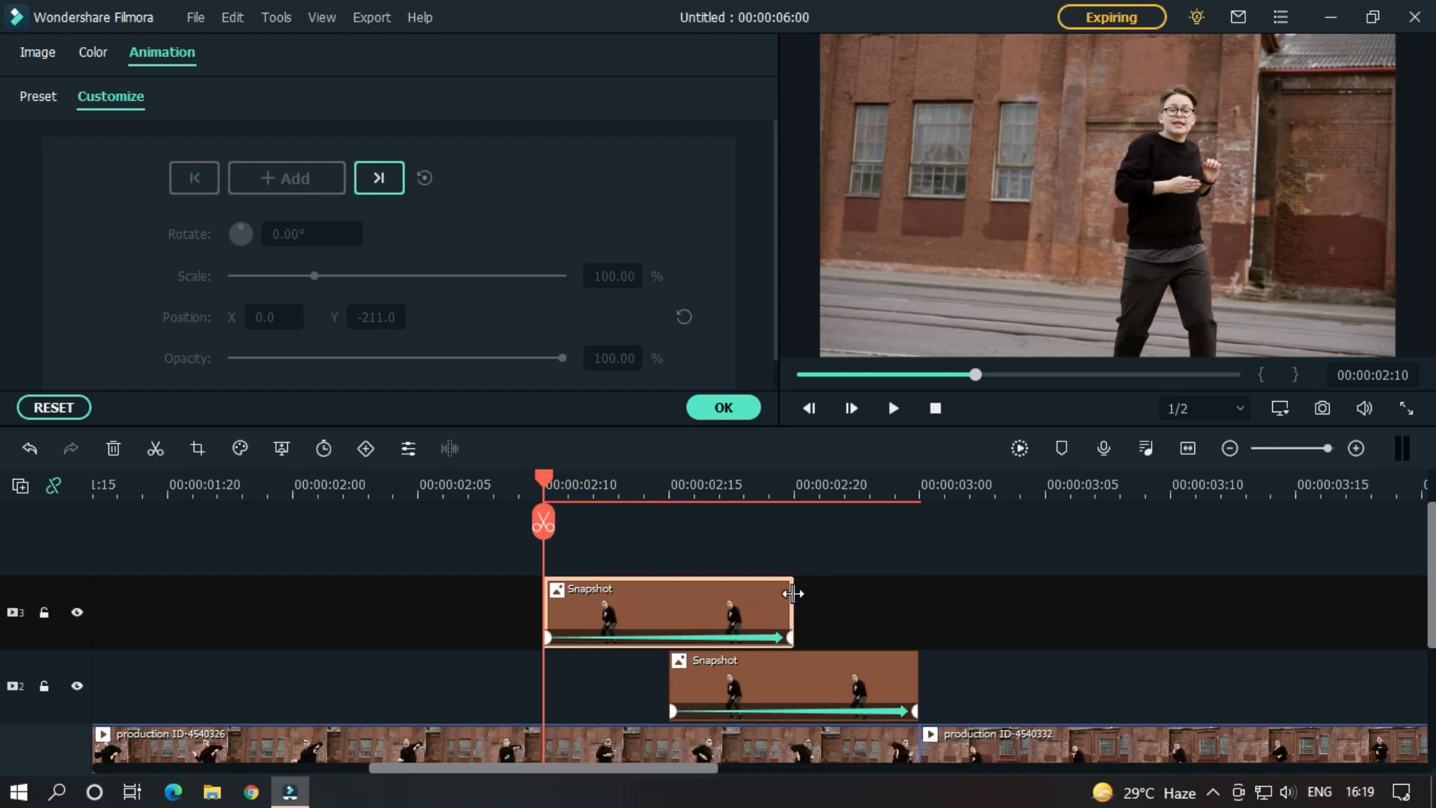
pyautogui.moveTo(792, 611); pyautogui.dragTo(914, 593)
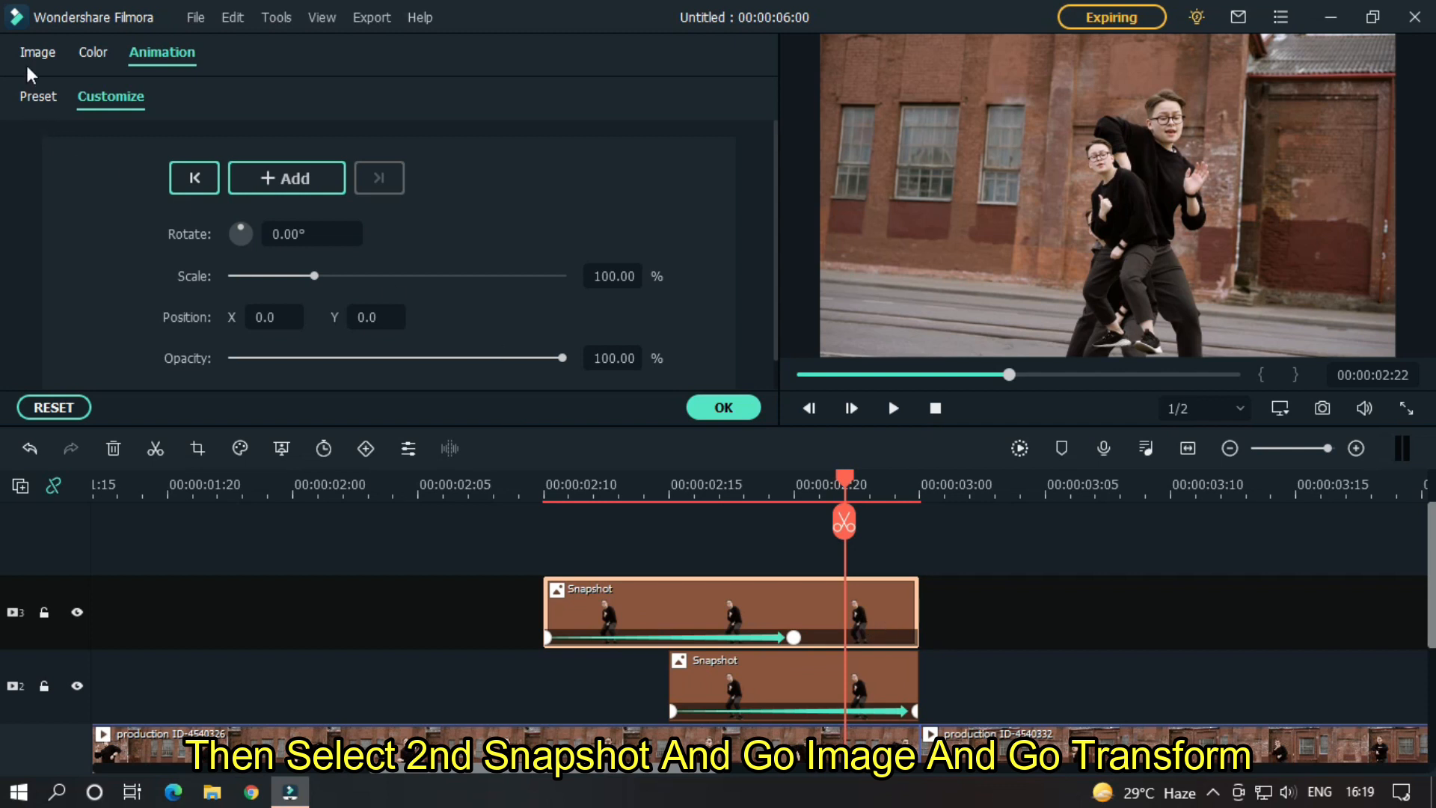
# Set the Snapshot copy's Transform position to X -45, Y -55
pyautogui.click(37, 52)
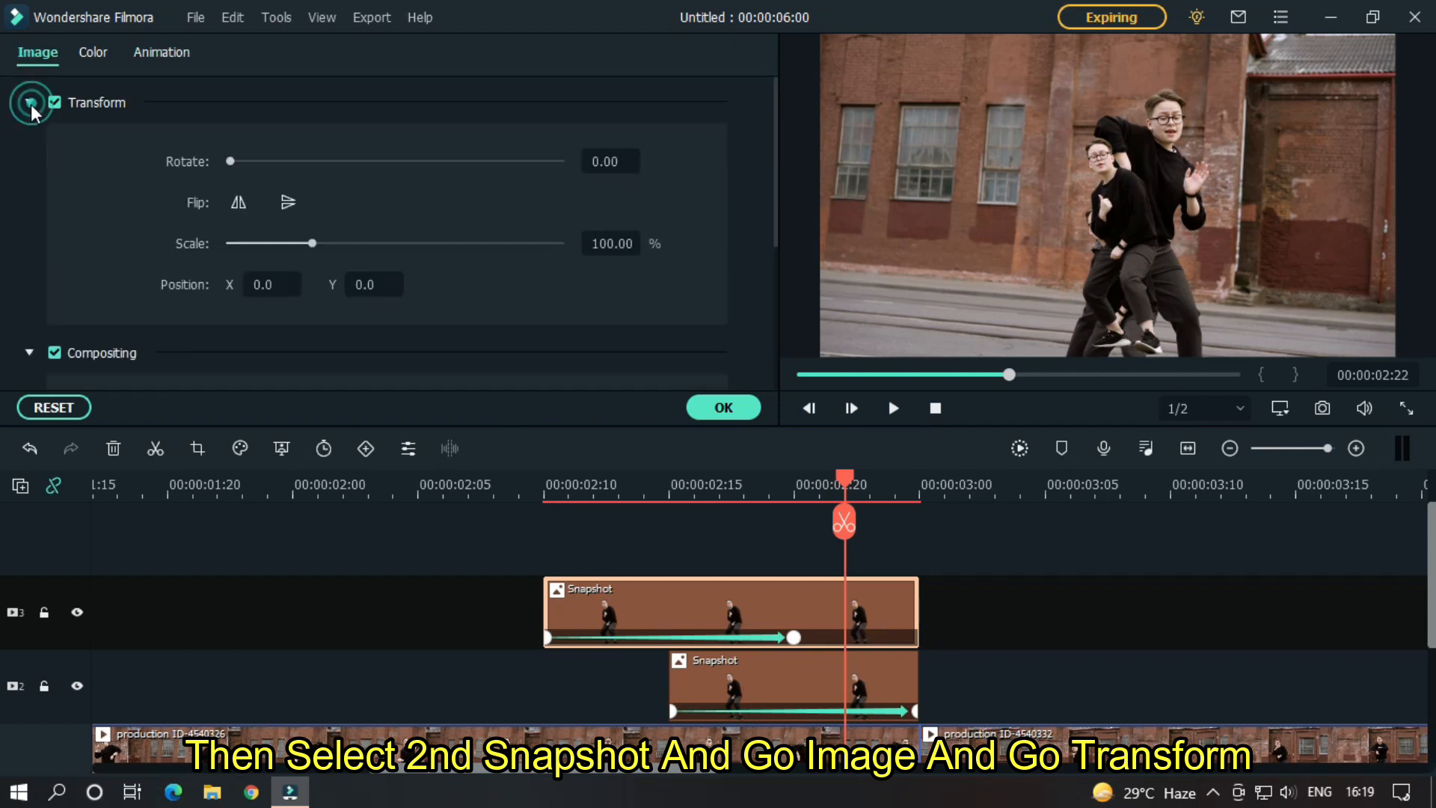
pyautogui.click(271, 284)
pyautogui.write('-45')
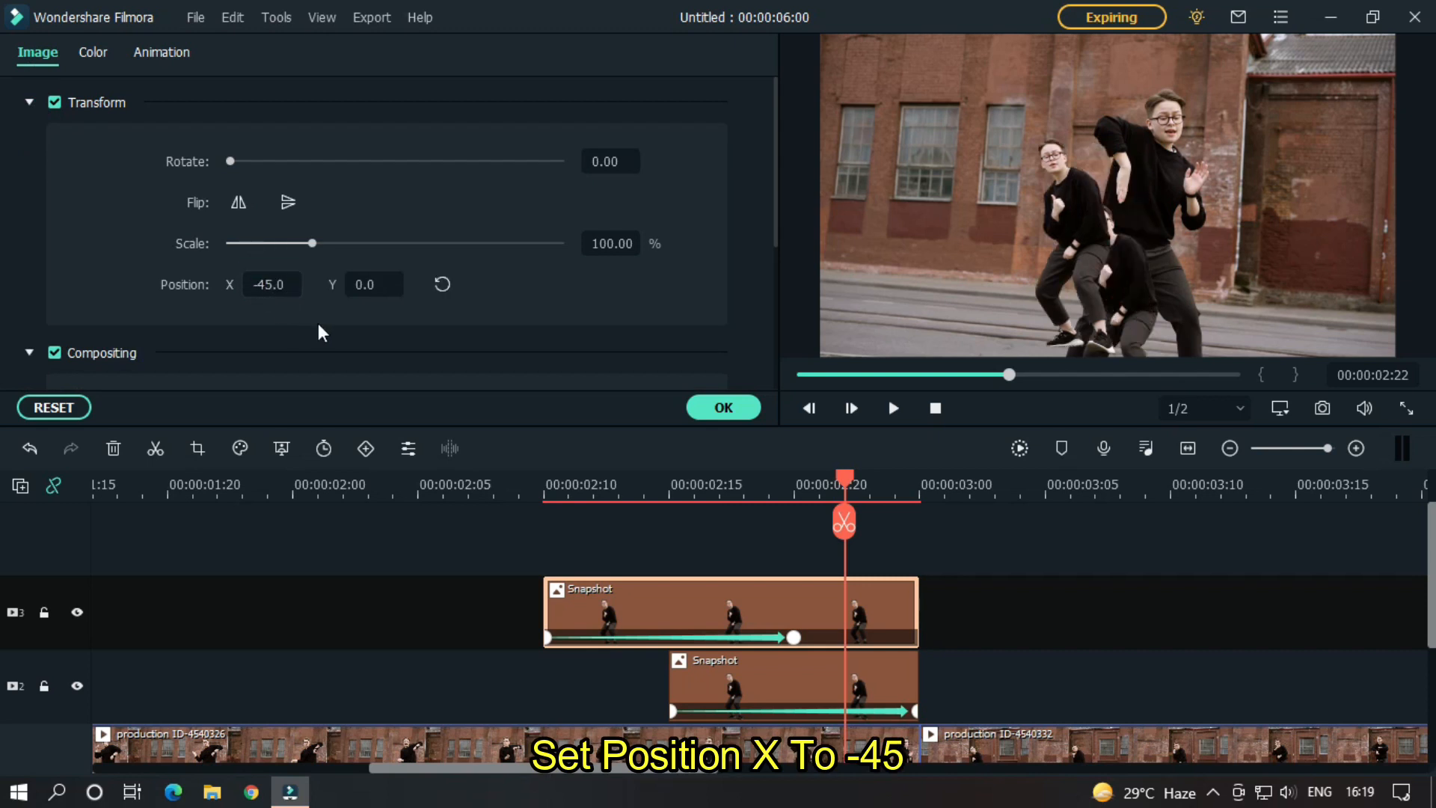
pyautogui.write('-55')
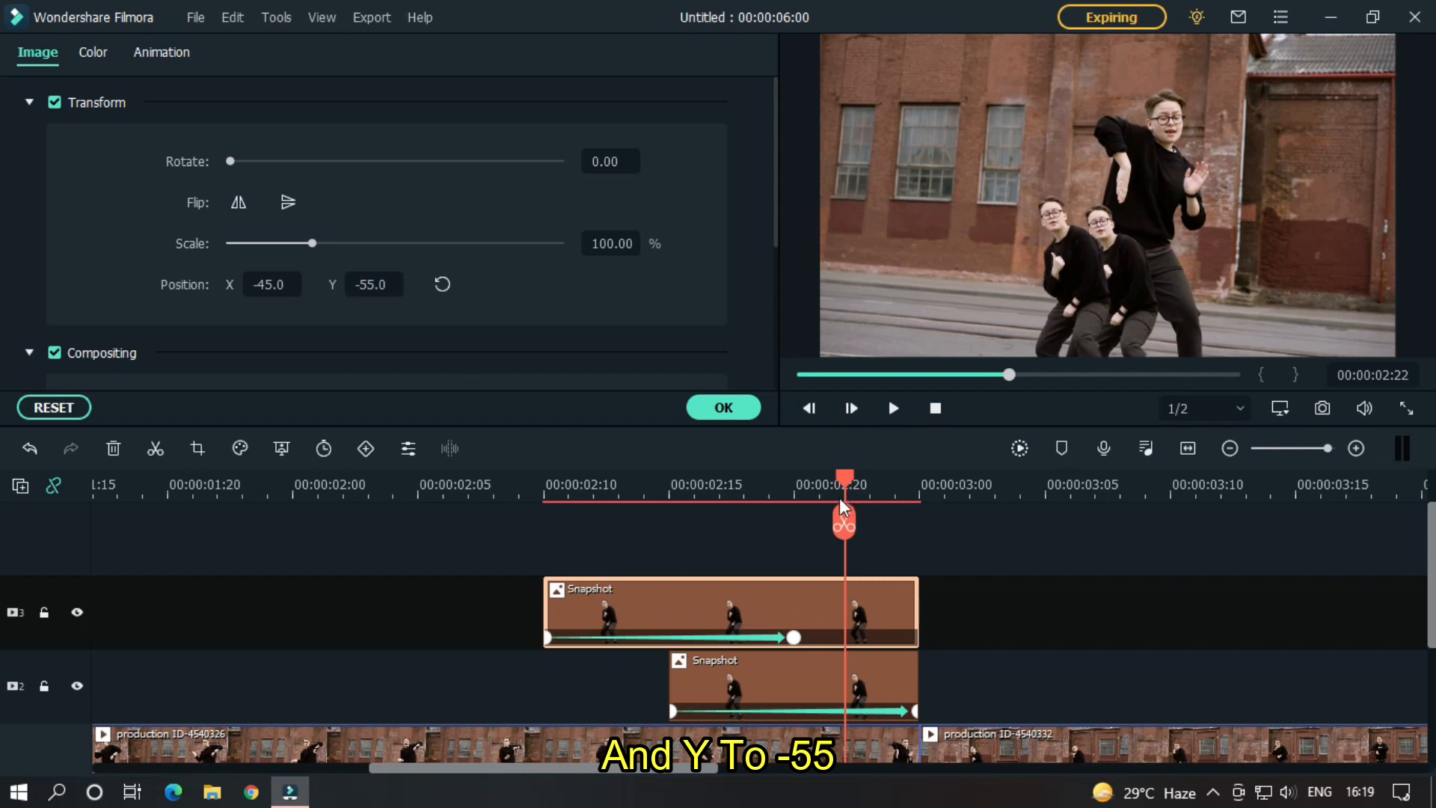
pyautogui.click(892, 408)
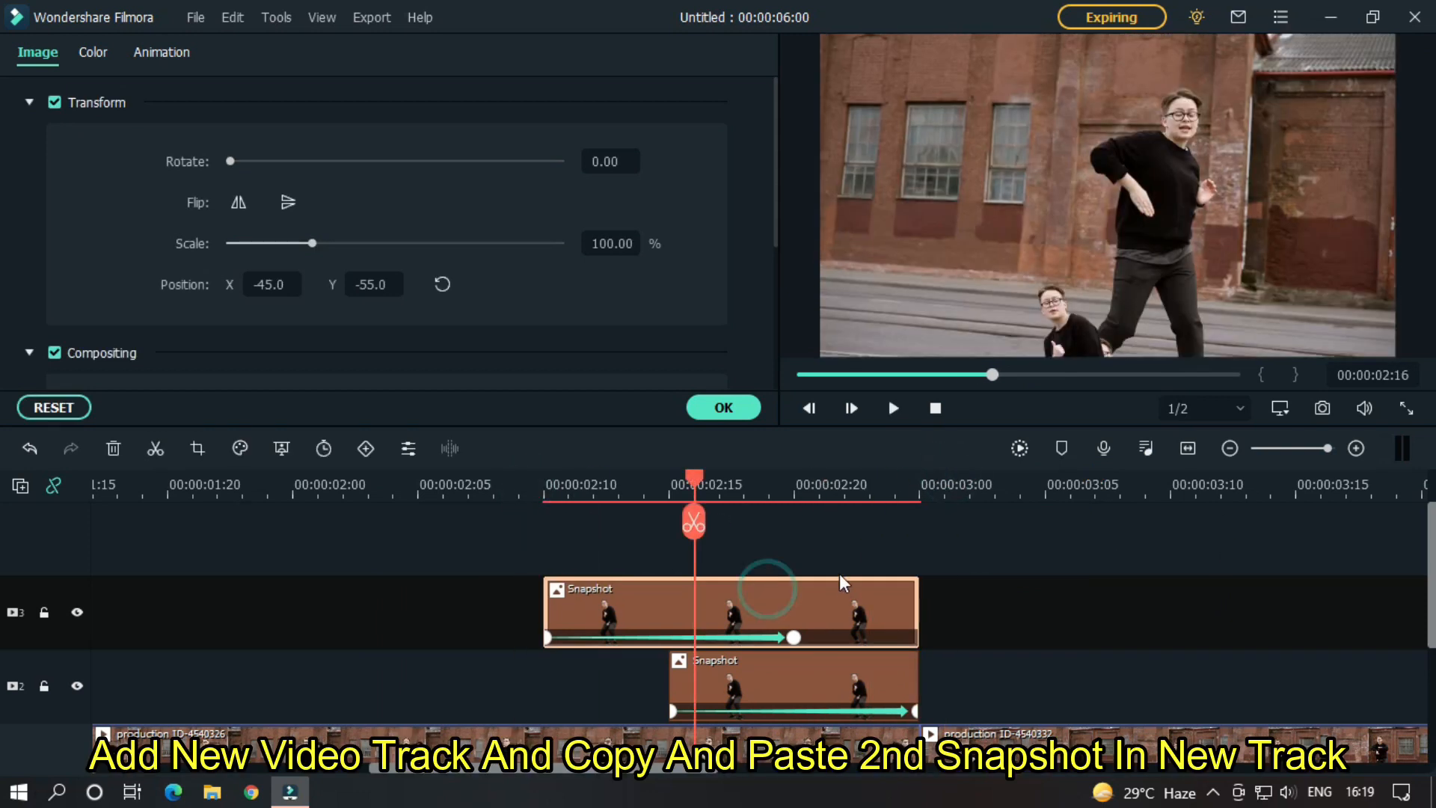
# Add a fourth track with a Snapshot copy starting earlier, positioned at X -90, Y -110
pyautogui.click(21, 485)
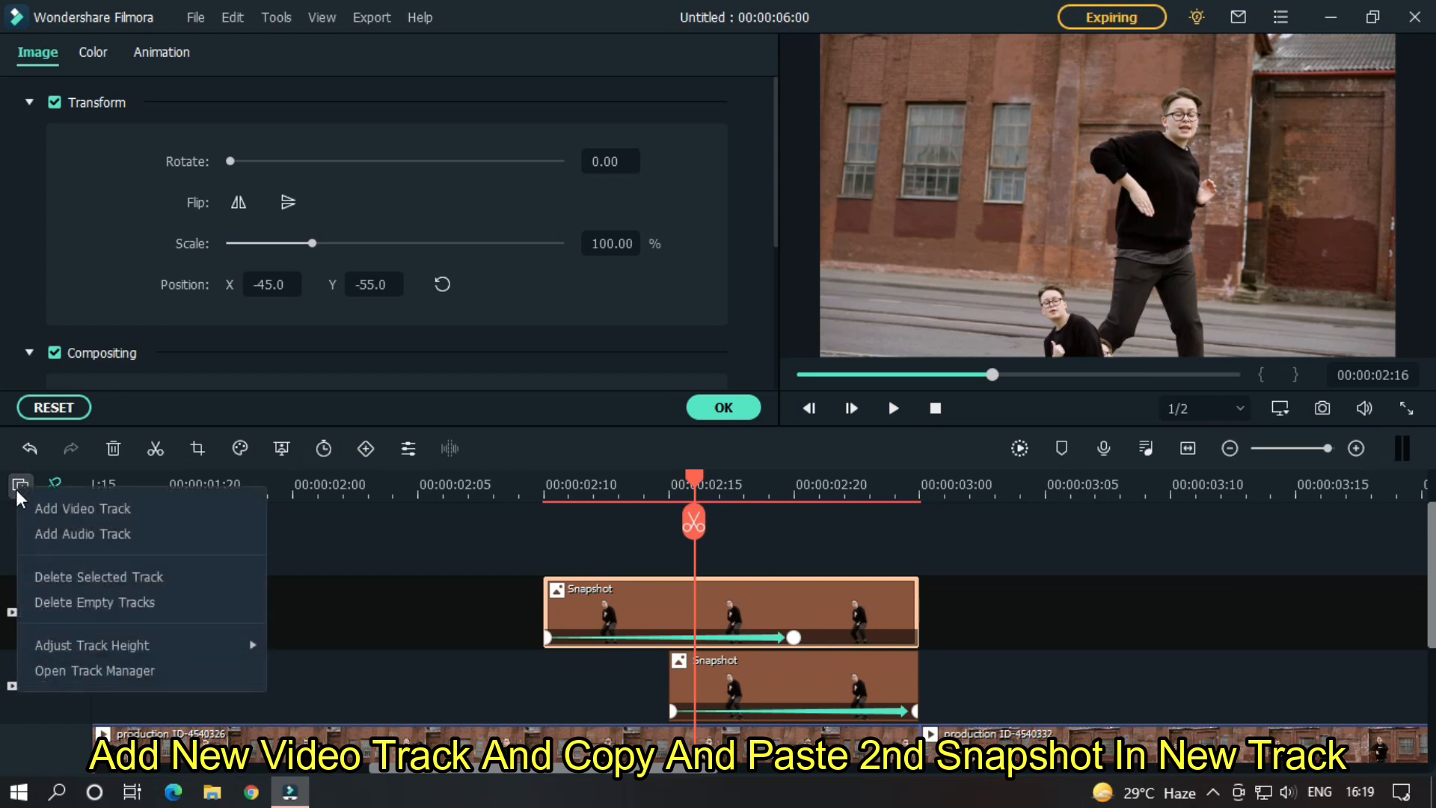
pyautogui.click(82, 509)
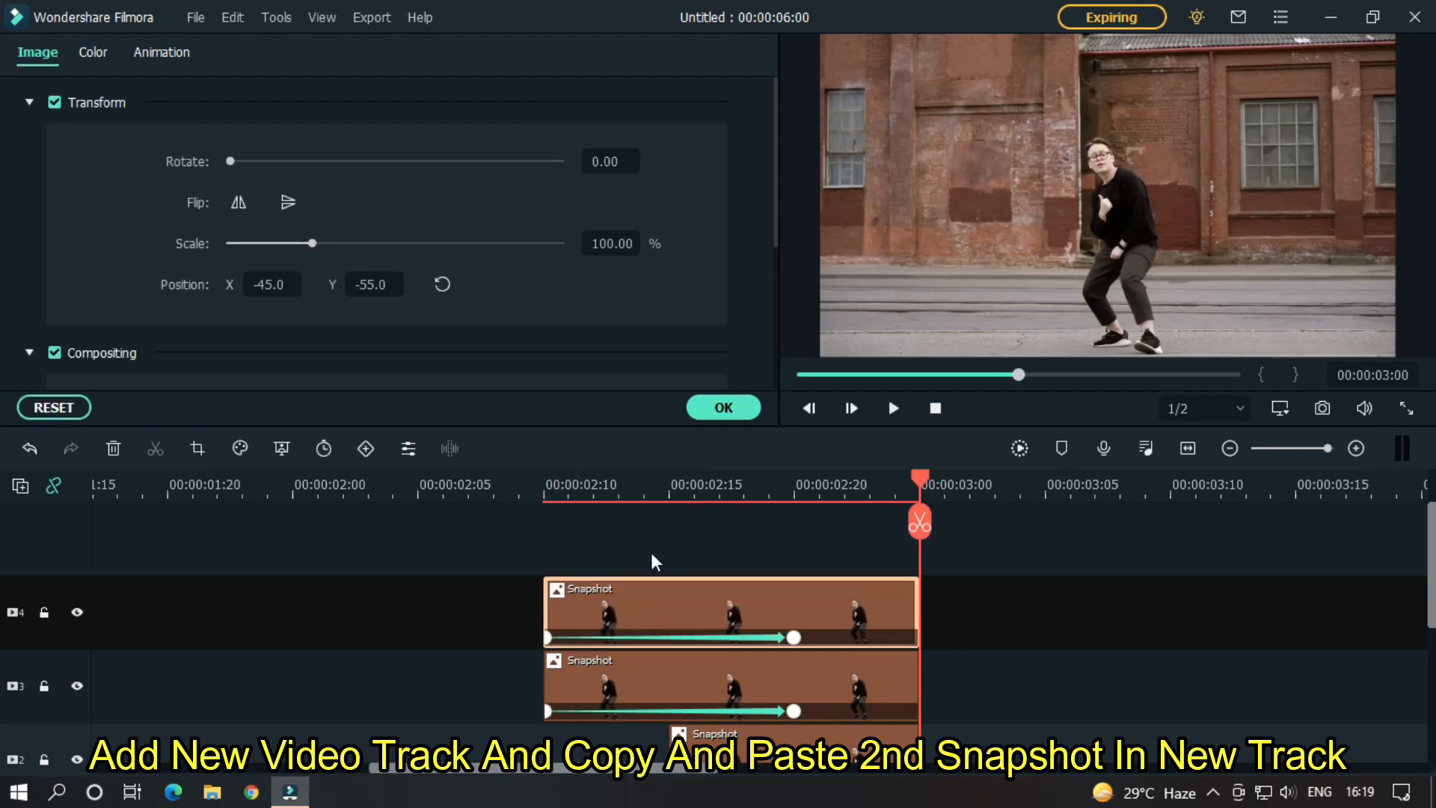
pyautogui.moveTo(920, 484); pyautogui.dragTo(545, 485)
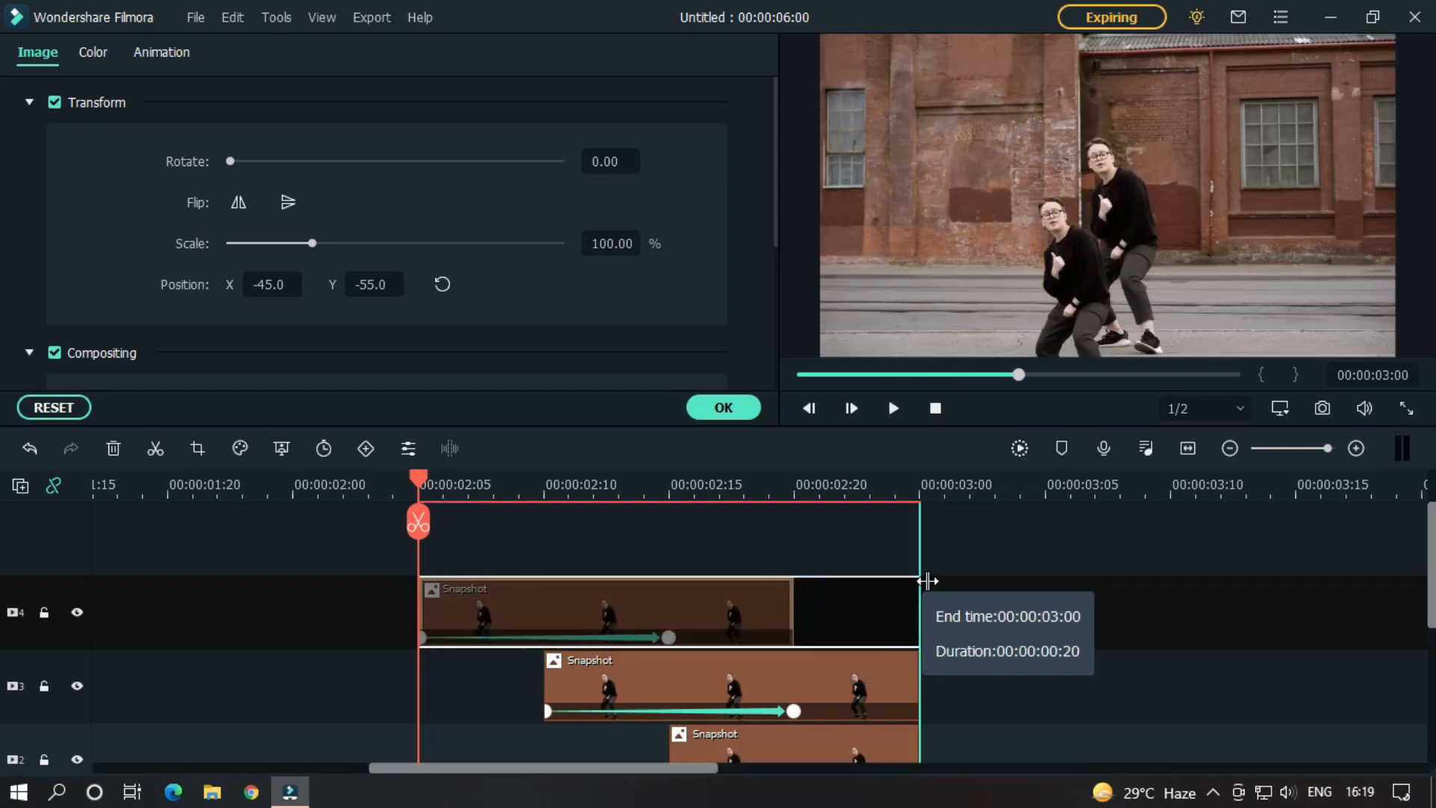
pyautogui.click(818, 482)
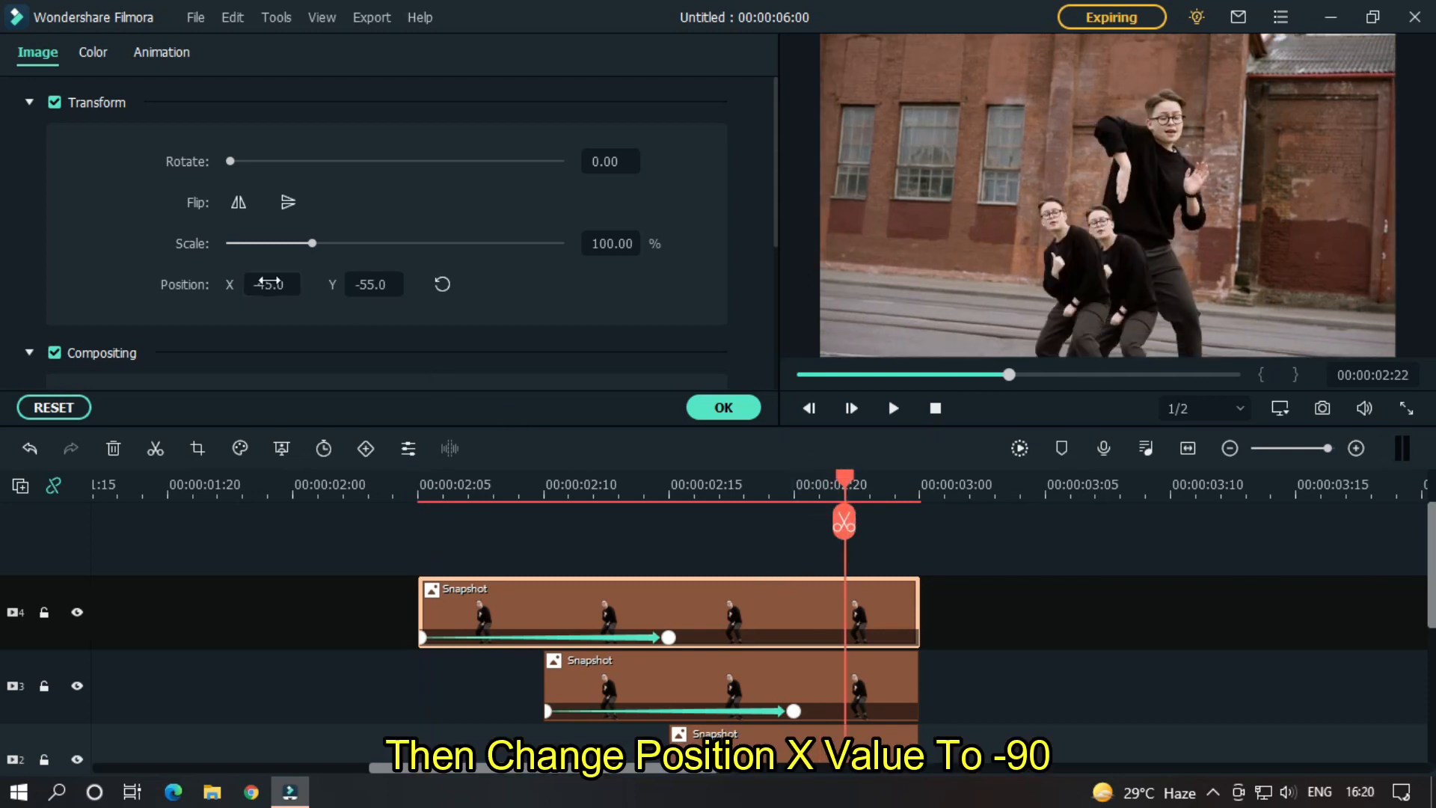
pyautogui.write('-90')
pyautogui.write('-10')
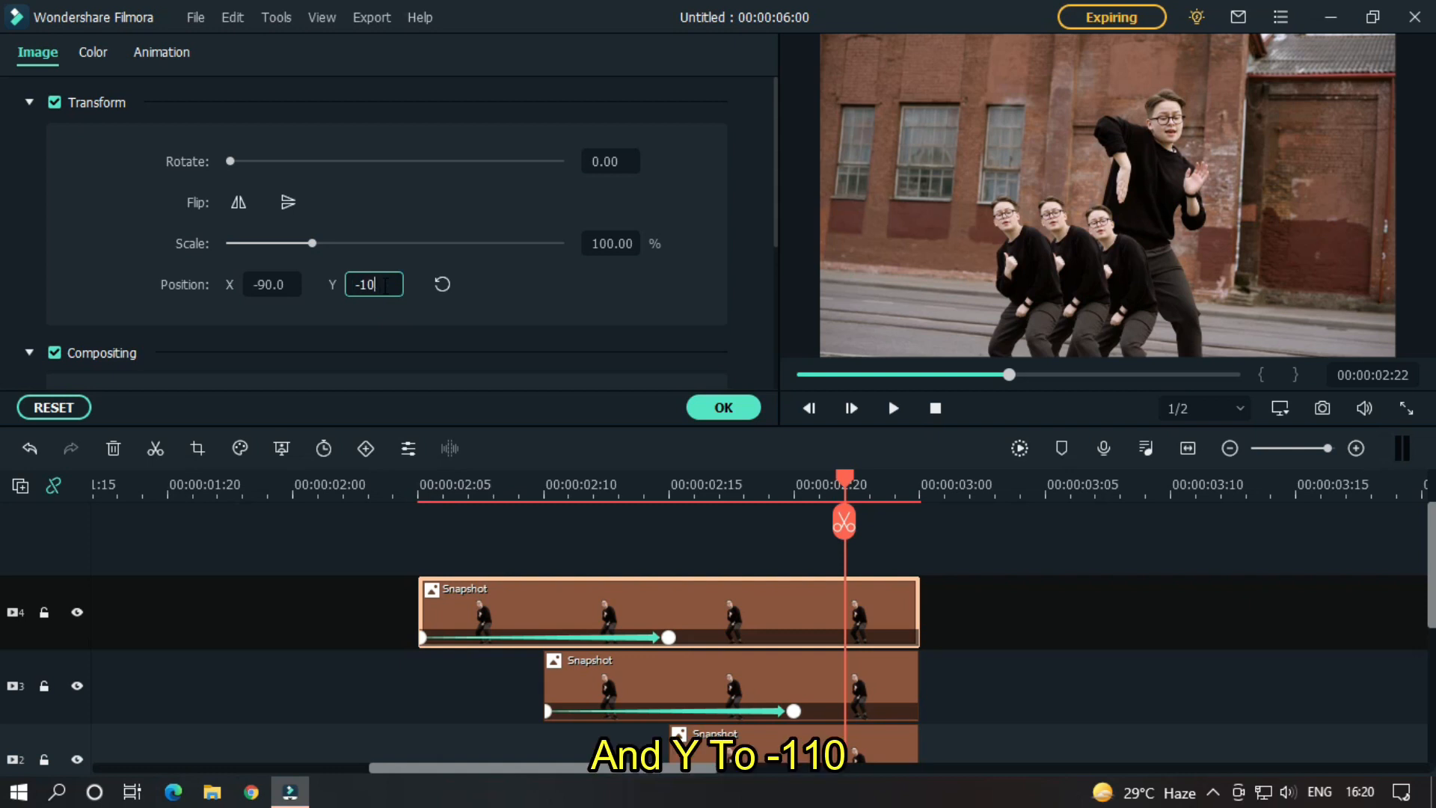
pyautogui.write('110.0')
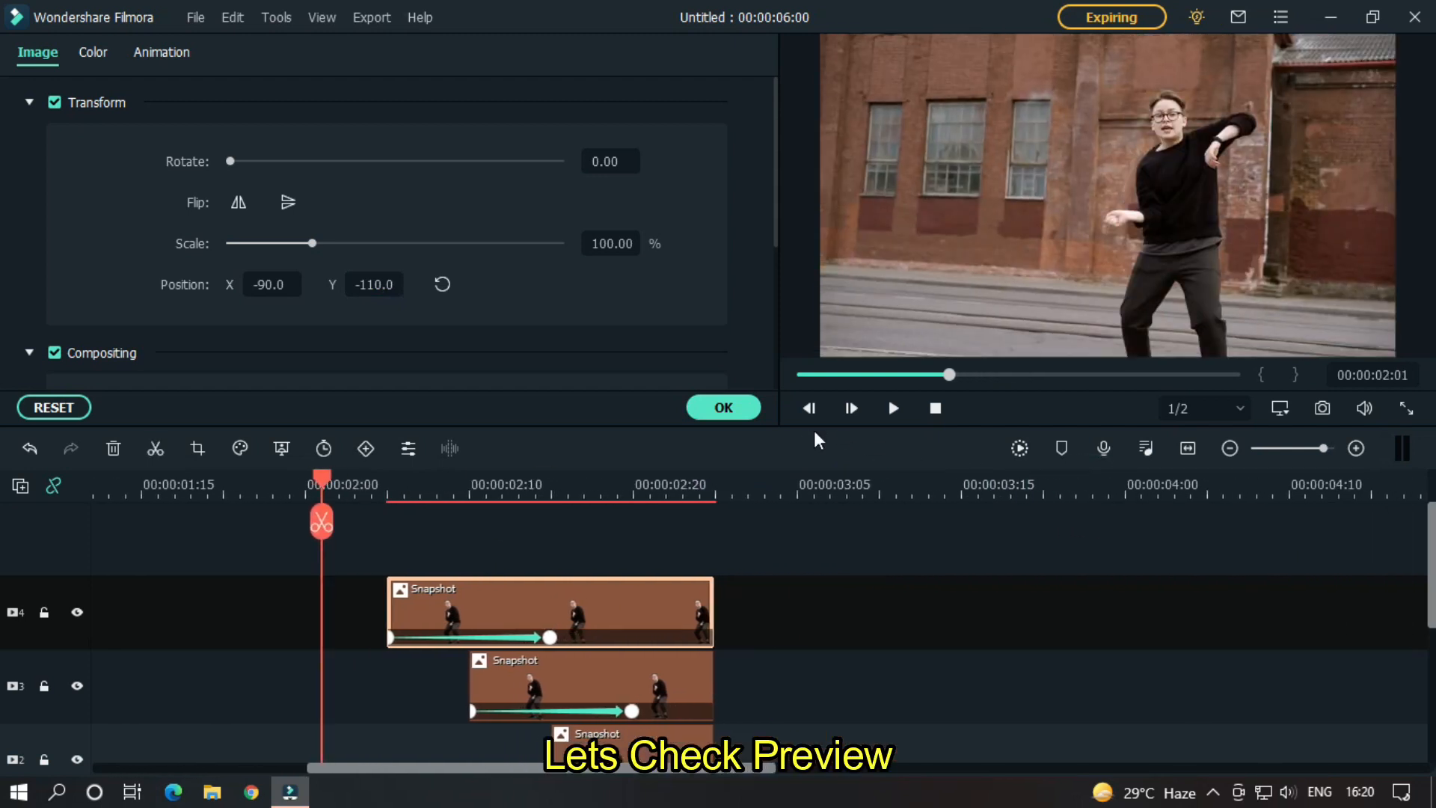
# Preview the finished transition and open the export settings
pyautogui.click(892, 407)
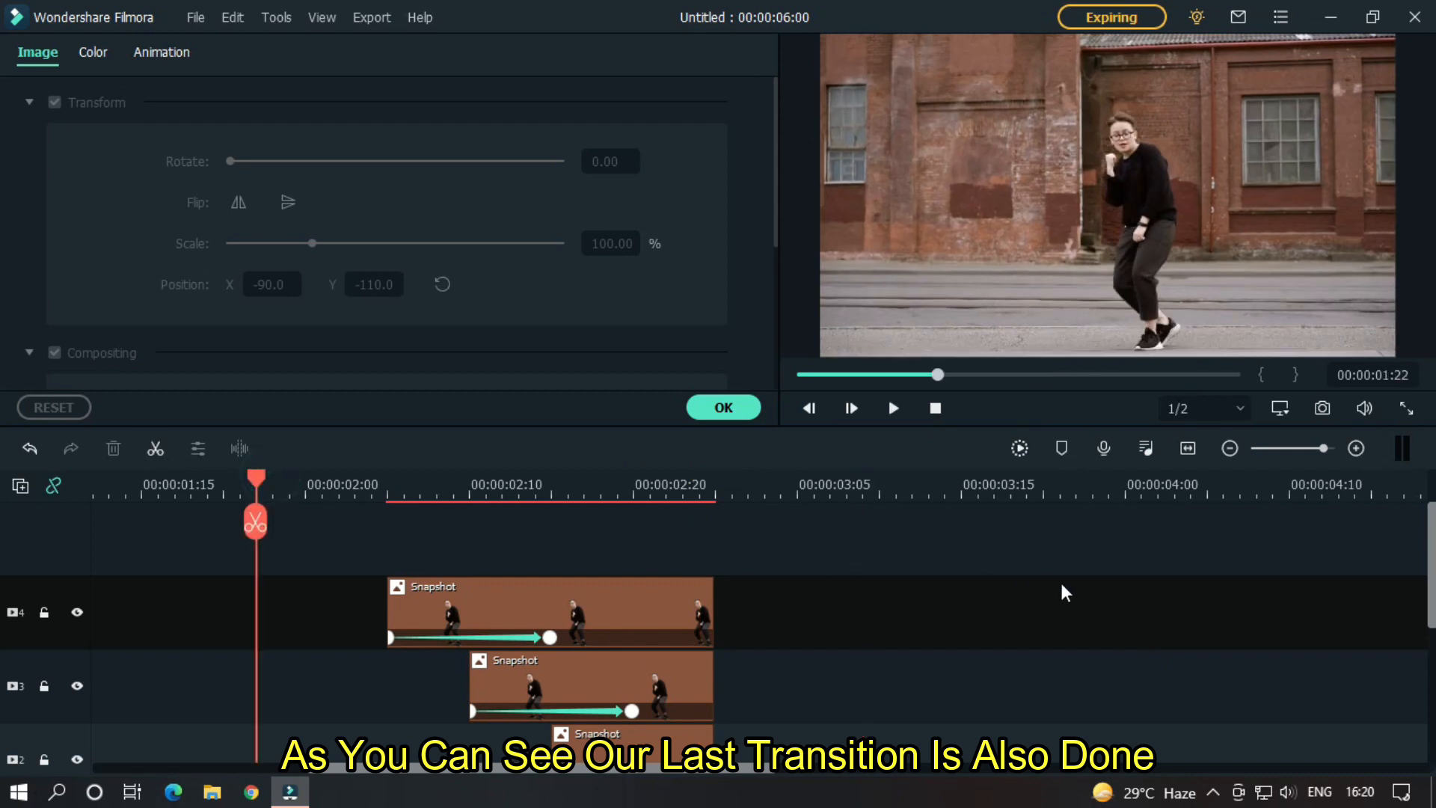
pyautogui.click(892, 408)
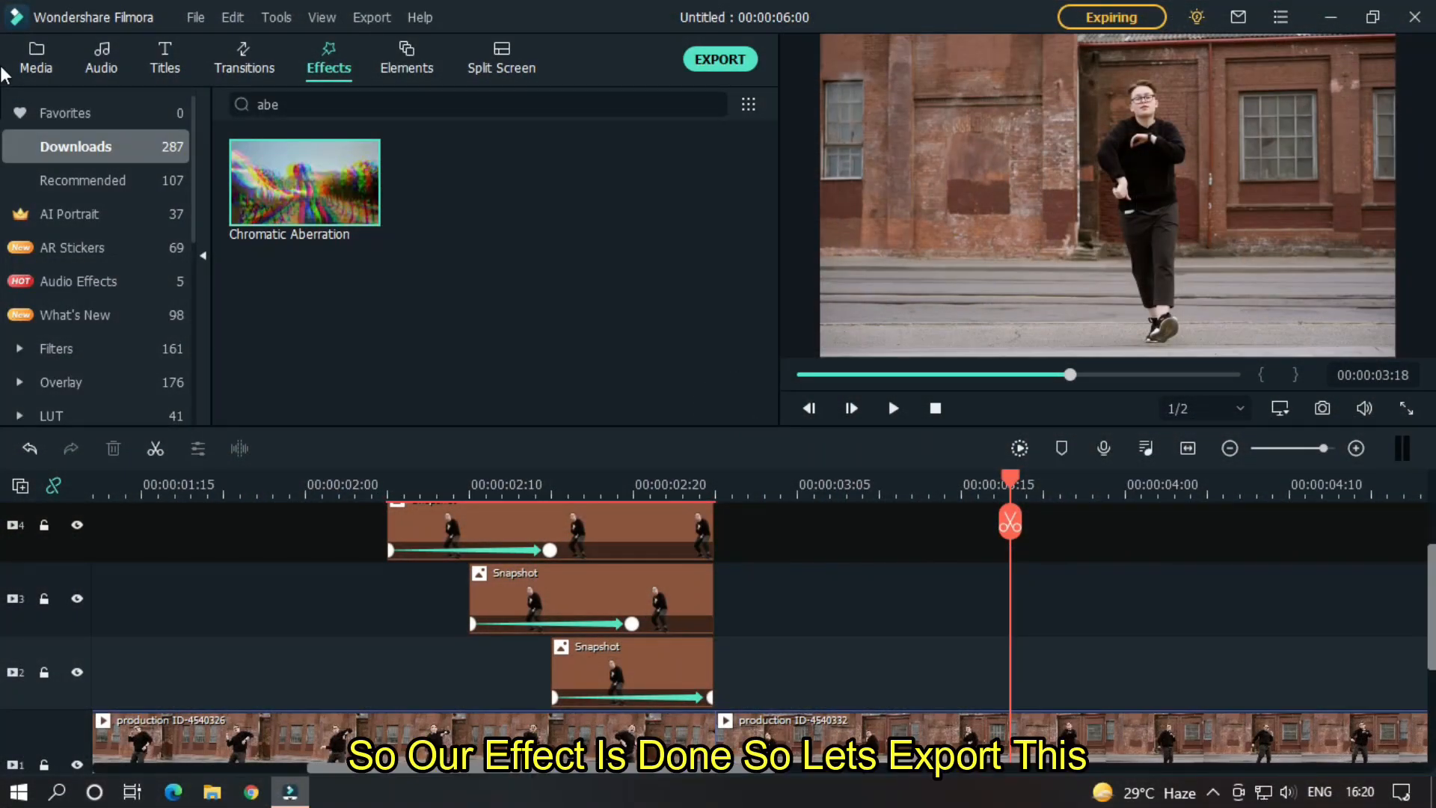
pyautogui.click(36, 58)
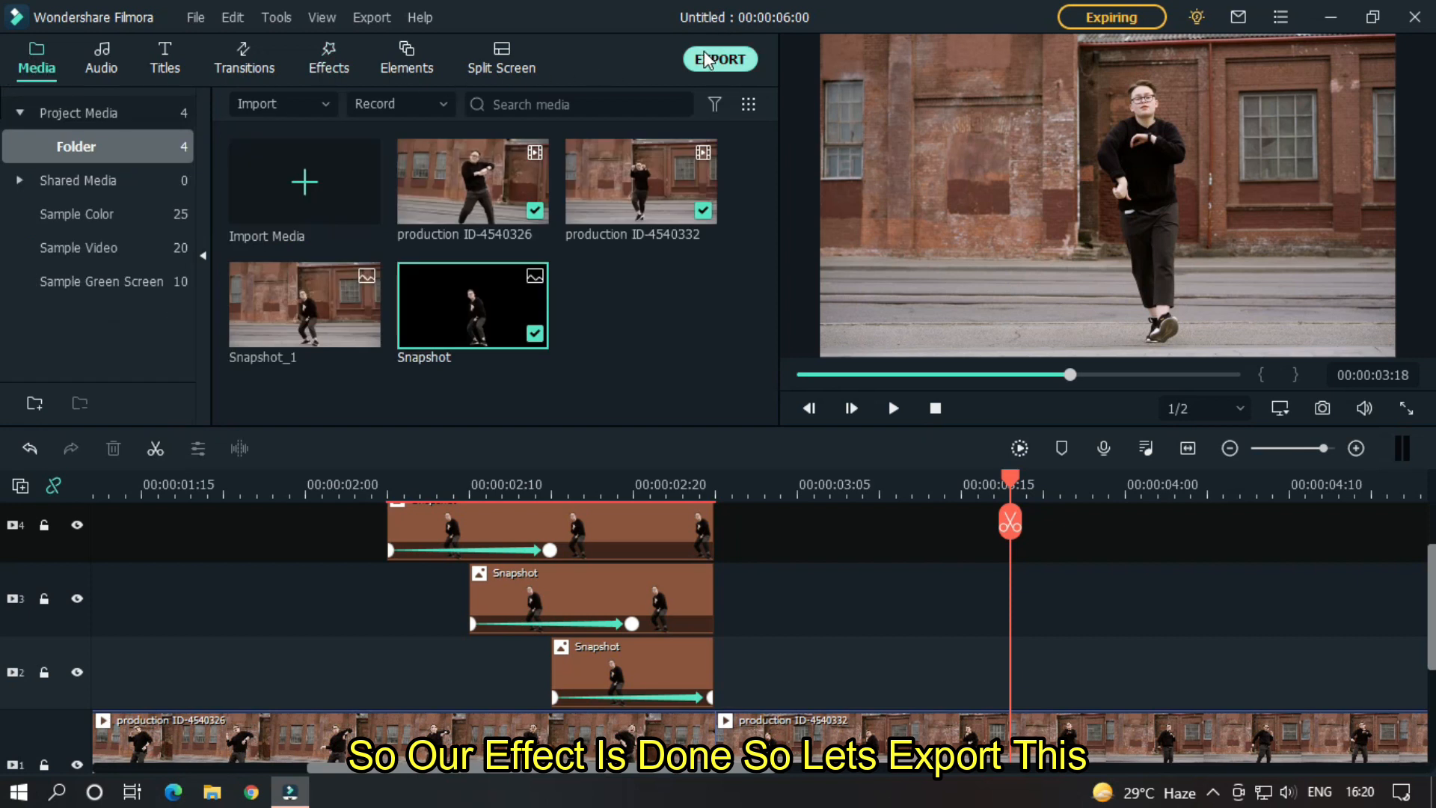
pyautogui.click(720, 58)
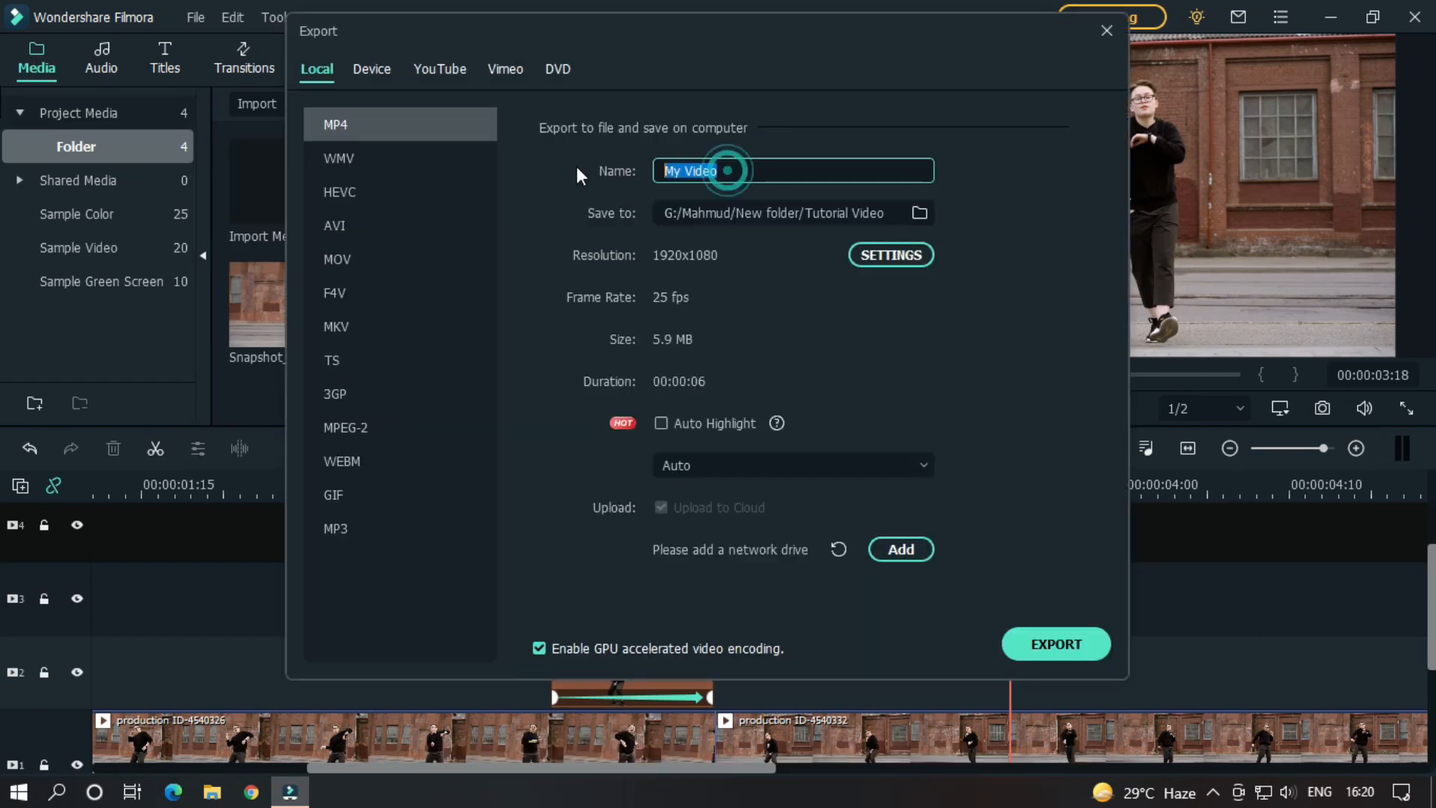